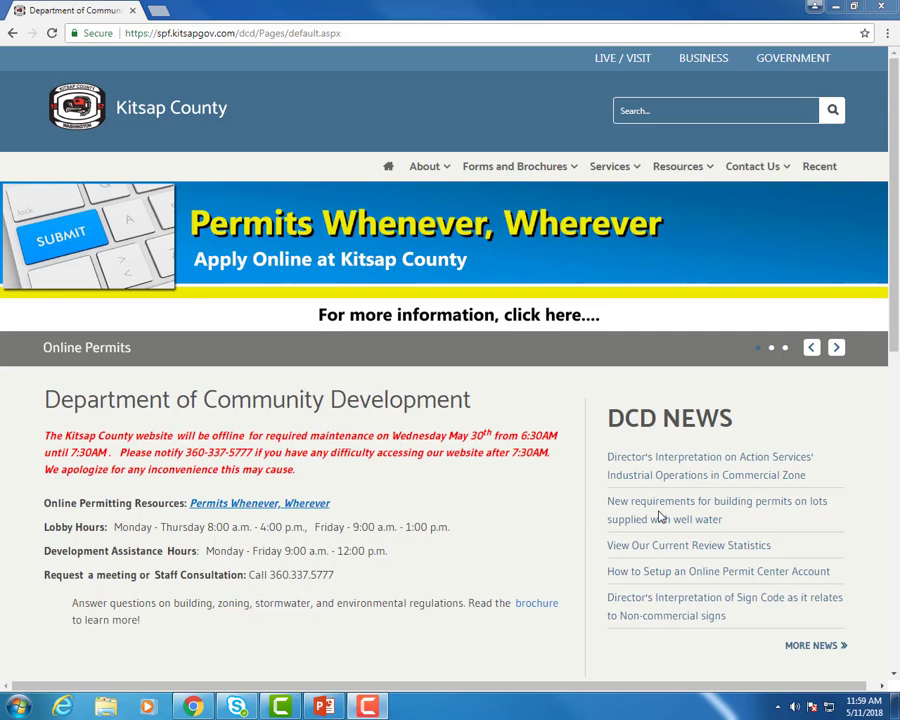
pyautogui.moveTo(594, 363)
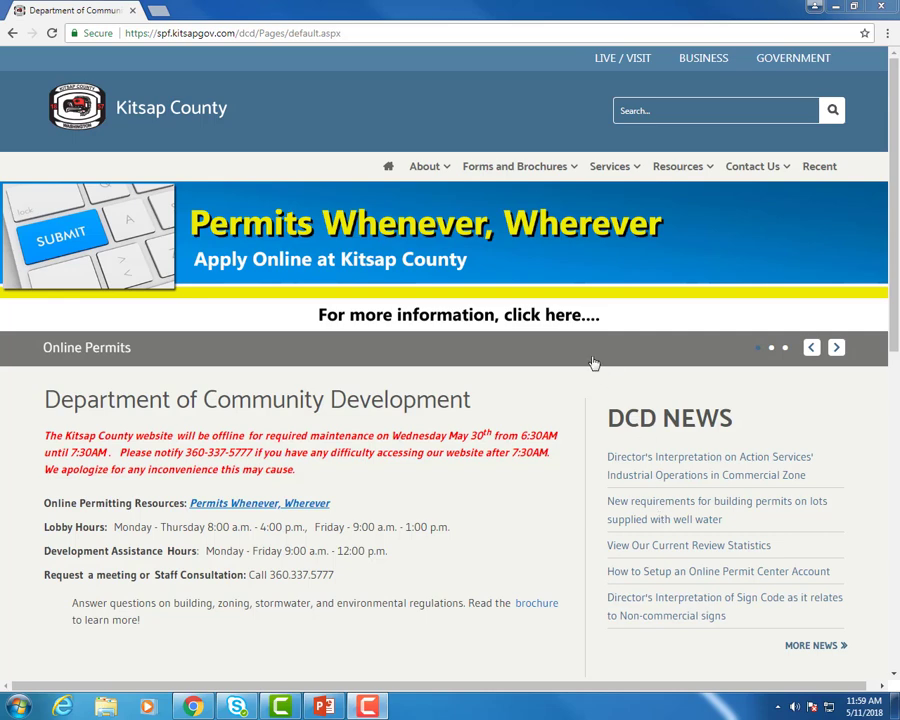
# Step: Open Online Permit Forms from the Forms and Brochures menu in a new tab
pyautogui.click(514, 166)
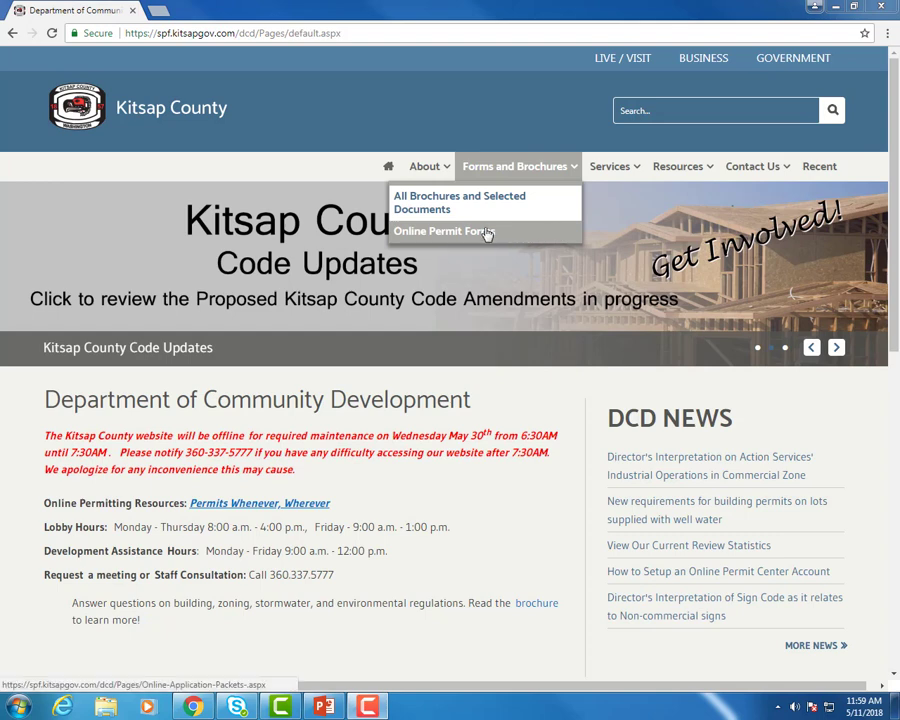
pyautogui.click(440, 231)
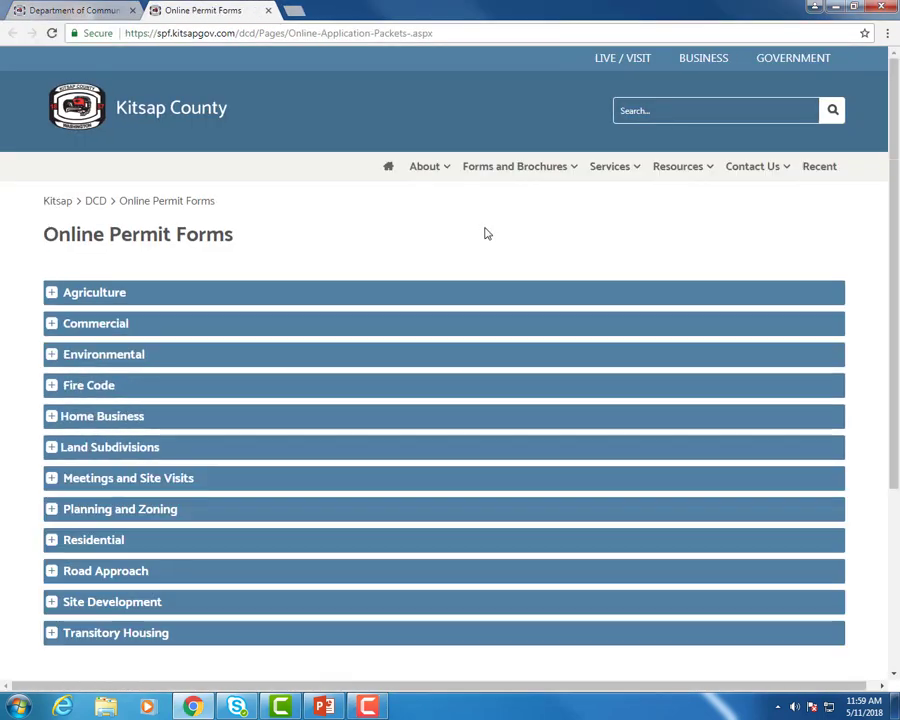
pyautogui.moveTo(42, 236)
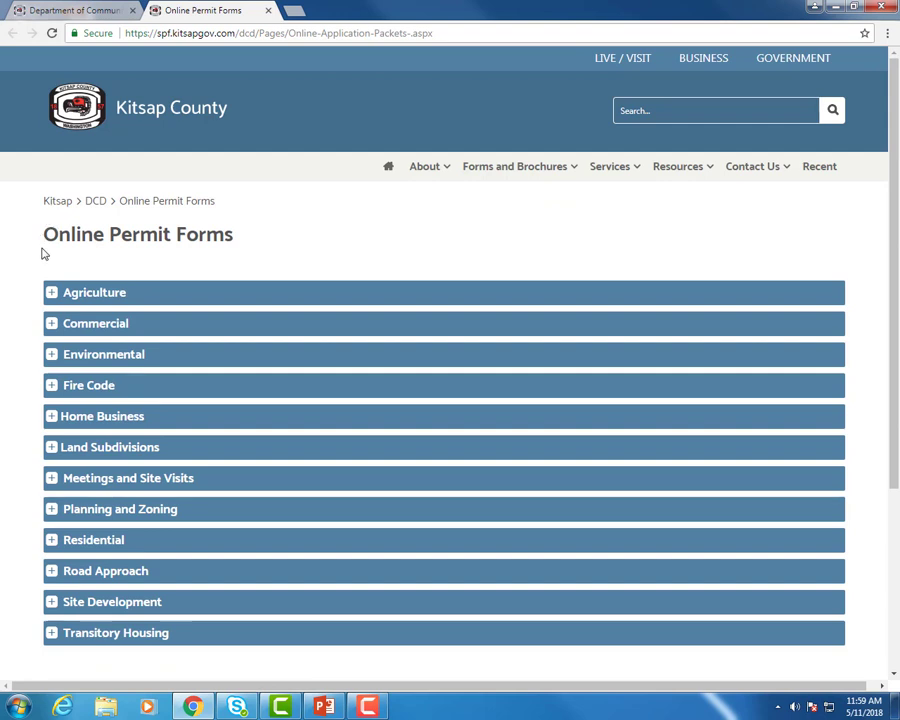
pyautogui.moveTo(47, 417)
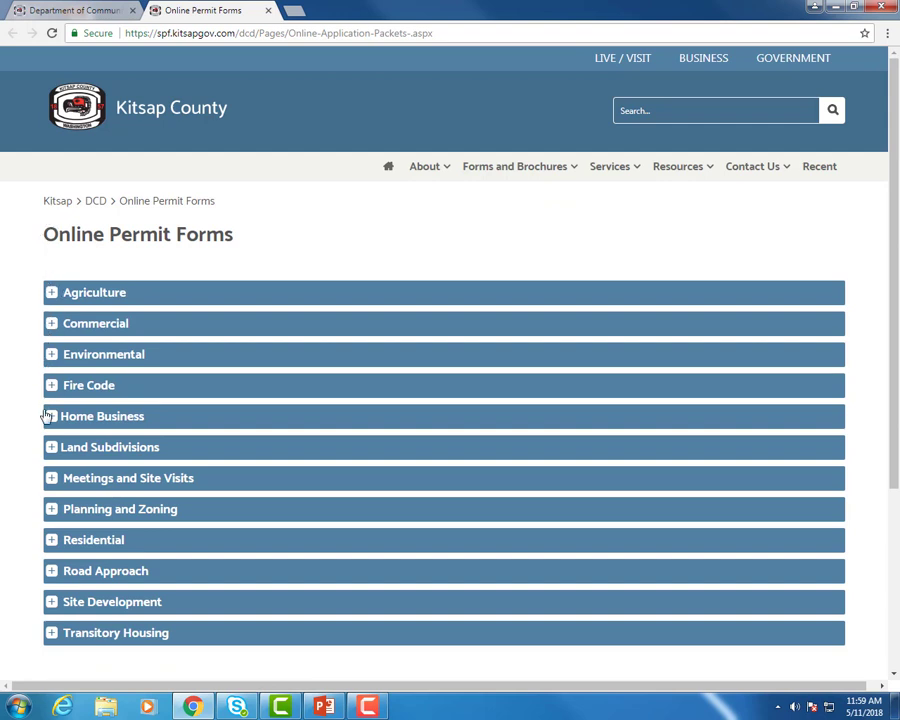
pyautogui.moveTo(60, 605)
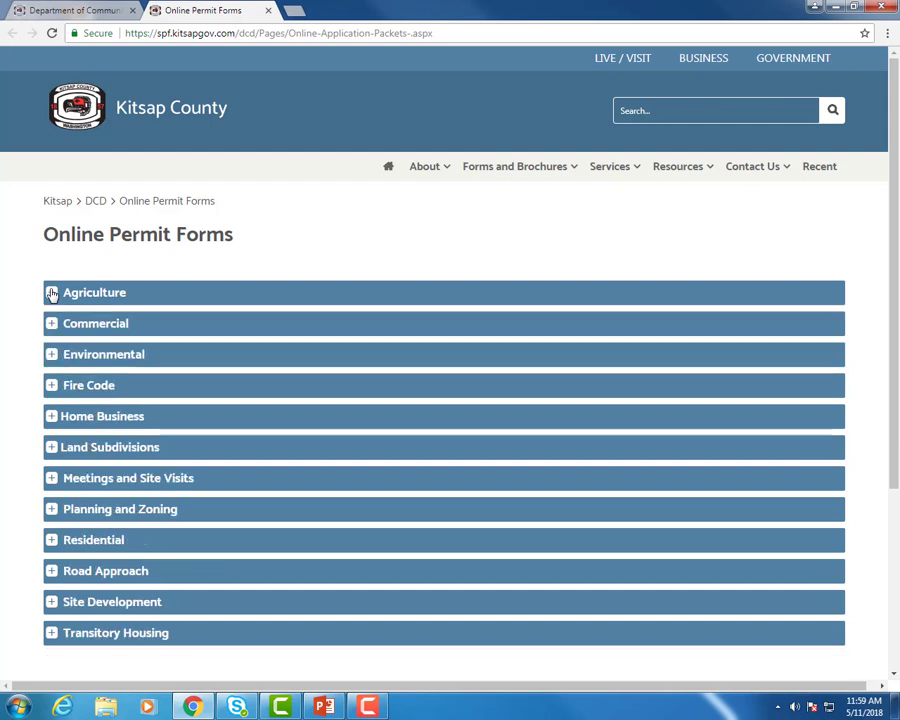
pyautogui.moveTo(110, 438)
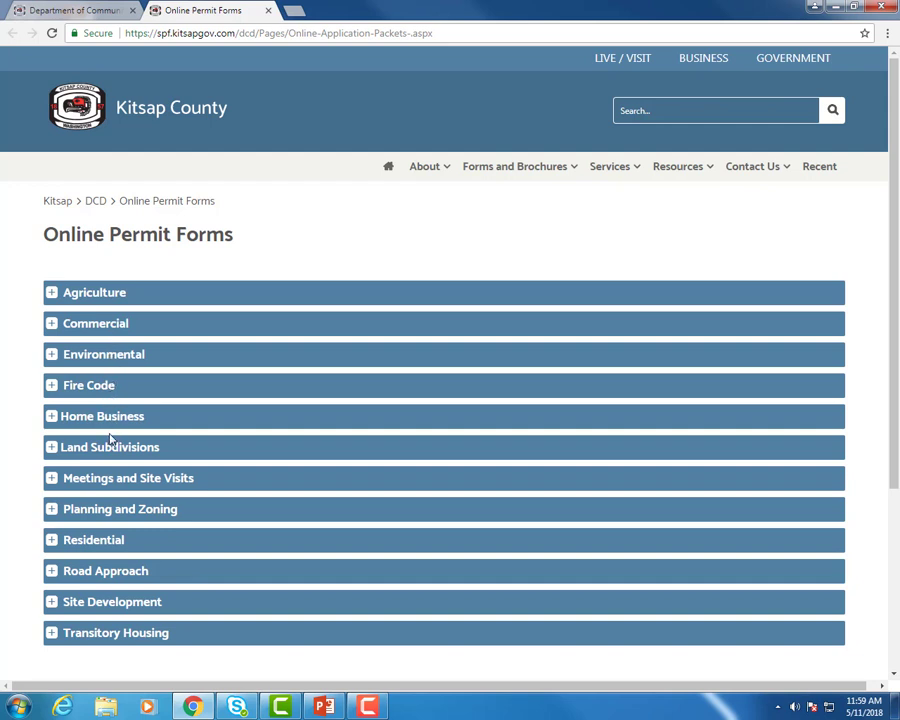
pyautogui.moveTo(60, 571)
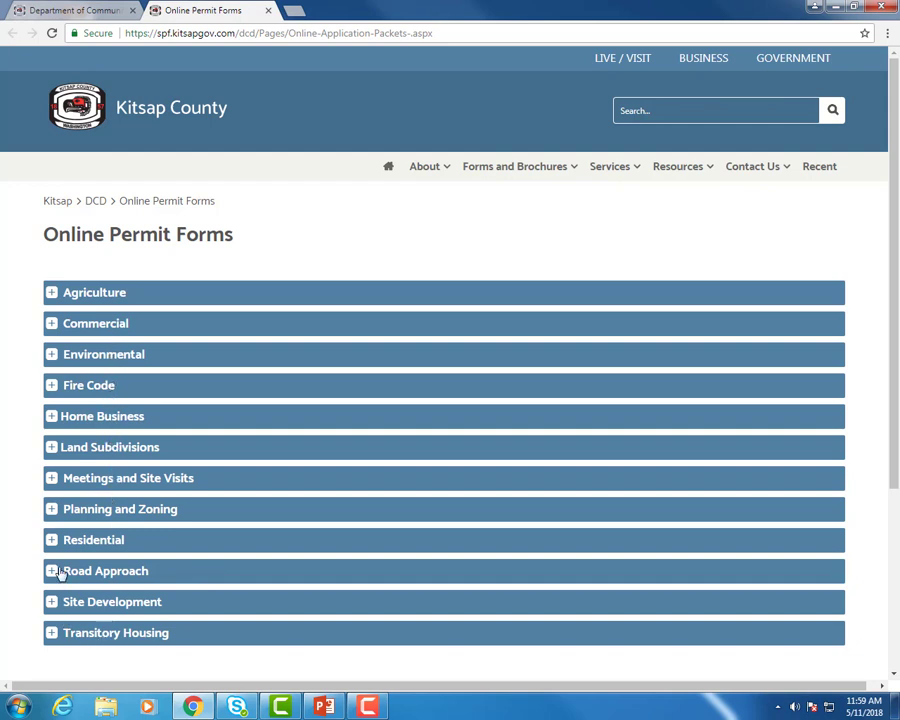
pyautogui.moveTo(51, 540)
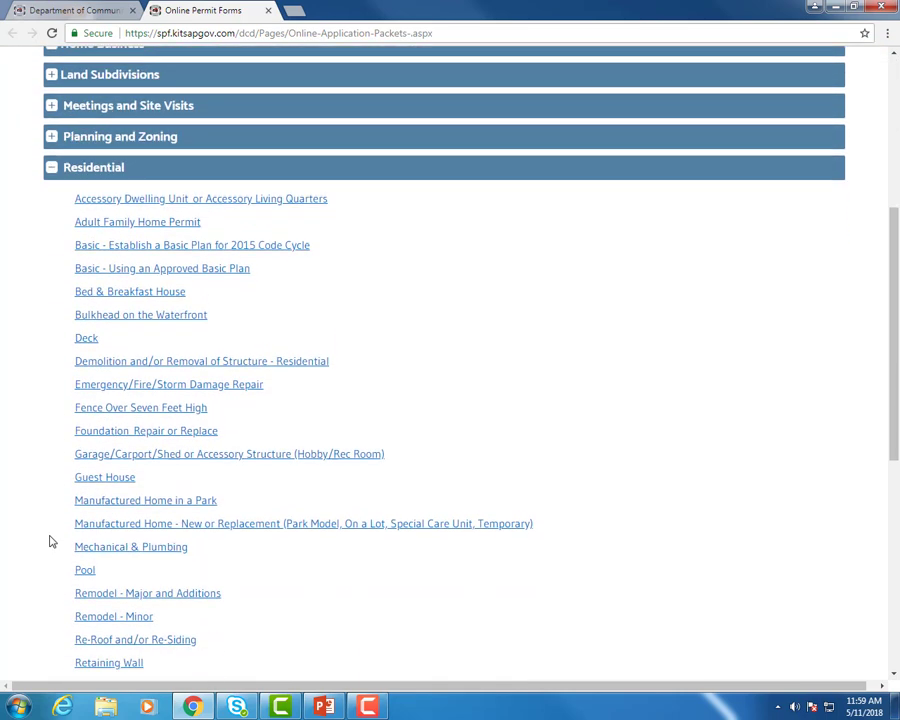
# Step: Open the Residential 'Single Family Residence or Duplex - New, Replacement, Move' permit form
pyautogui.scroll(-3)
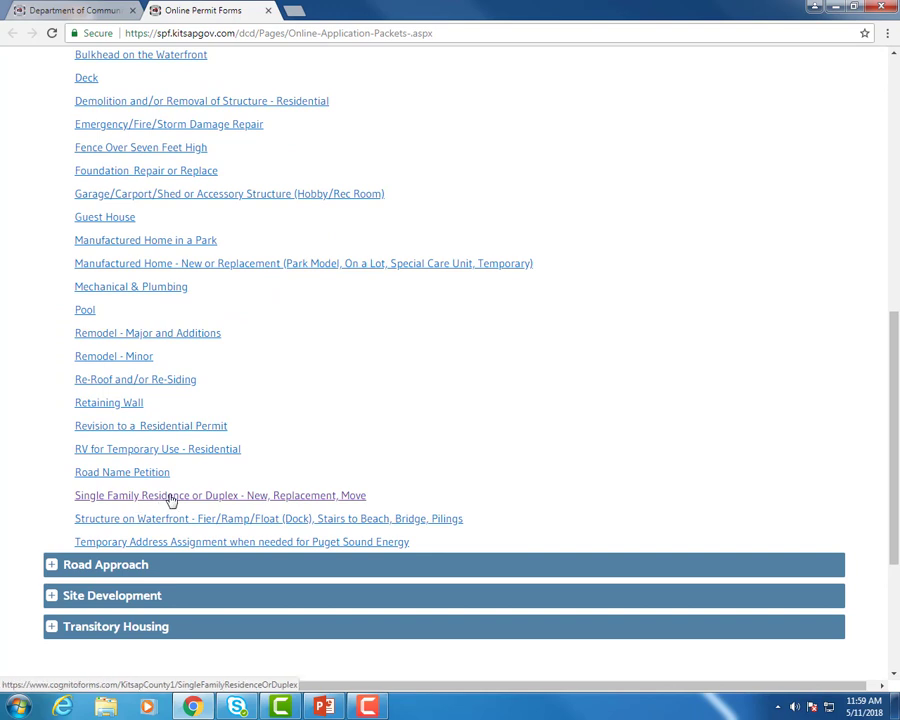
pyautogui.click(219, 495)
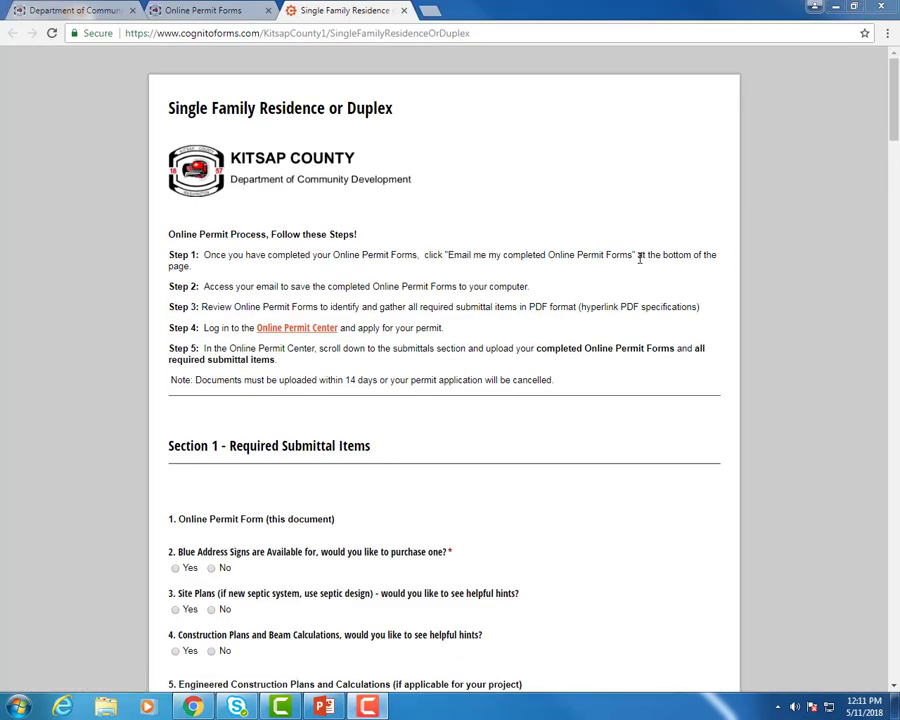
pyautogui.moveTo(715, 373)
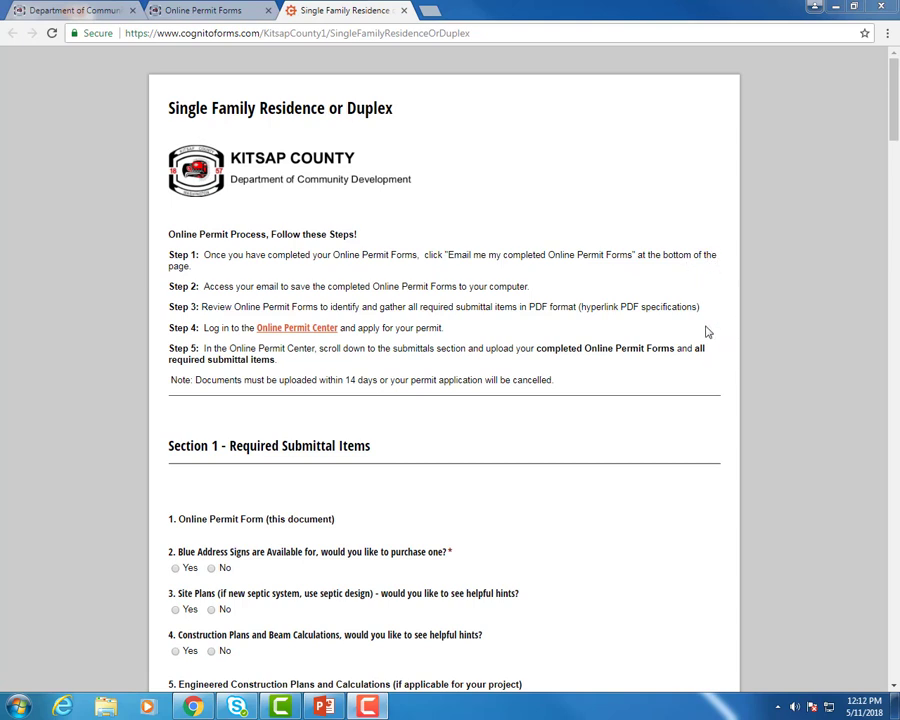
pyautogui.moveTo(705, 388)
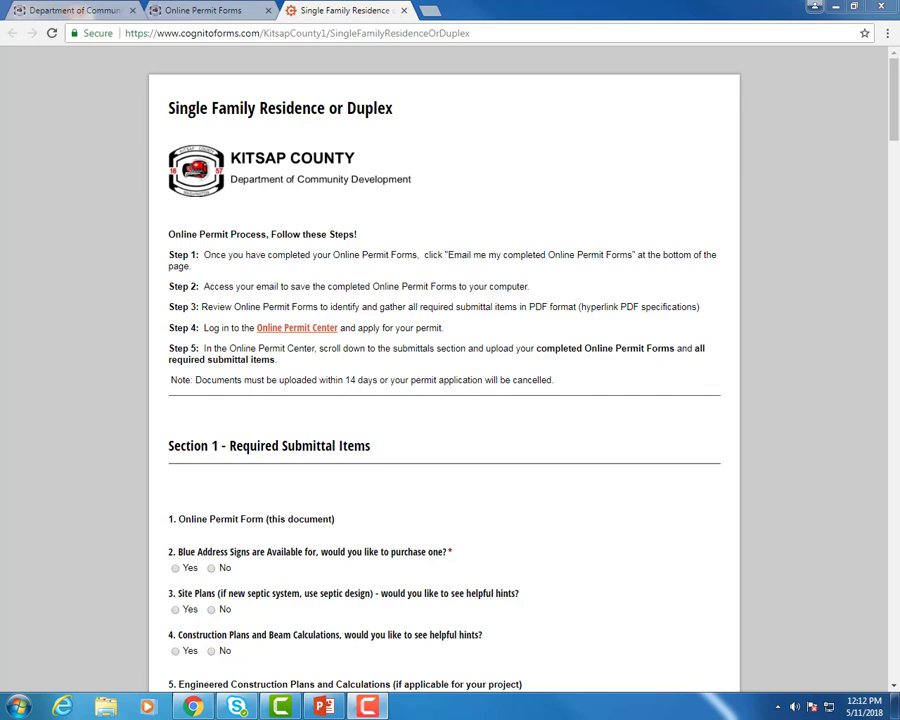
# Step: Scroll down the permit form to Section 1 - Required Submittal Items
pyautogui.scroll(-3)
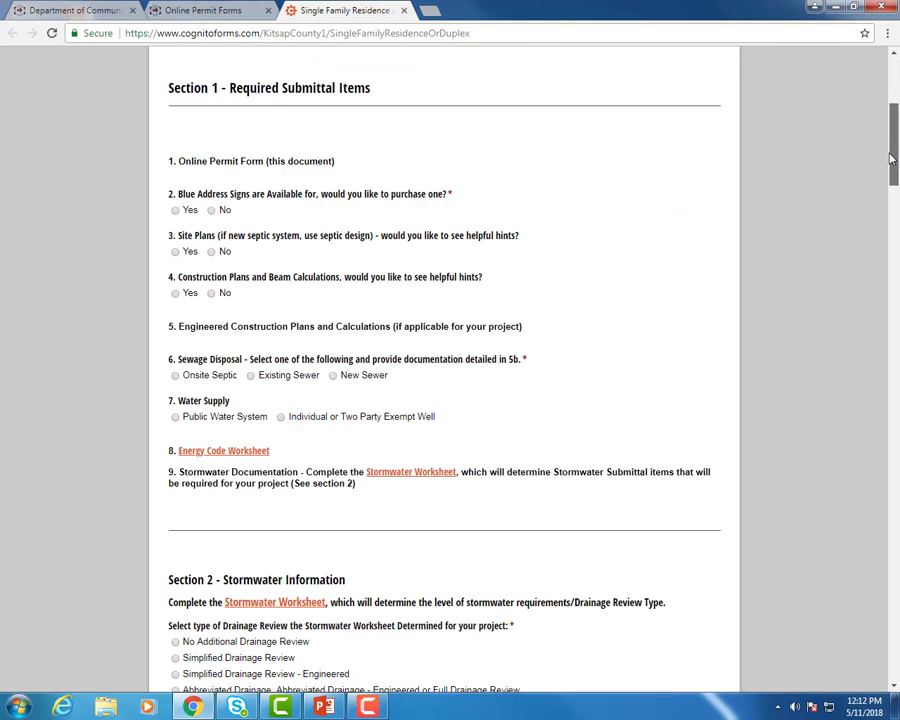
pyautogui.moveTo(668, 335)
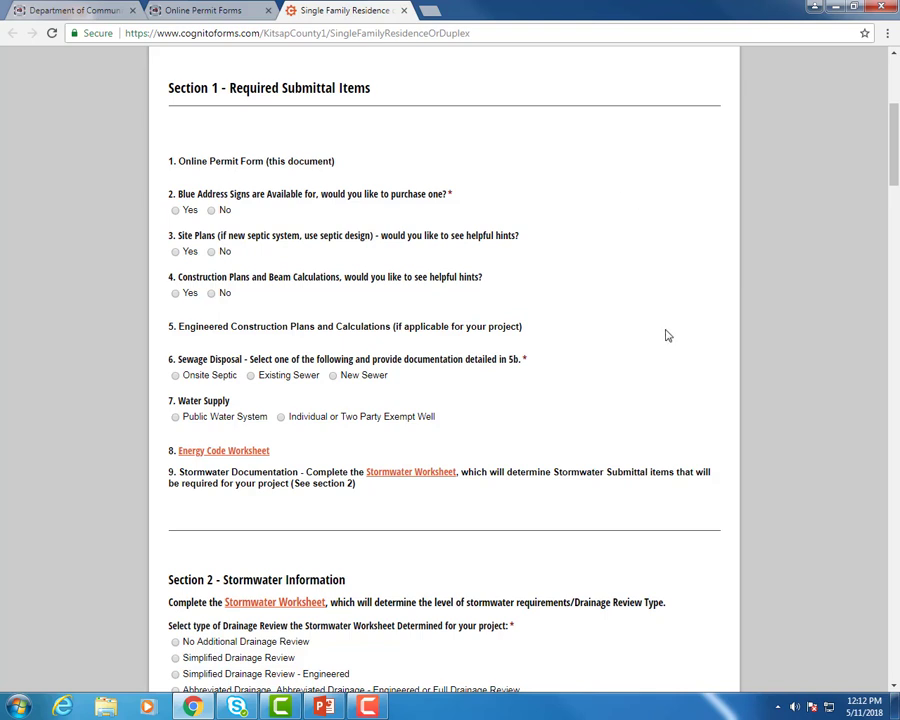
pyautogui.moveTo(707, 280)
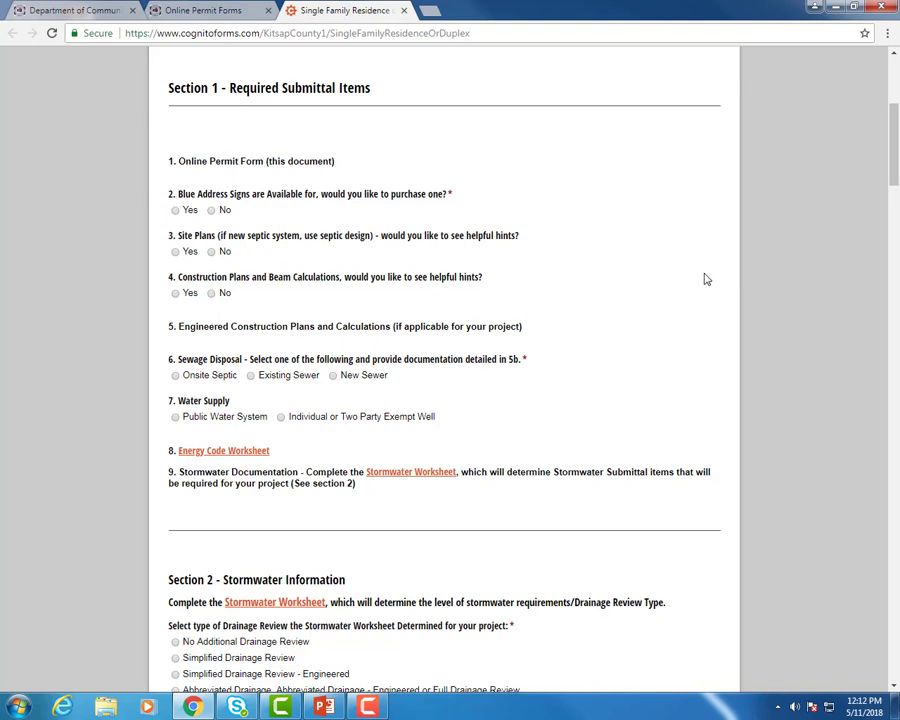
pyautogui.moveTo(688, 282)
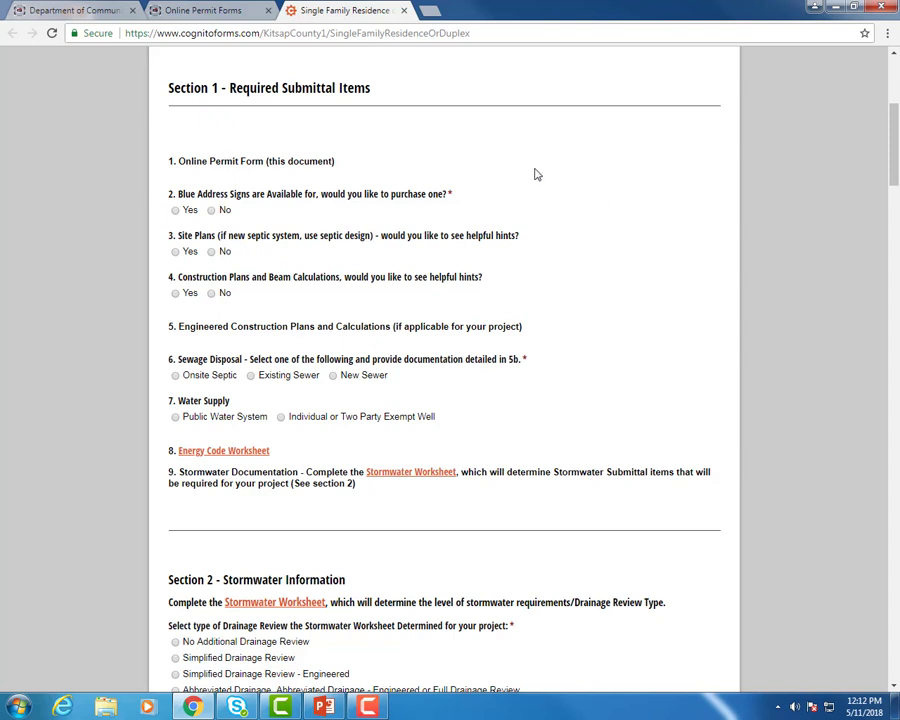
pyautogui.moveTo(635, 437)
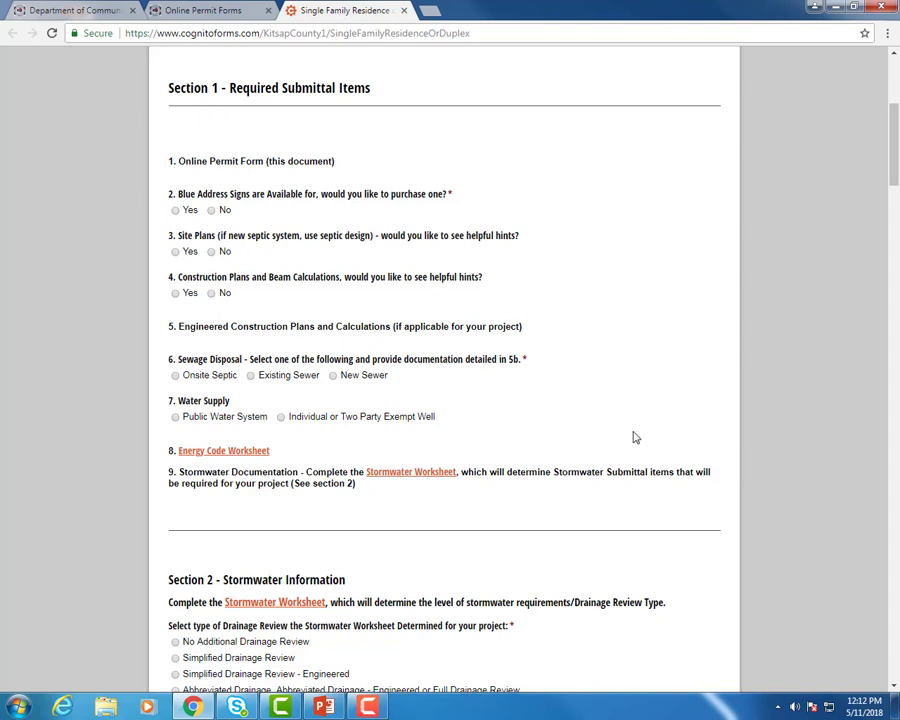
pyautogui.moveTo(640, 429)
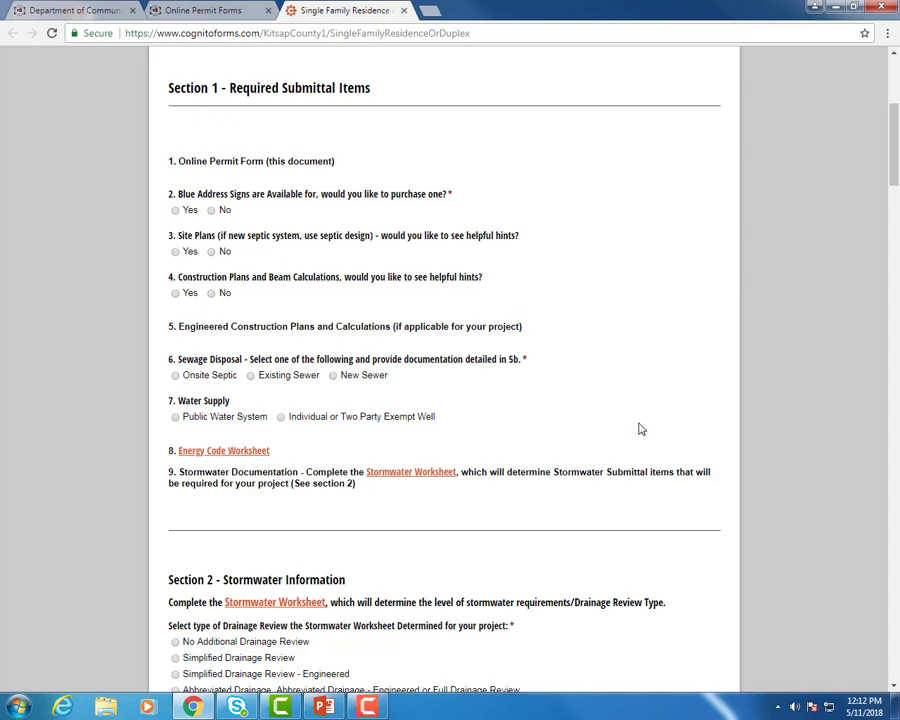
pyautogui.moveTo(644, 338)
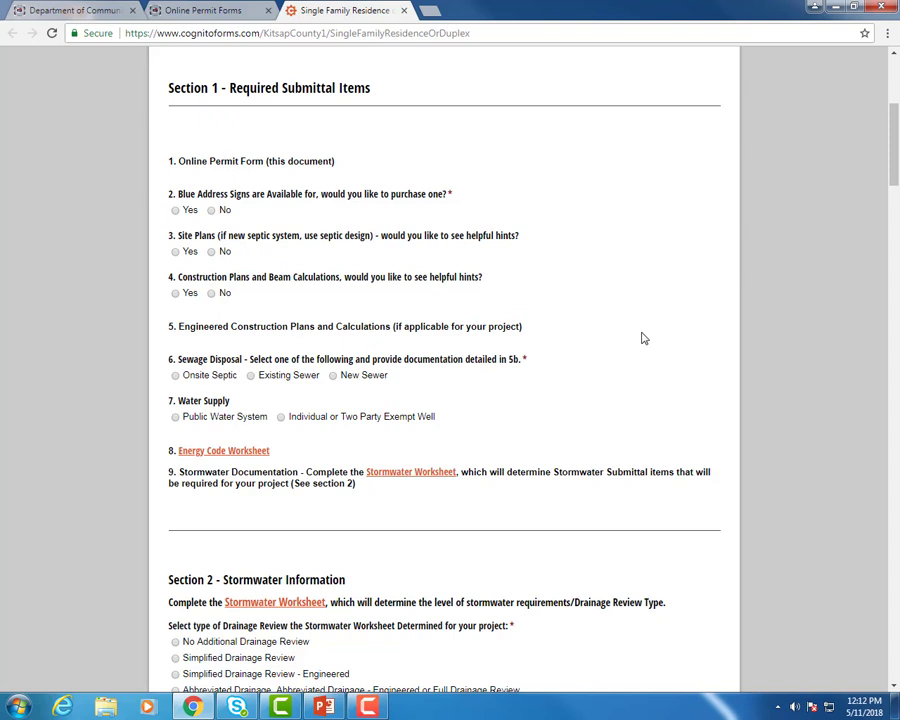
pyautogui.moveTo(644, 338)
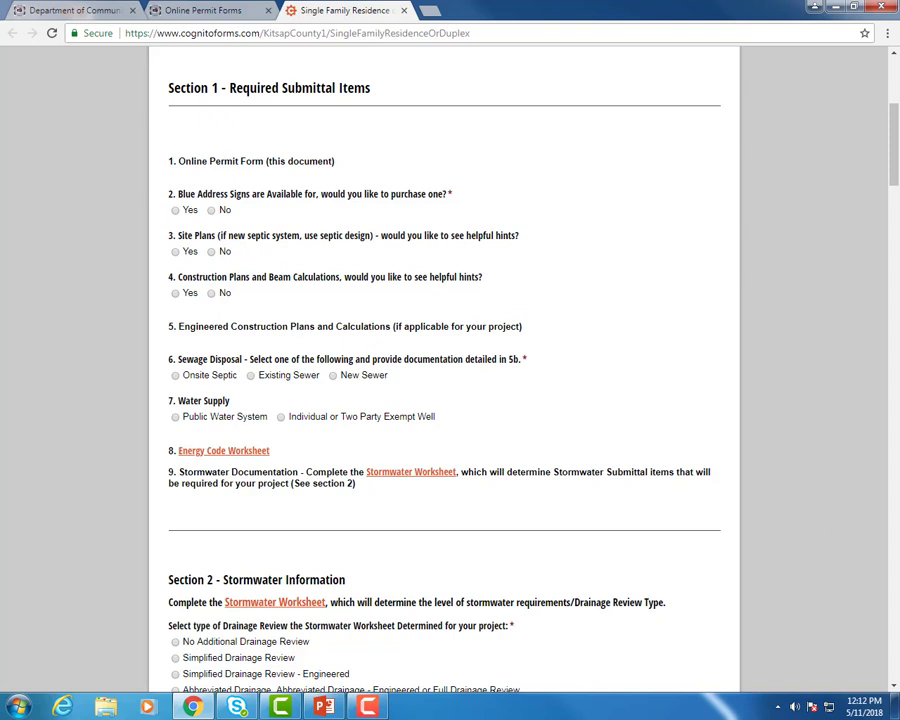
pyautogui.moveTo(601, 261)
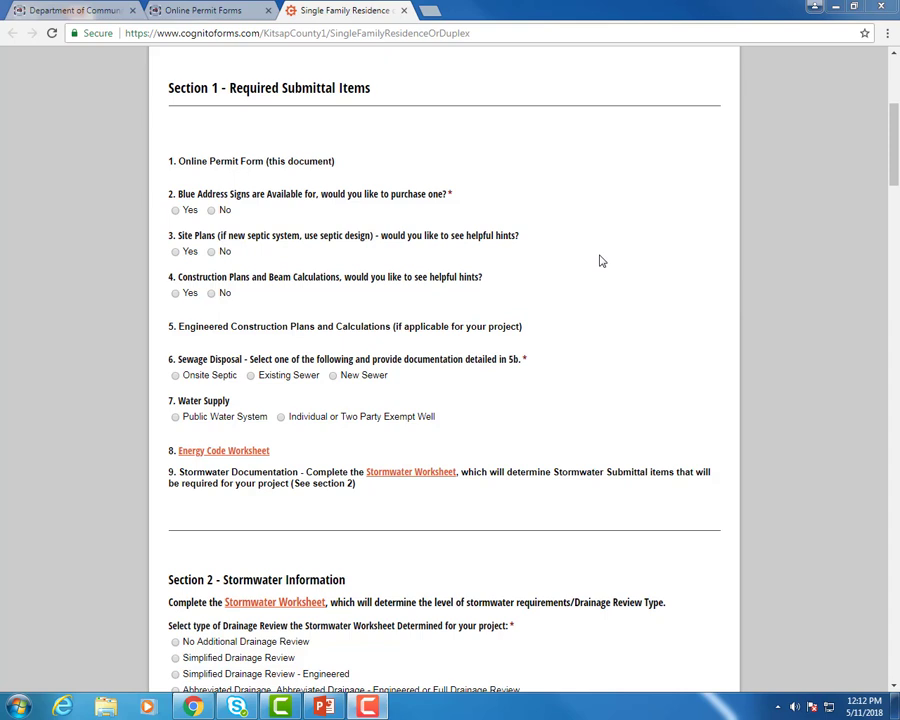
pyautogui.moveTo(591, 263)
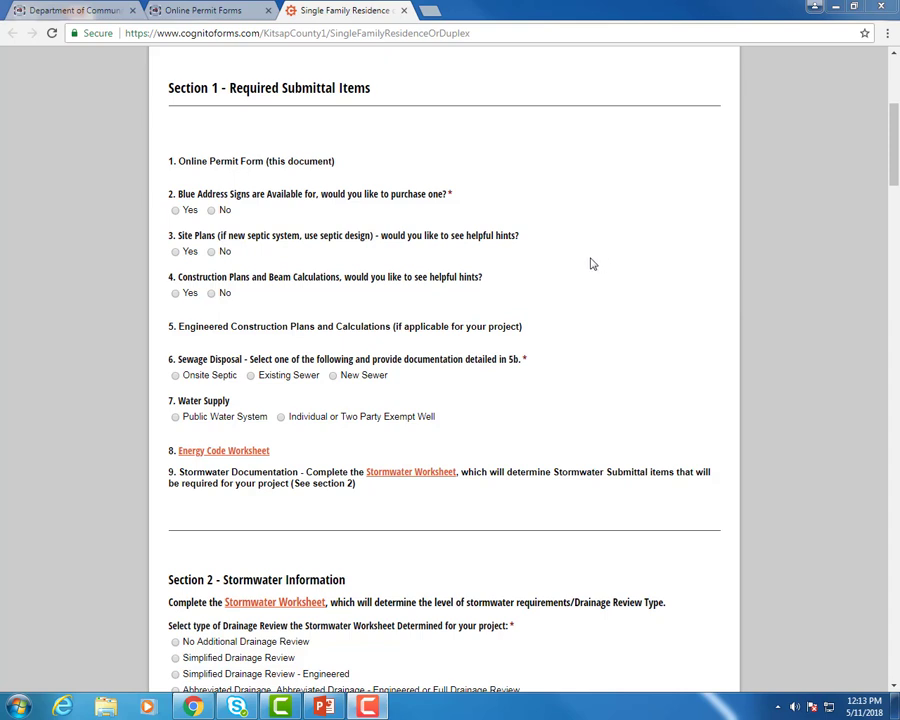
# Step: Answer No to blue address signs, site plan hints and construction plan hints
pyautogui.click(211, 210)
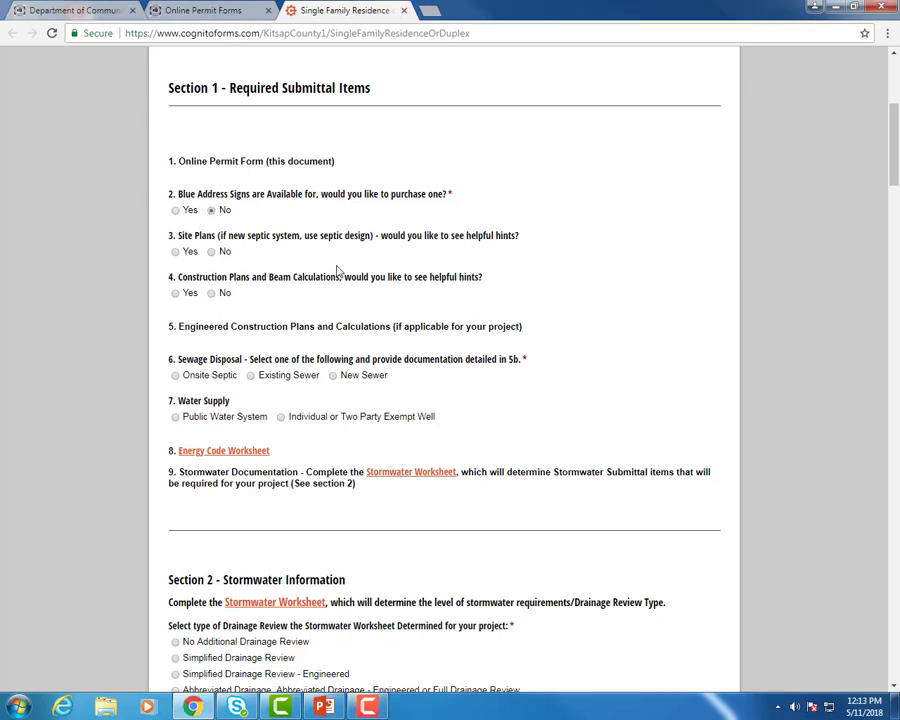
pyautogui.moveTo(237, 257)
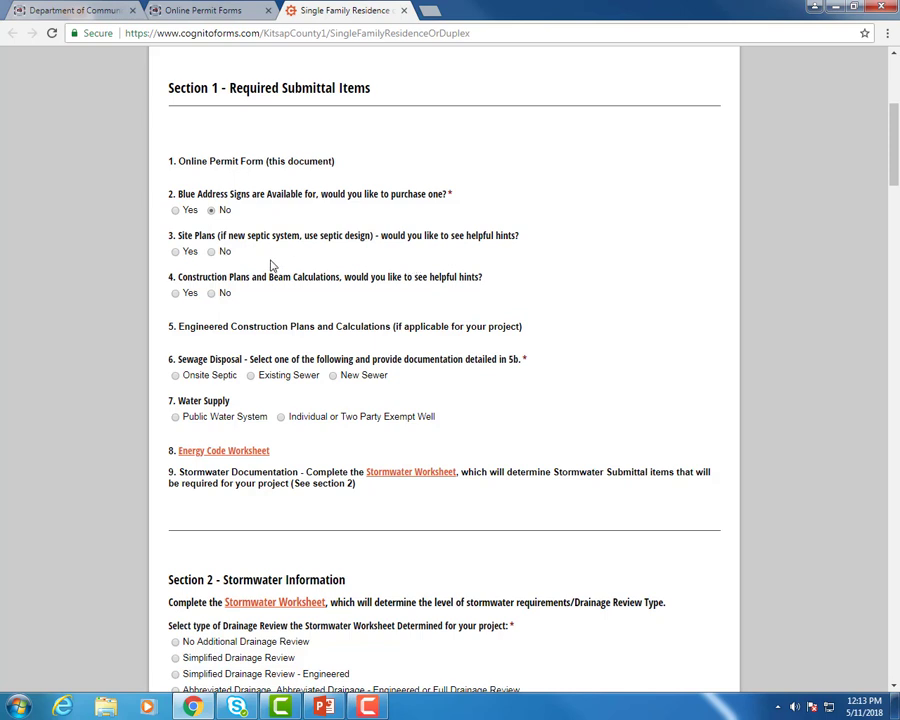
pyautogui.moveTo(243, 258)
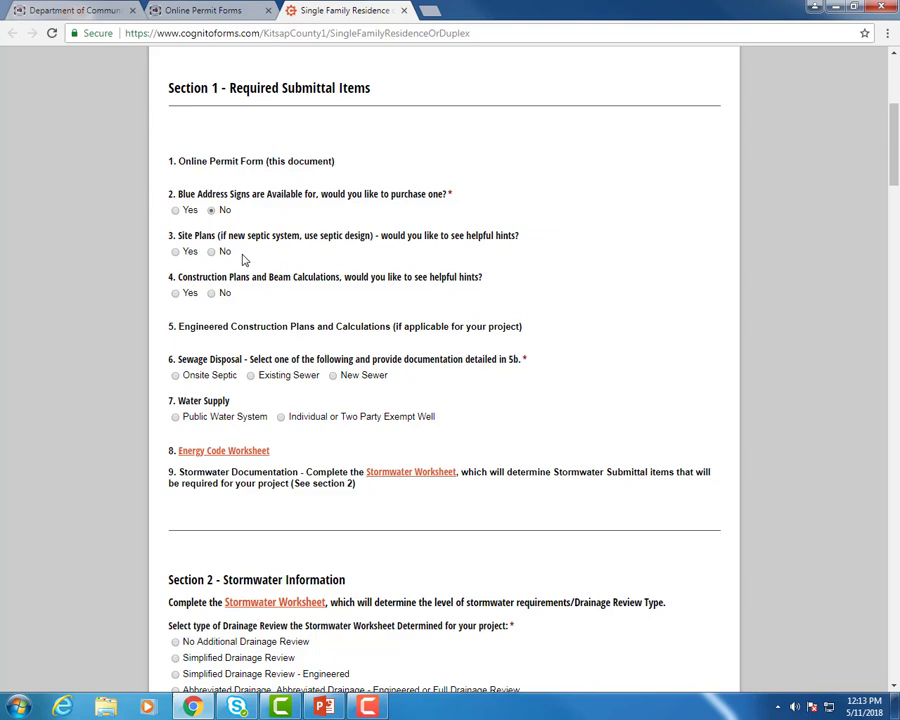
pyautogui.moveTo(314, 258)
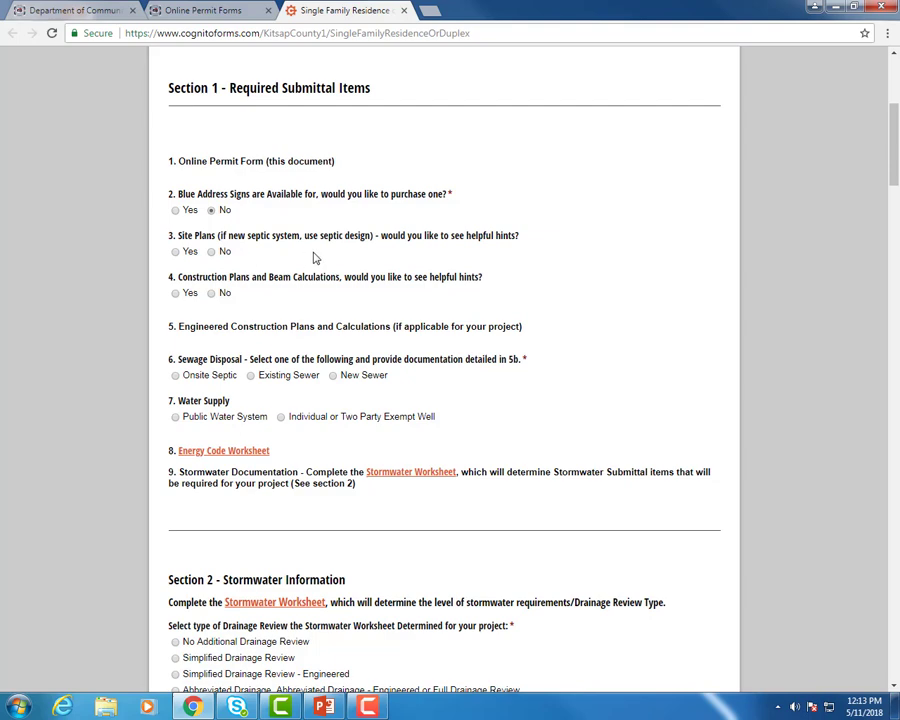
pyautogui.click(175, 251)
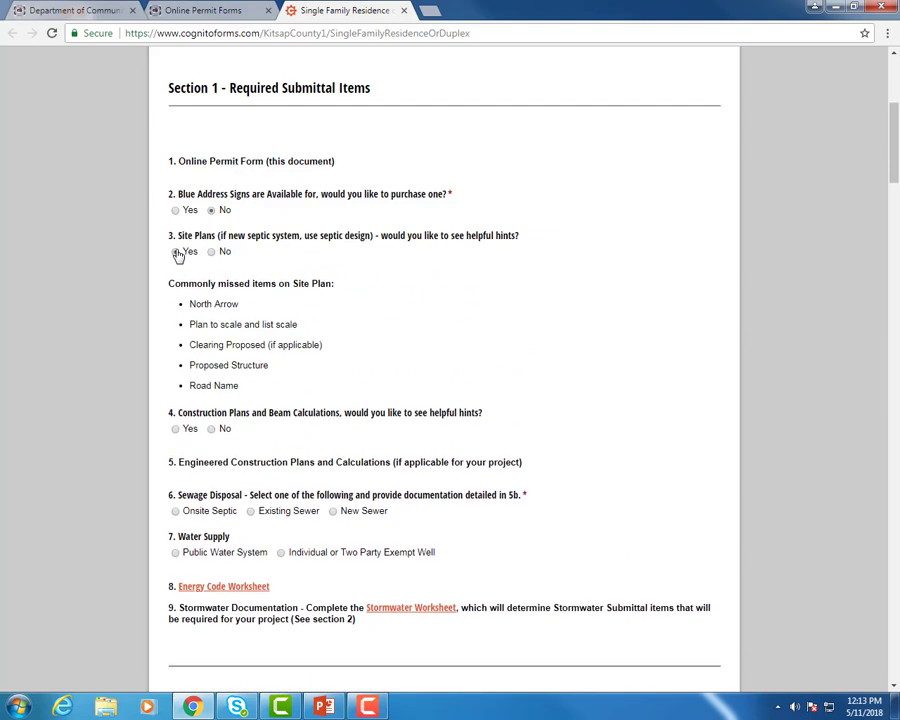
pyautogui.click(176, 251)
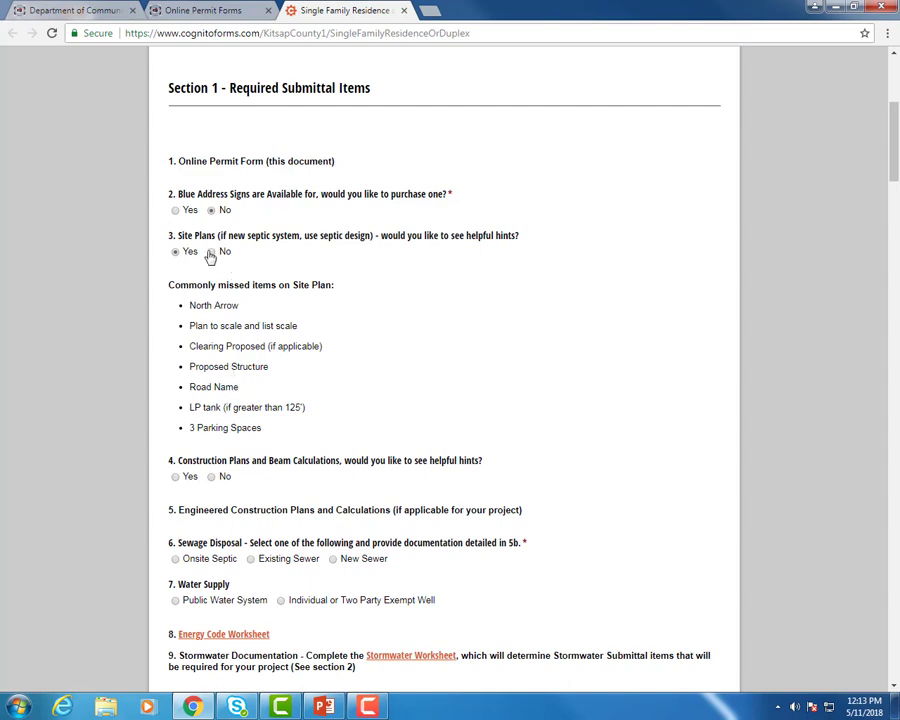
pyautogui.click(210, 251)
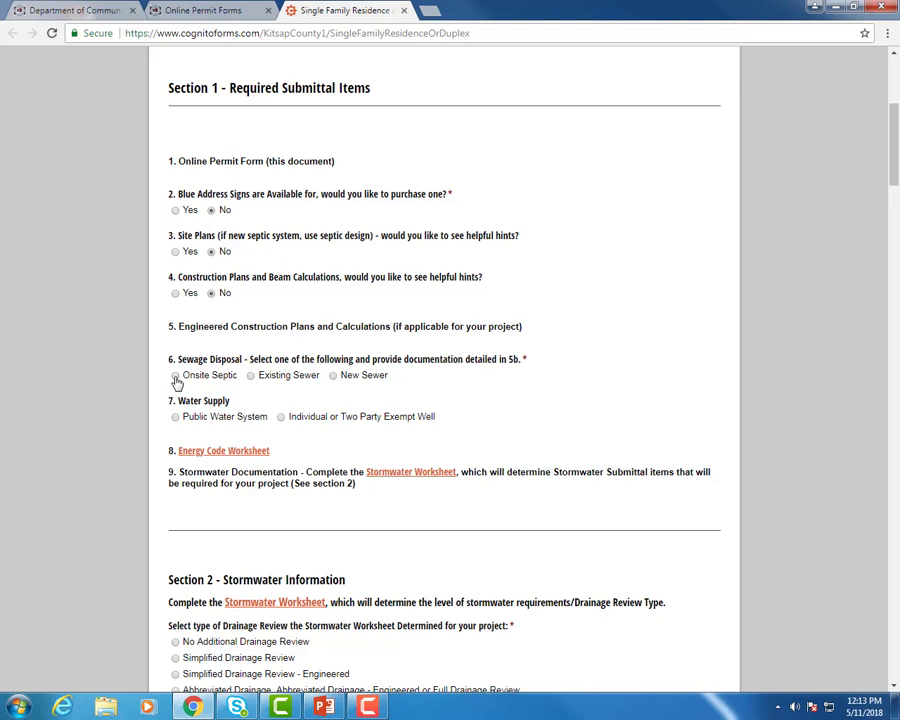
# Step: Switch item 6 Sewage Disposal from Onsite Septic to Existing Sewer
pyautogui.click(175, 375)
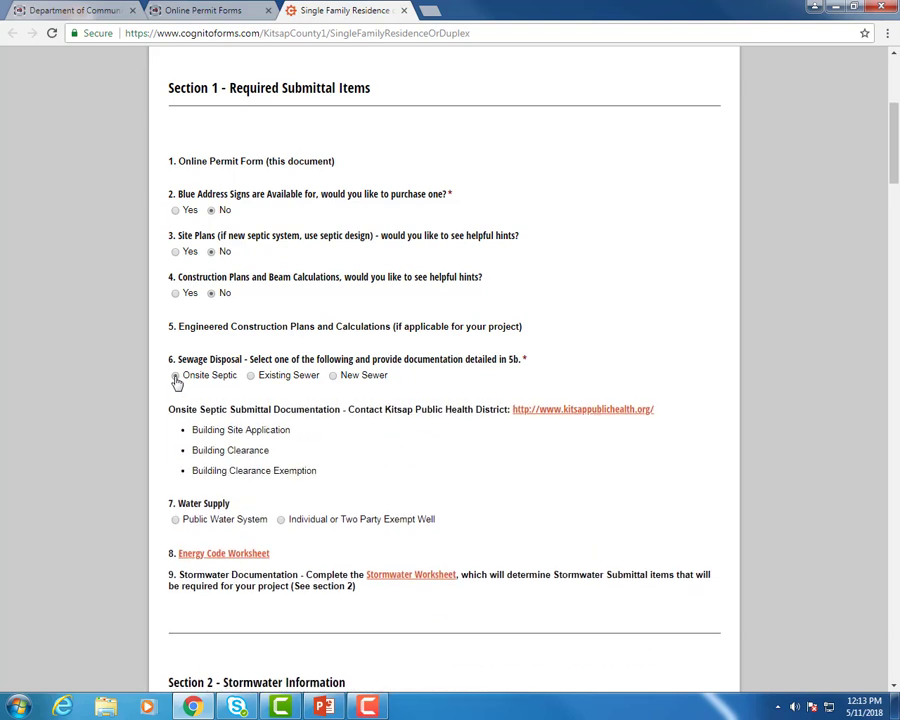
pyautogui.click(175, 375)
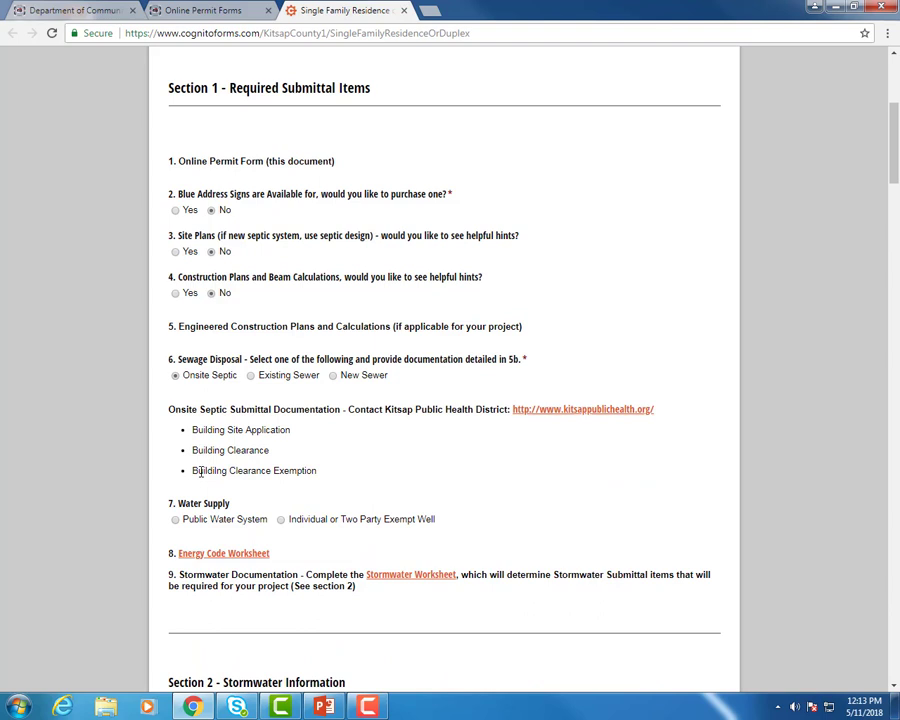
pyautogui.moveTo(249, 381)
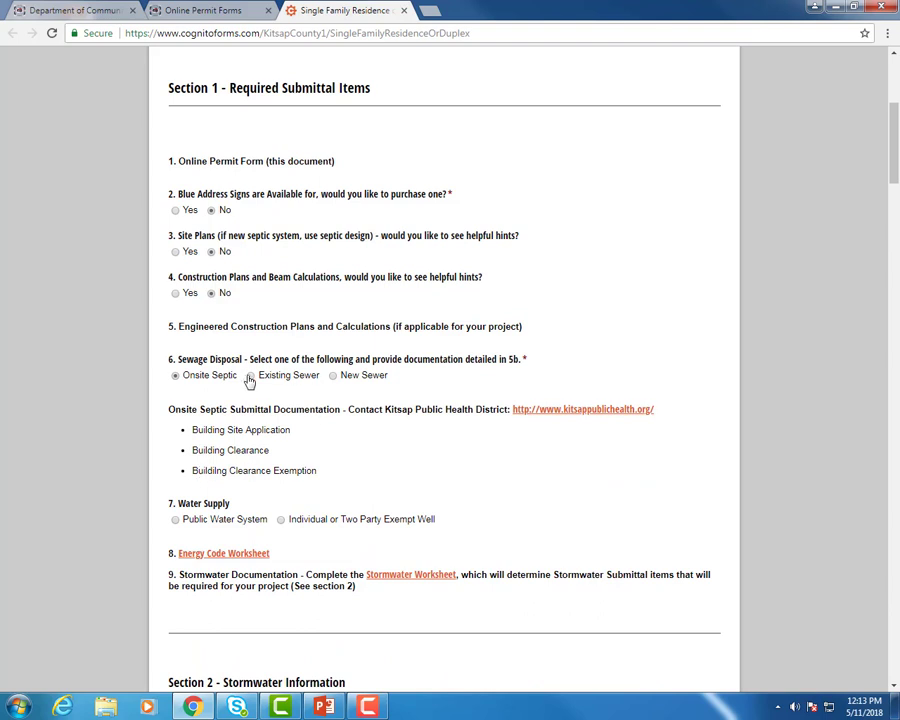
pyautogui.click(250, 375)
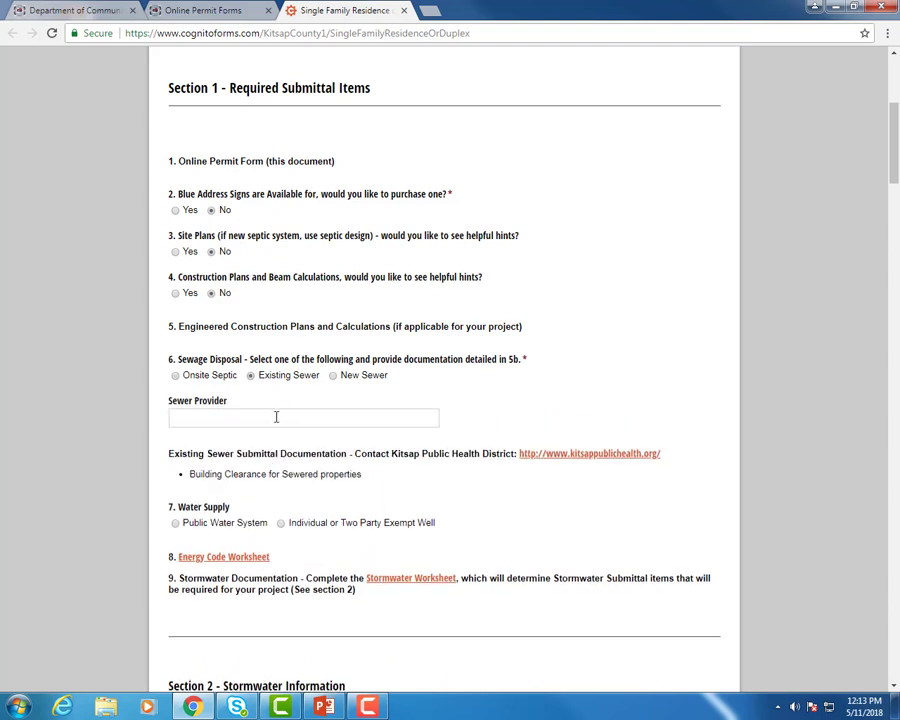
pyautogui.scroll(-3)
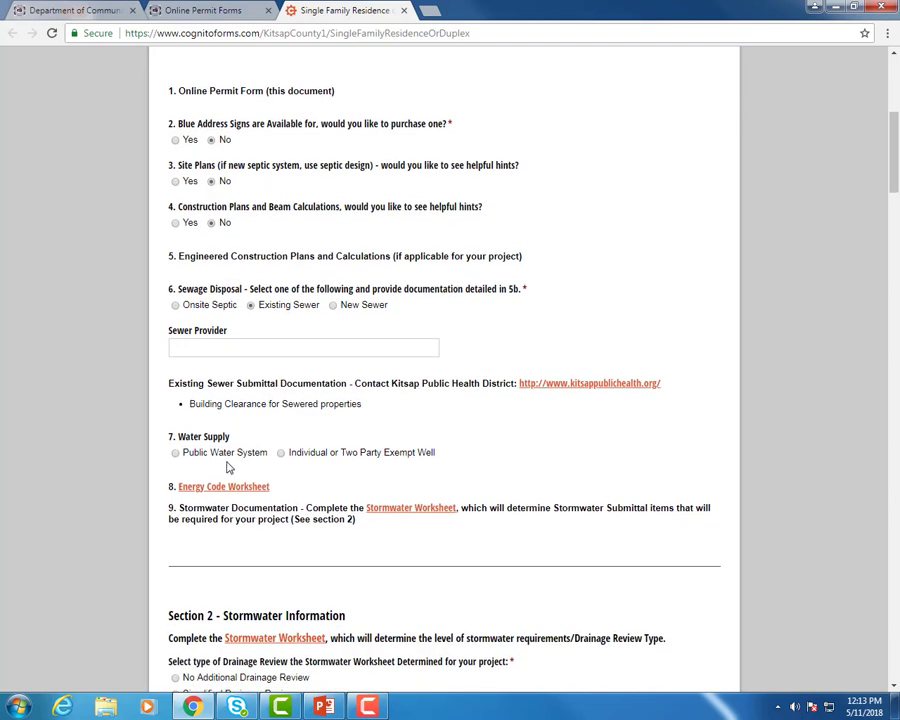
# Step: Select Public Water System and enter WA Water as the water provider name
pyautogui.click(176, 452)
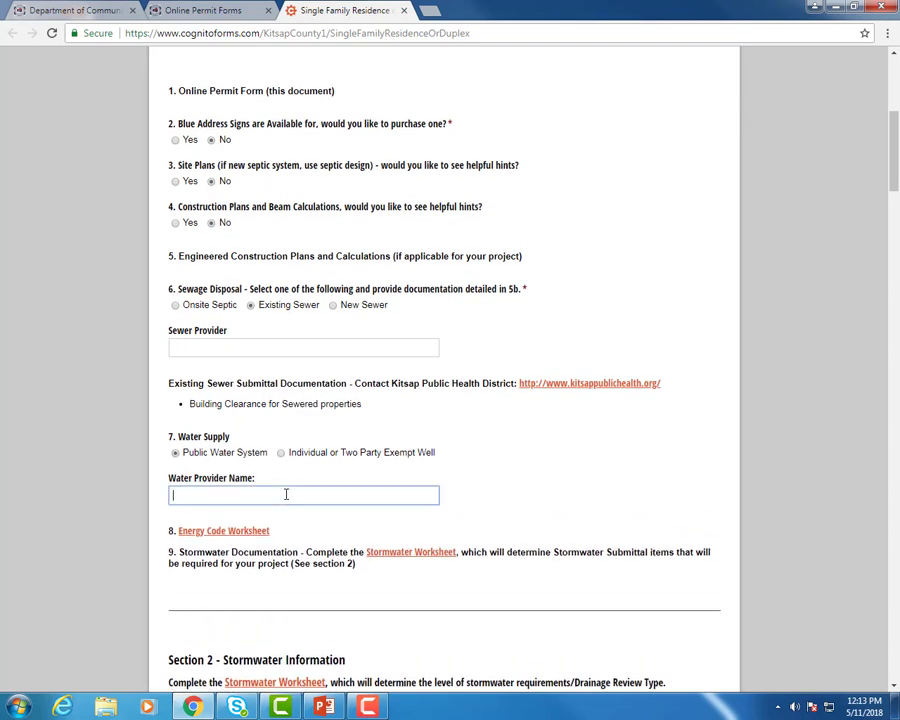
pyautogui.write('W2')
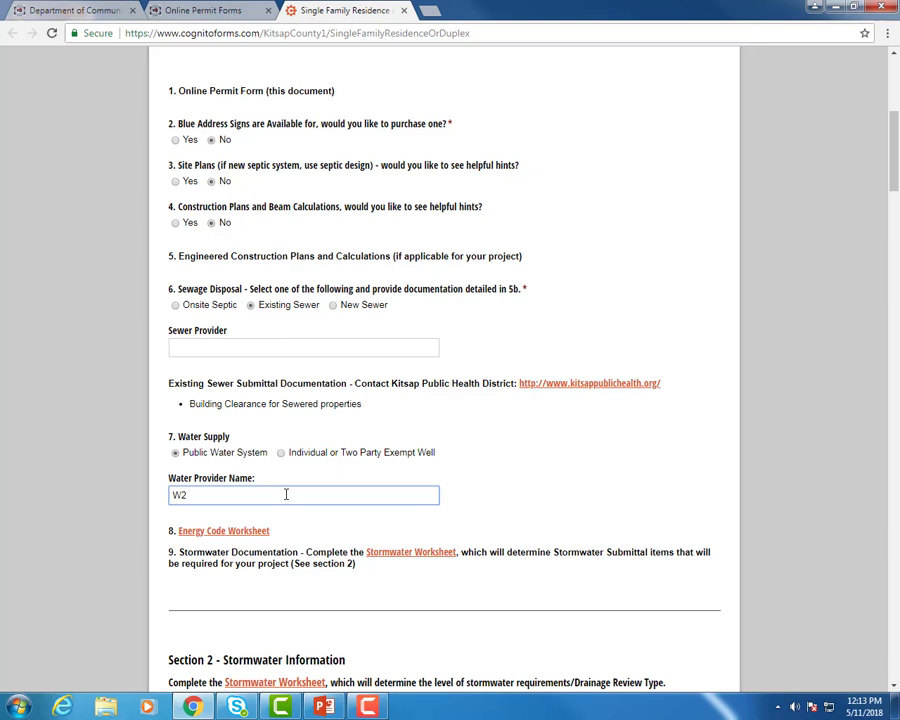
pyautogui.write('WA Water')
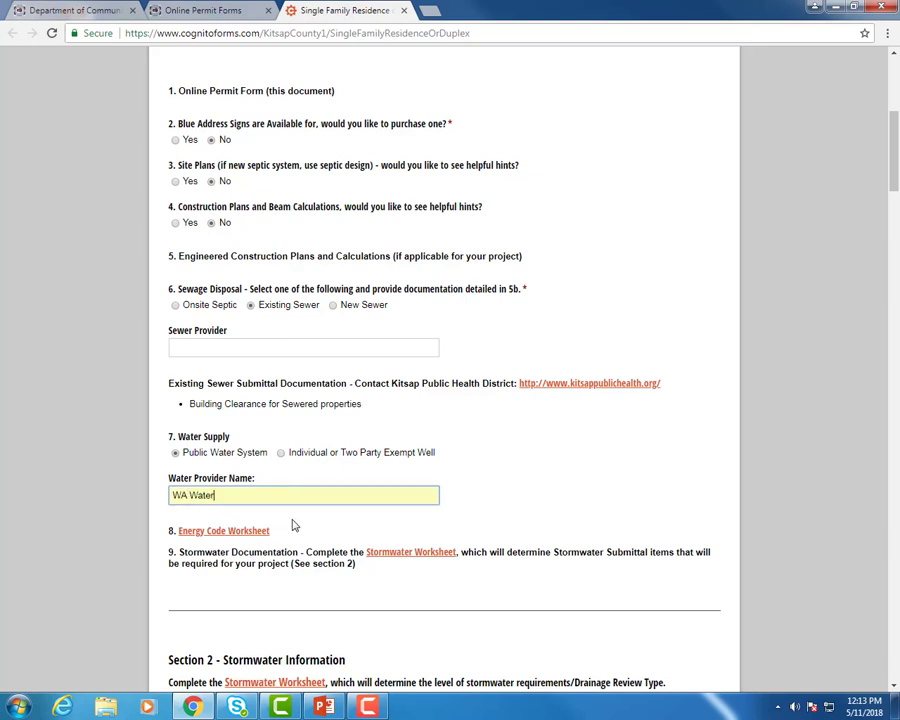
pyautogui.scroll(-3)
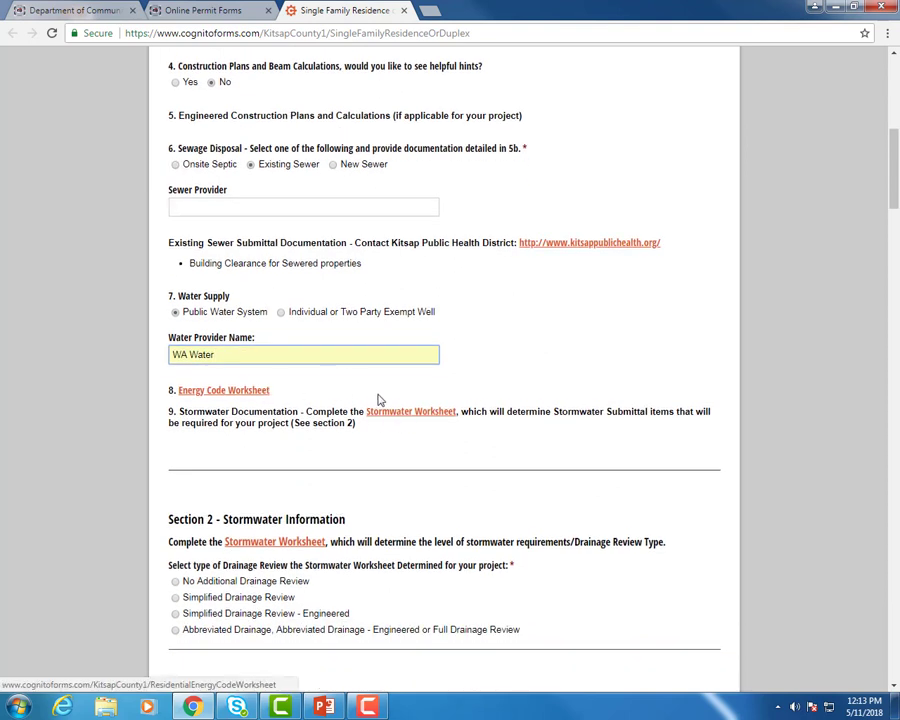
pyautogui.moveTo(410, 412)
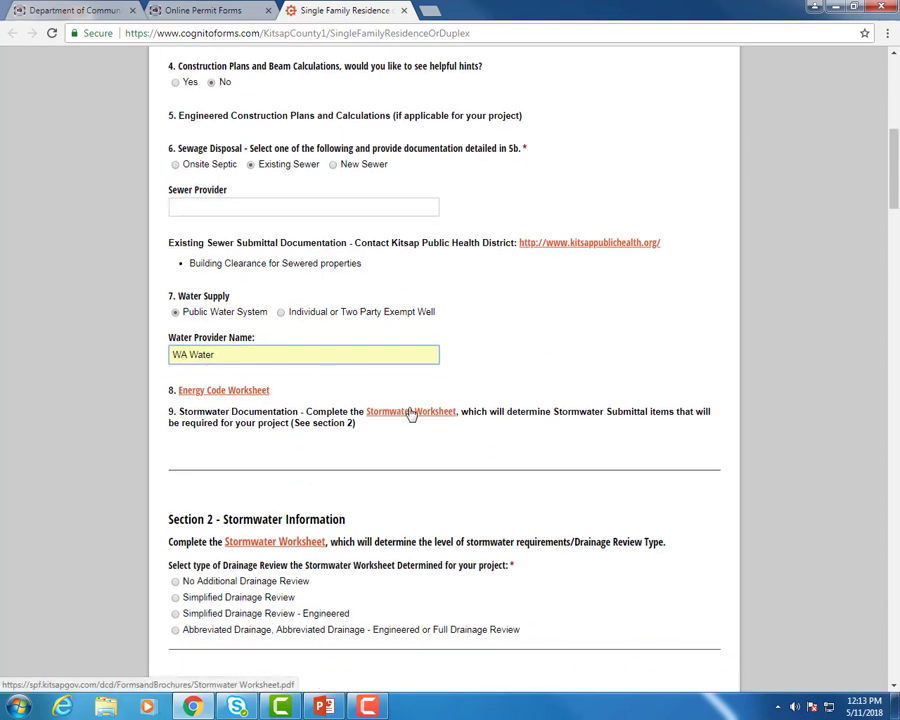
pyautogui.moveTo(753, 402)
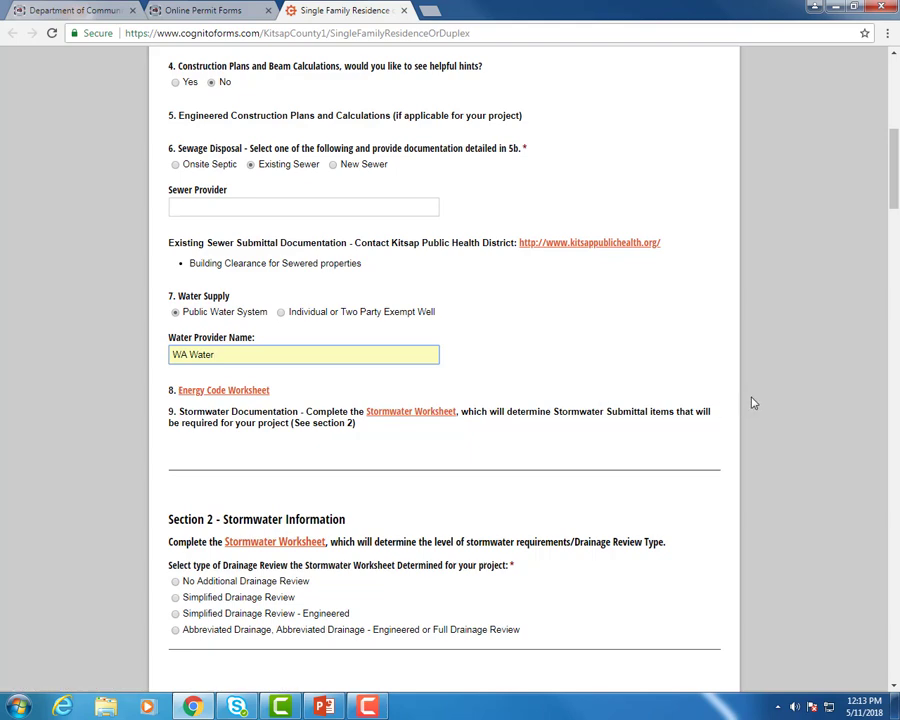
pyautogui.scroll(-3)
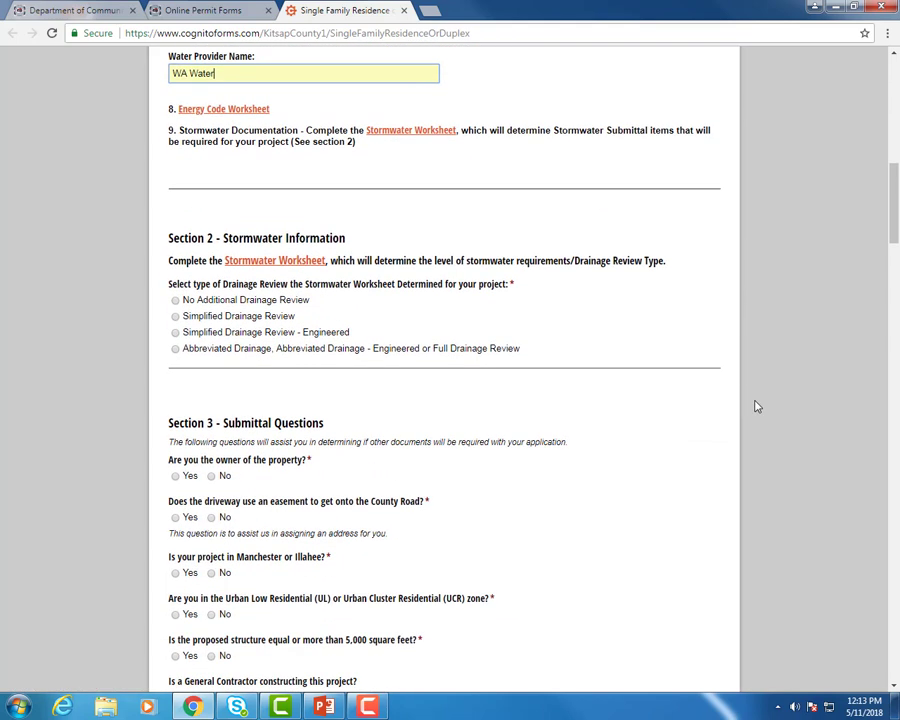
# Step: Scroll past Section 2's drainage review options to Section 3's submittal questions
pyautogui.scroll(-3)
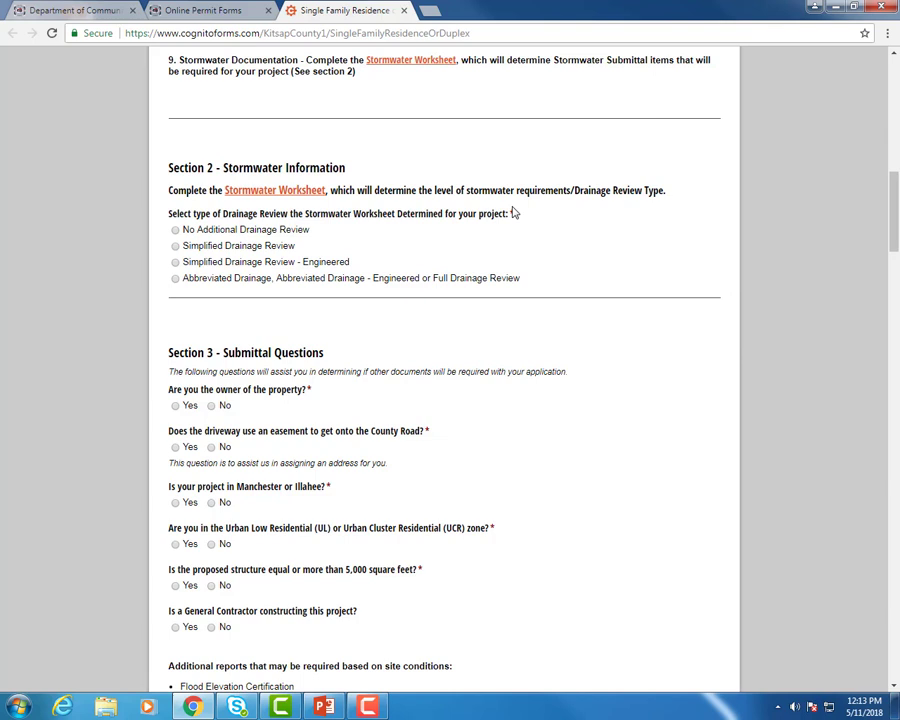
pyautogui.moveTo(562, 257)
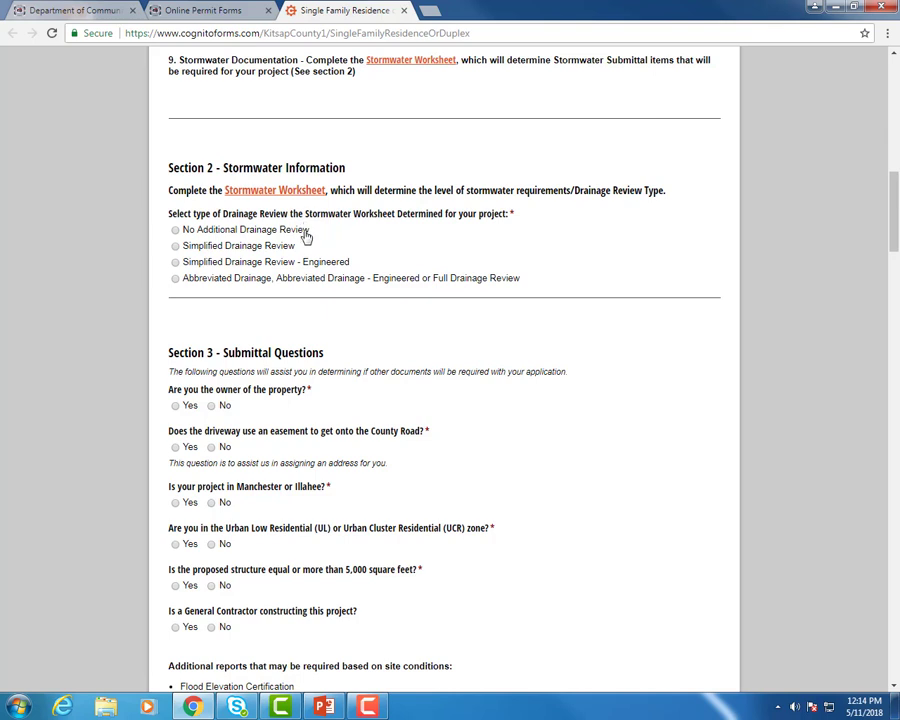
pyautogui.moveTo(285, 251)
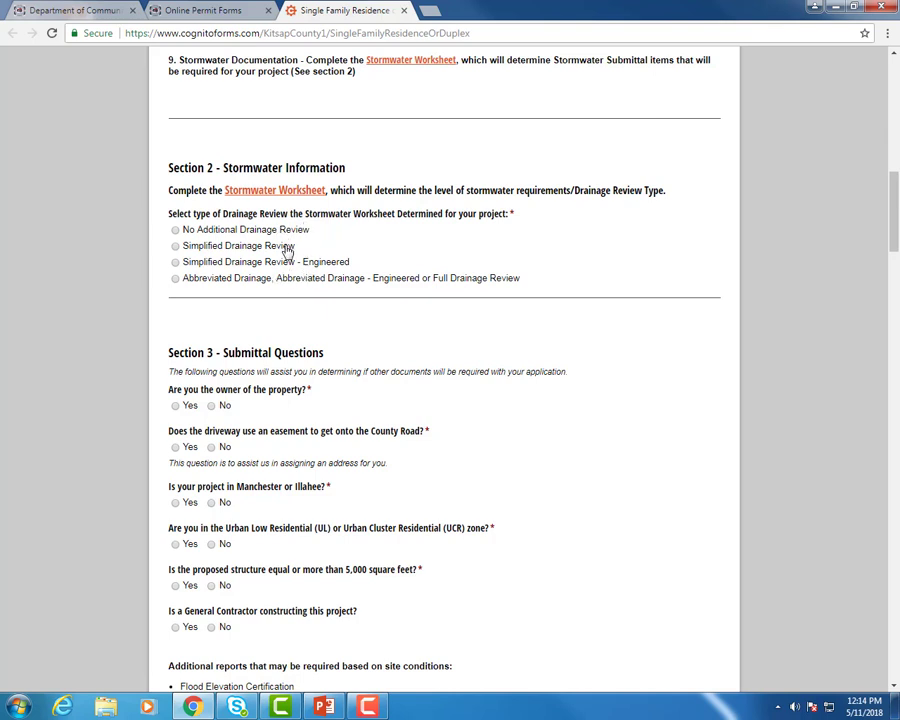
pyautogui.moveTo(498, 221)
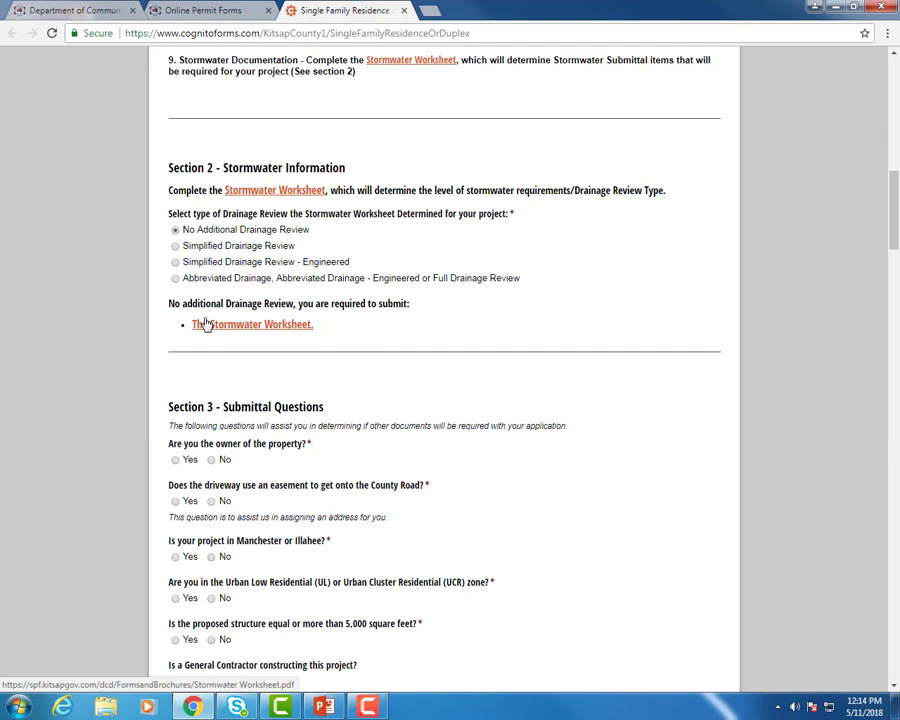
pyautogui.moveTo(290, 336)
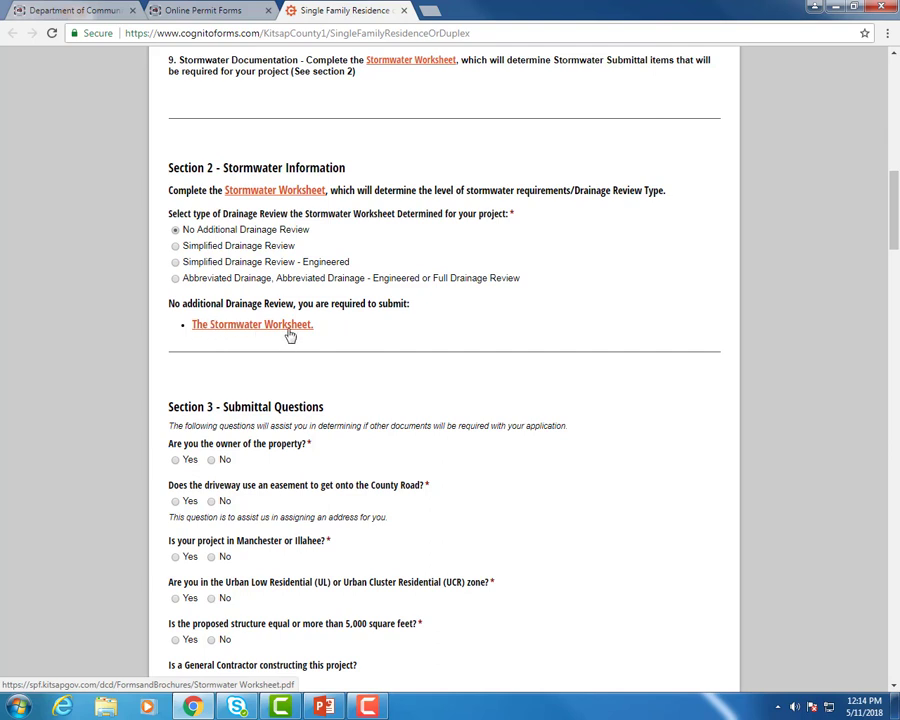
pyautogui.moveTo(314, 331)
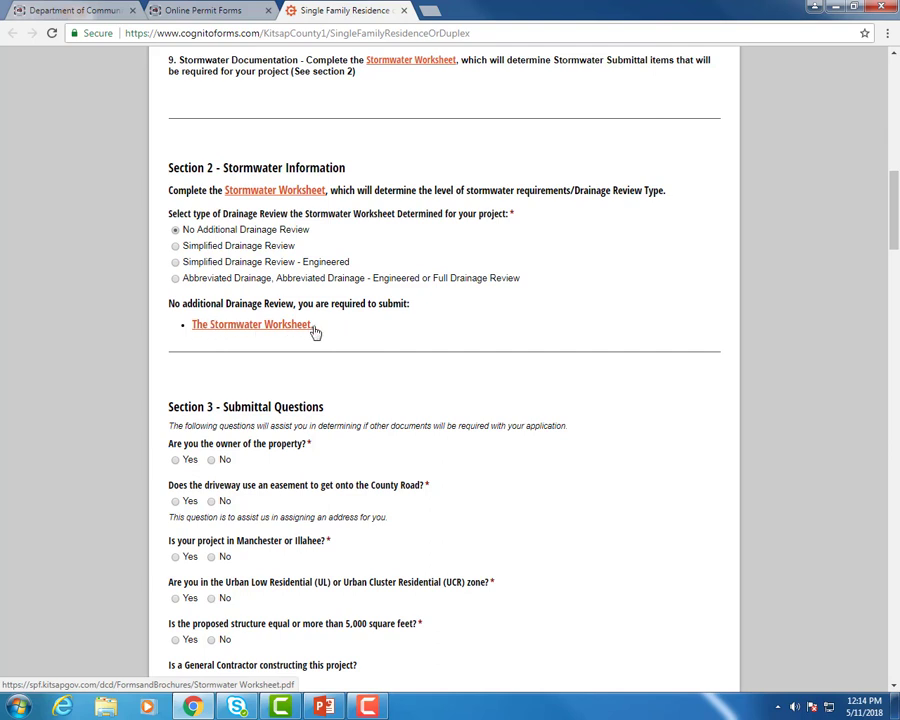
pyautogui.moveTo(320, 190)
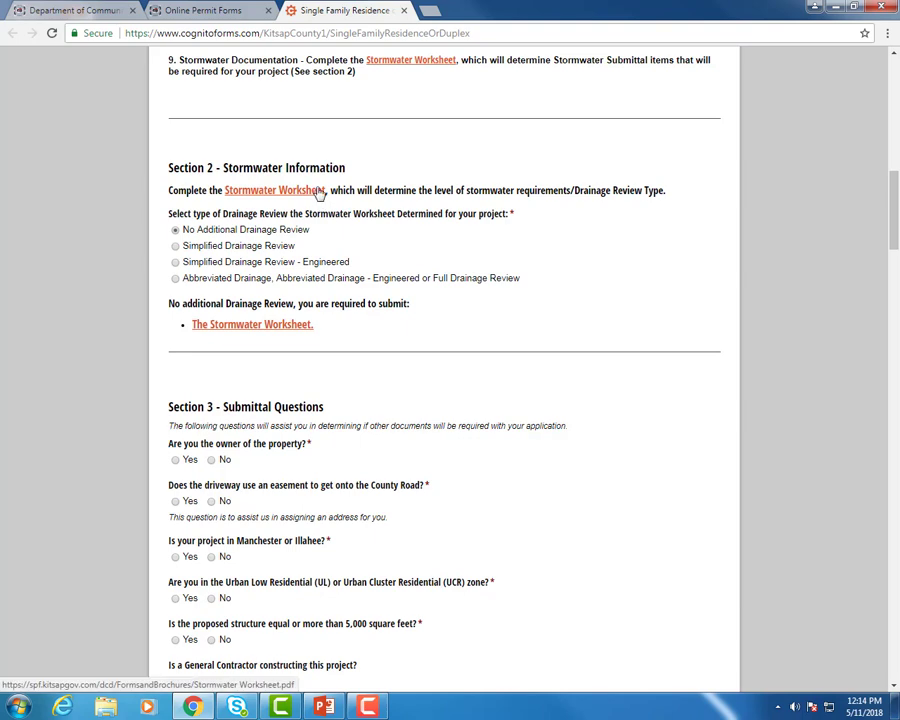
pyautogui.moveTo(828, 369)
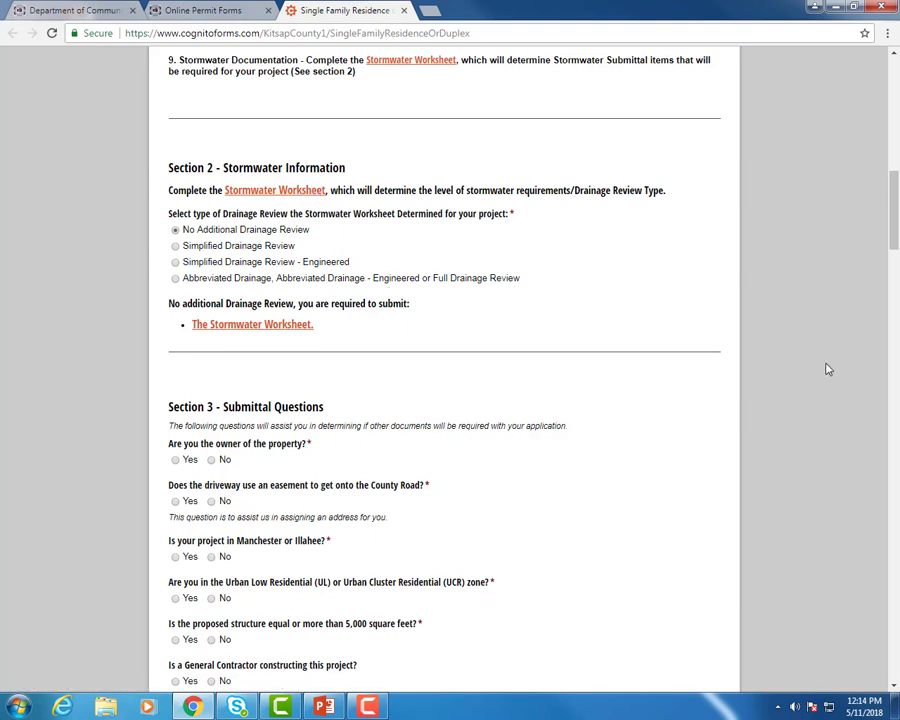
# Step: Set 'Are you the owner' to Yes and the driveway question to No
pyautogui.scroll(-3)
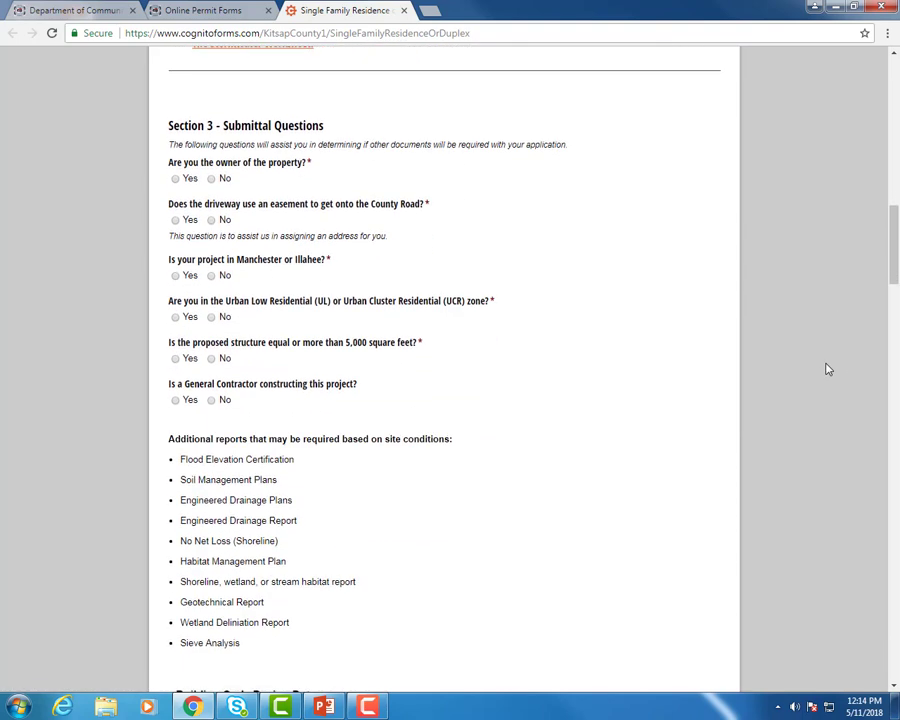
pyautogui.moveTo(786, 438)
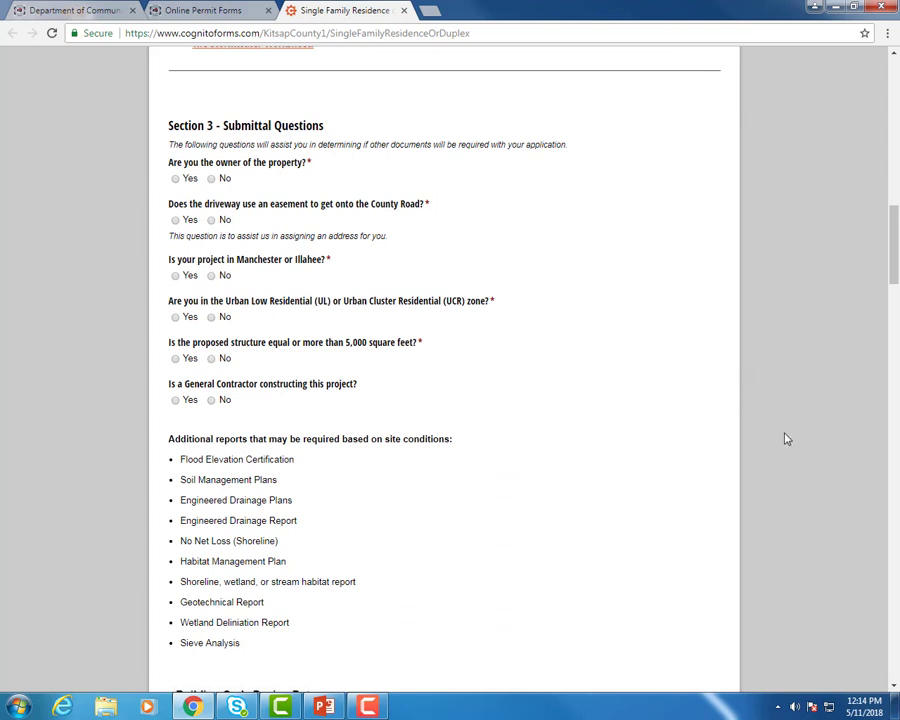
pyautogui.moveTo(675, 341)
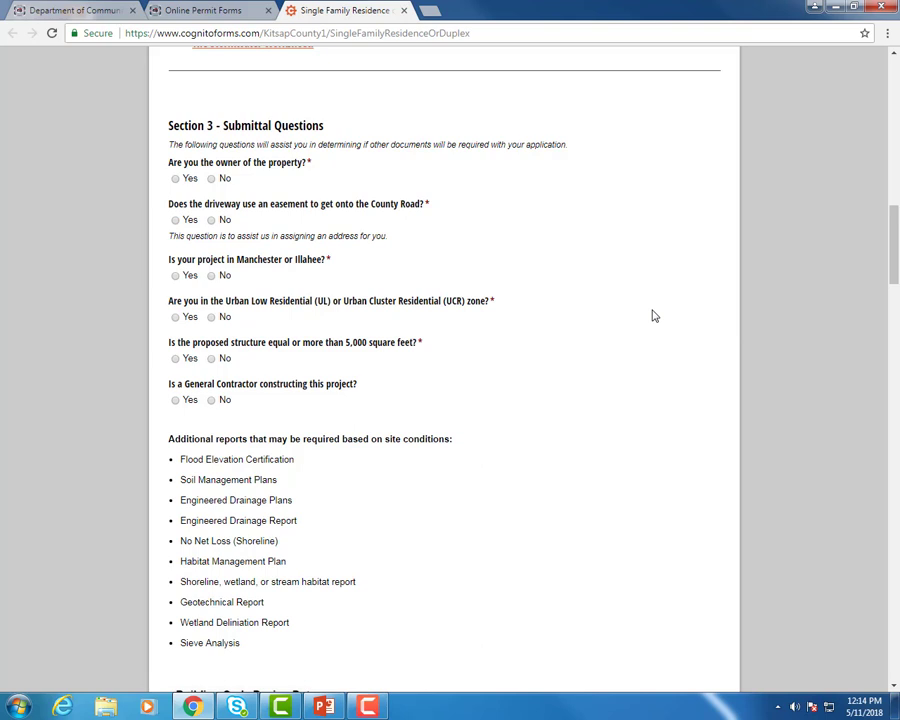
pyautogui.moveTo(325, 168)
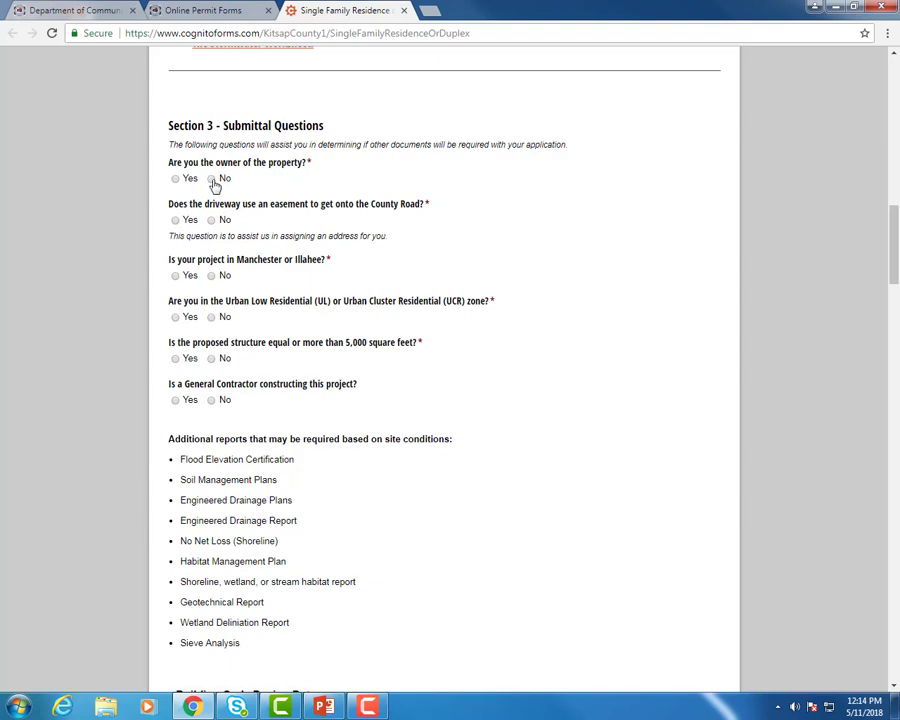
pyautogui.click(211, 178)
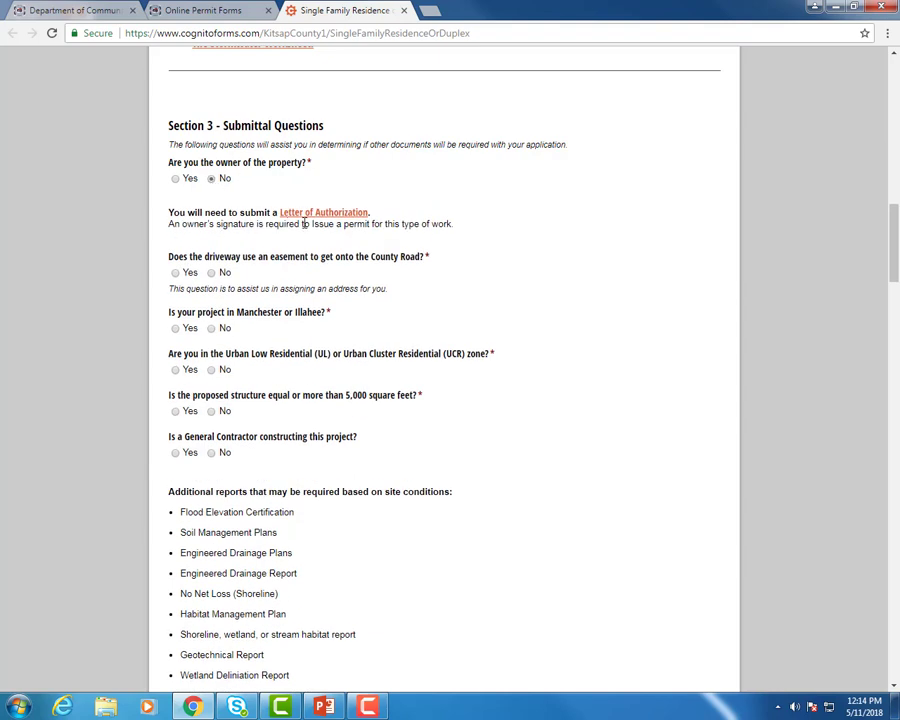
pyautogui.click(175, 178)
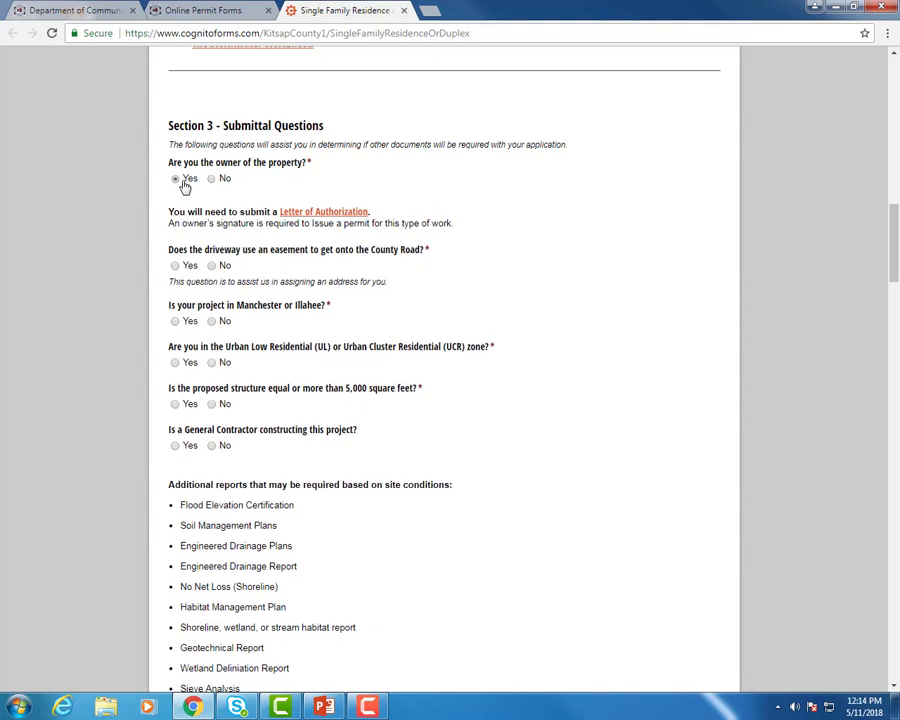
pyautogui.click(175, 178)
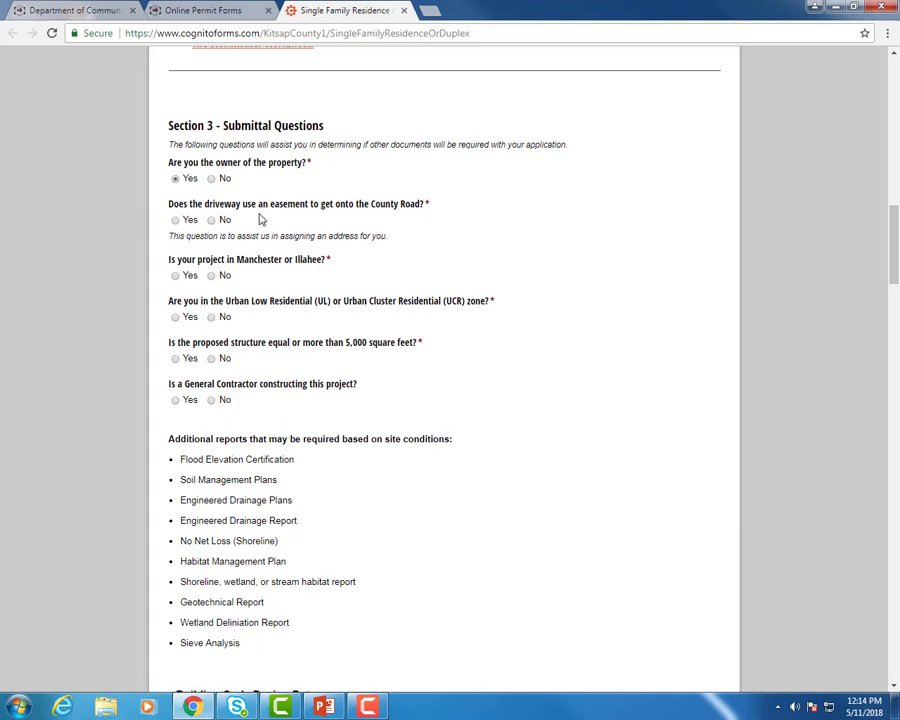
pyautogui.click(211, 219)
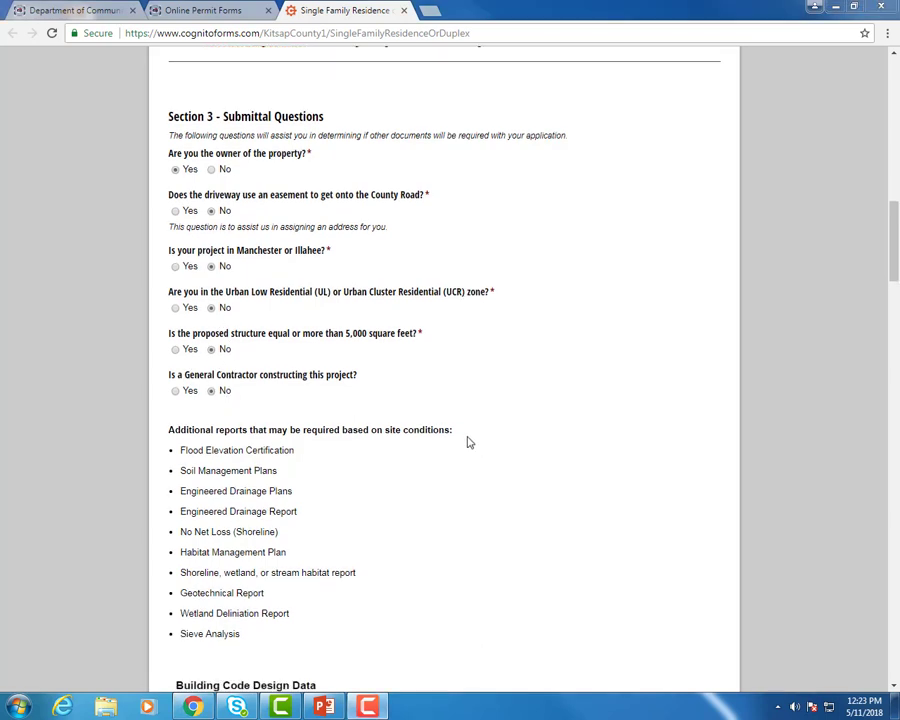
pyautogui.moveTo(493, 651)
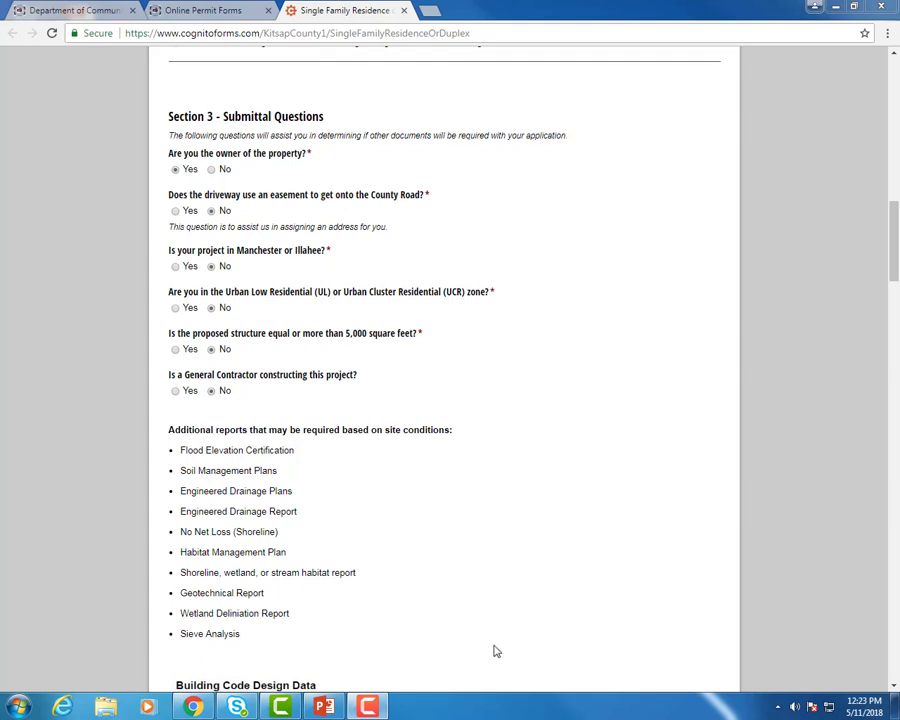
pyautogui.moveTo(466, 458)
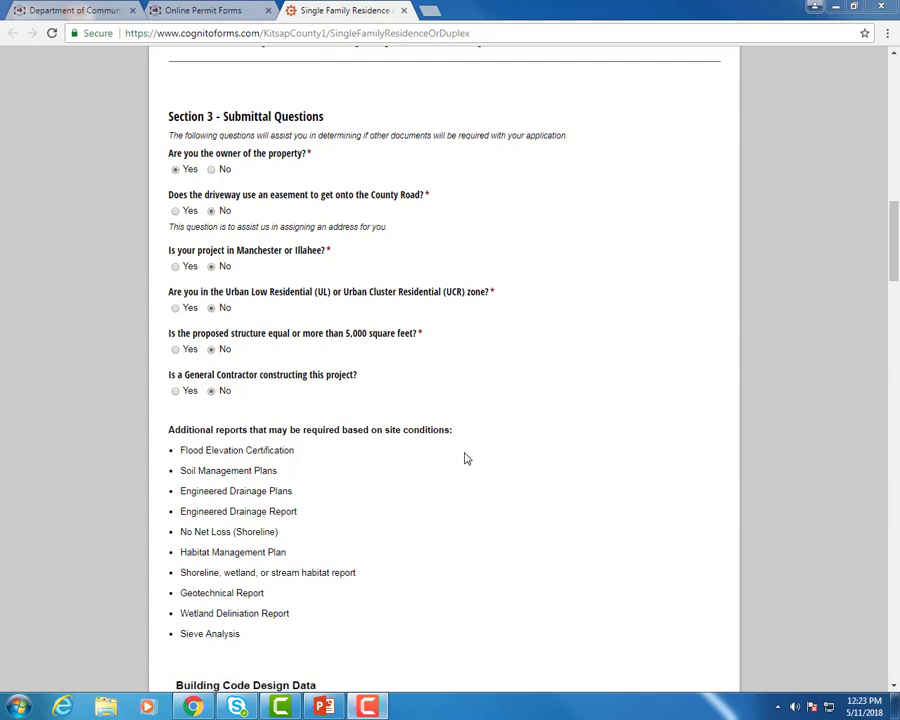
pyautogui.moveTo(656, 464)
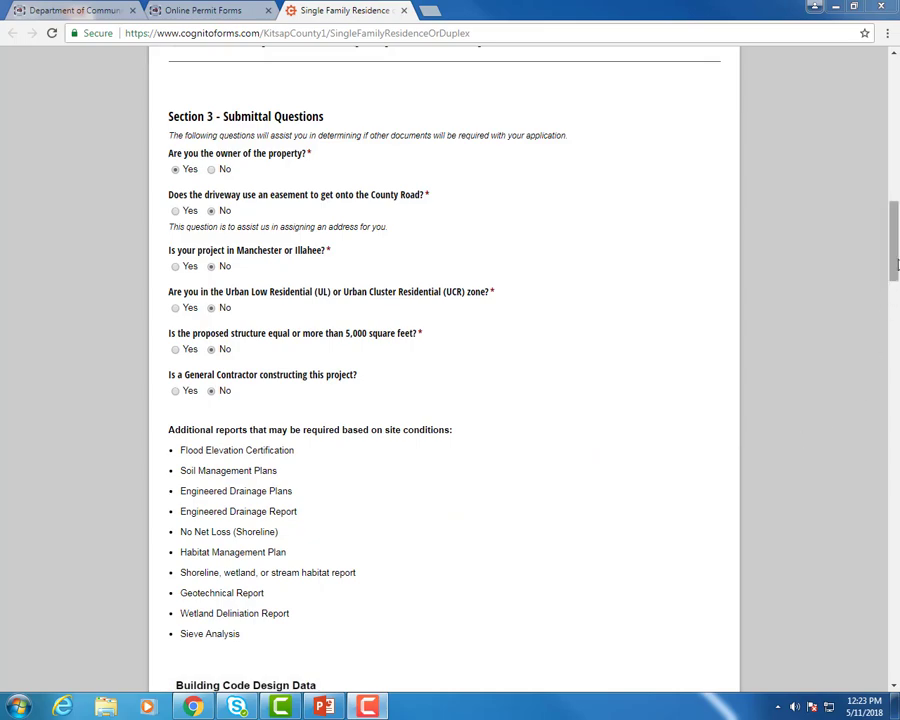
# Step: Answer Yes to 'Would you like to defer your impact fees?' under Fee Information
pyautogui.scroll(-3)
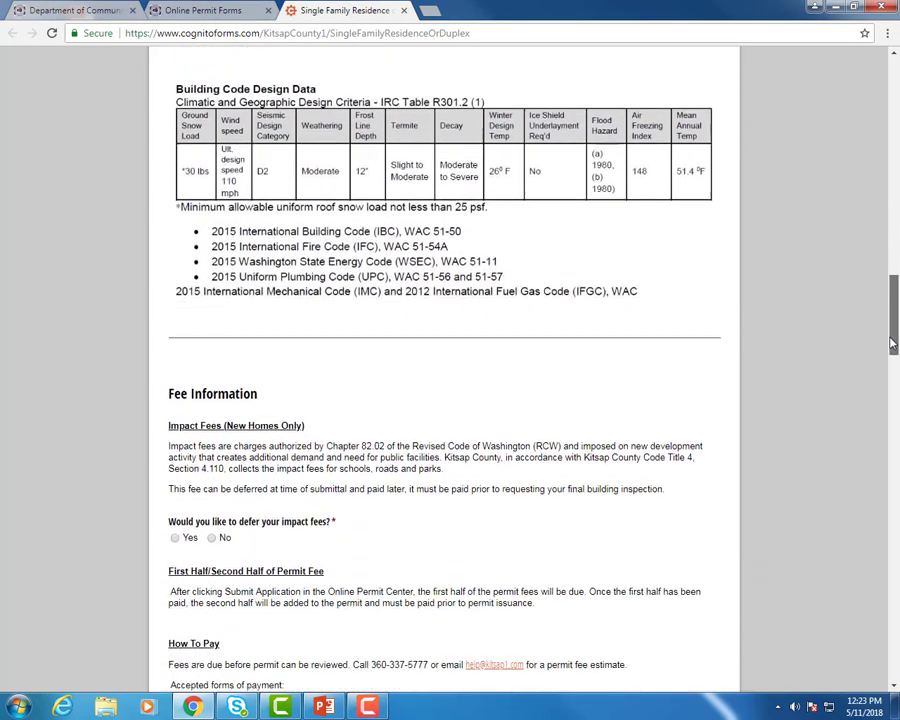
pyautogui.scroll(-3)
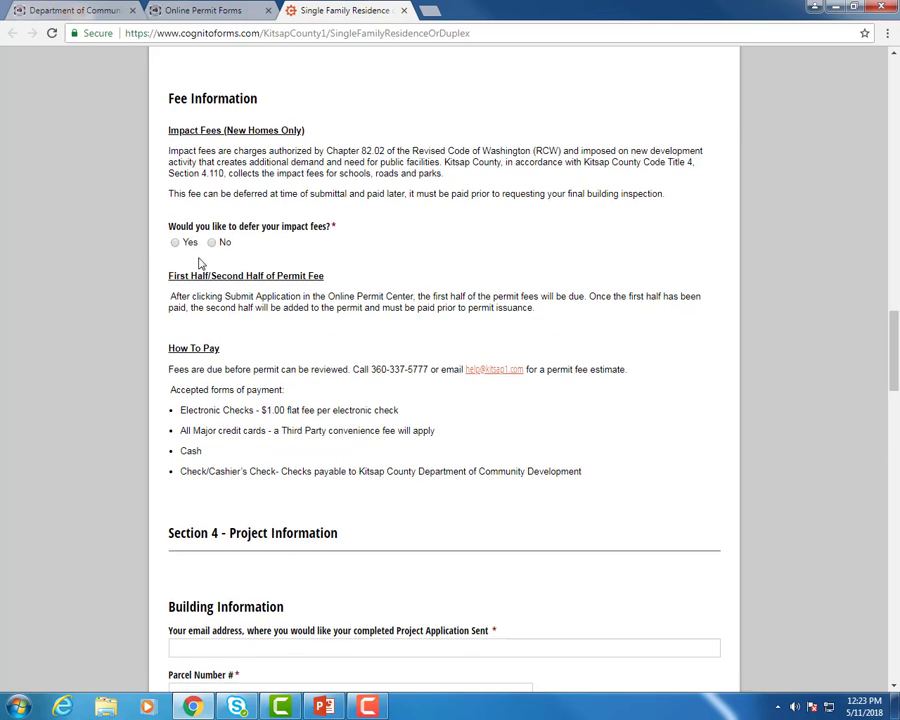
pyautogui.moveTo(415, 262)
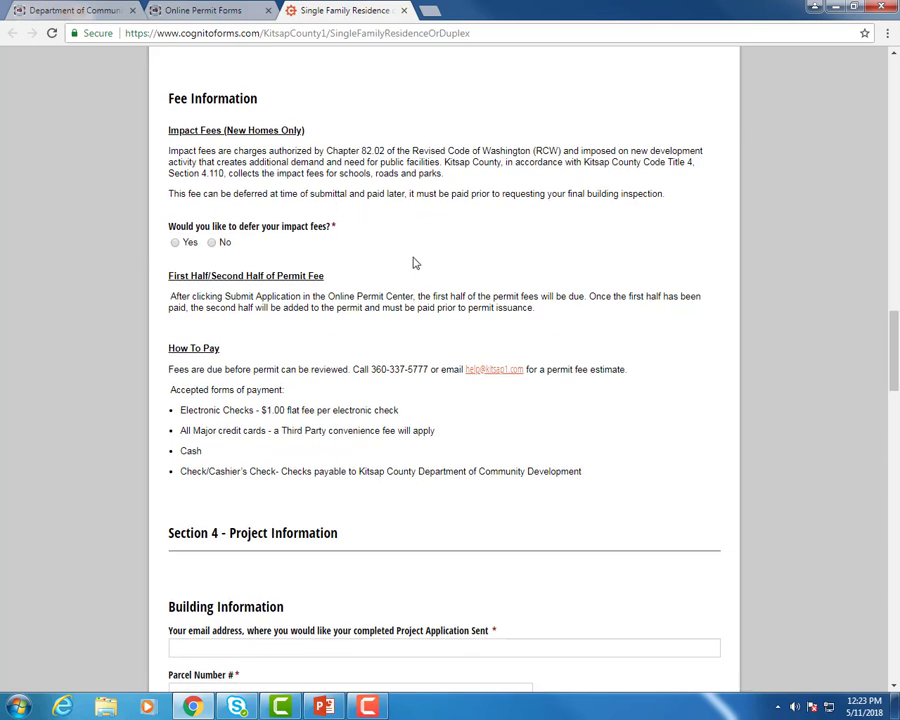
pyautogui.click(175, 242)
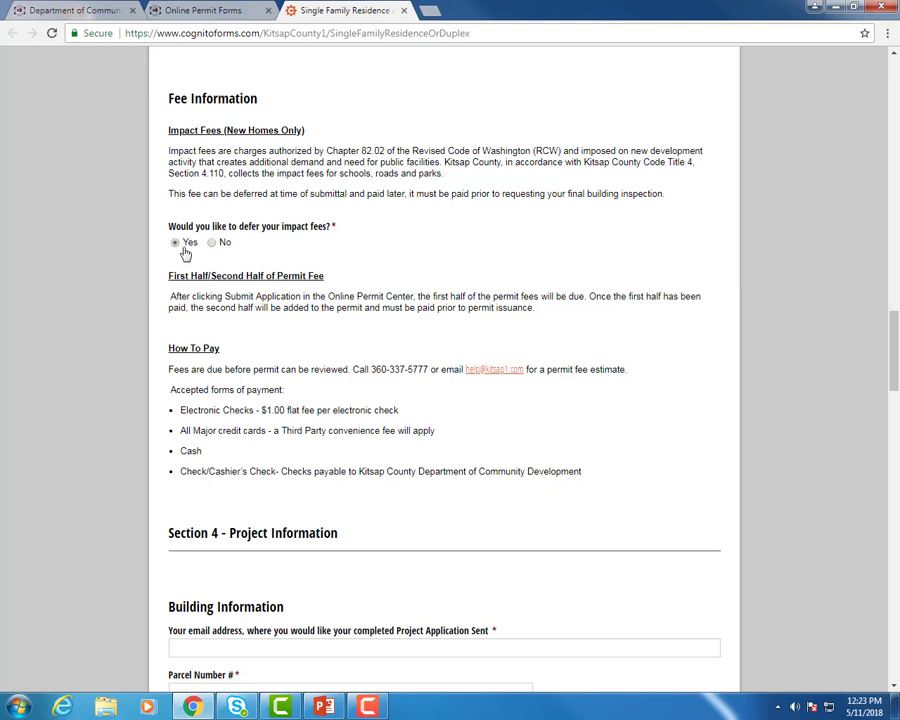
pyautogui.scroll(-3)
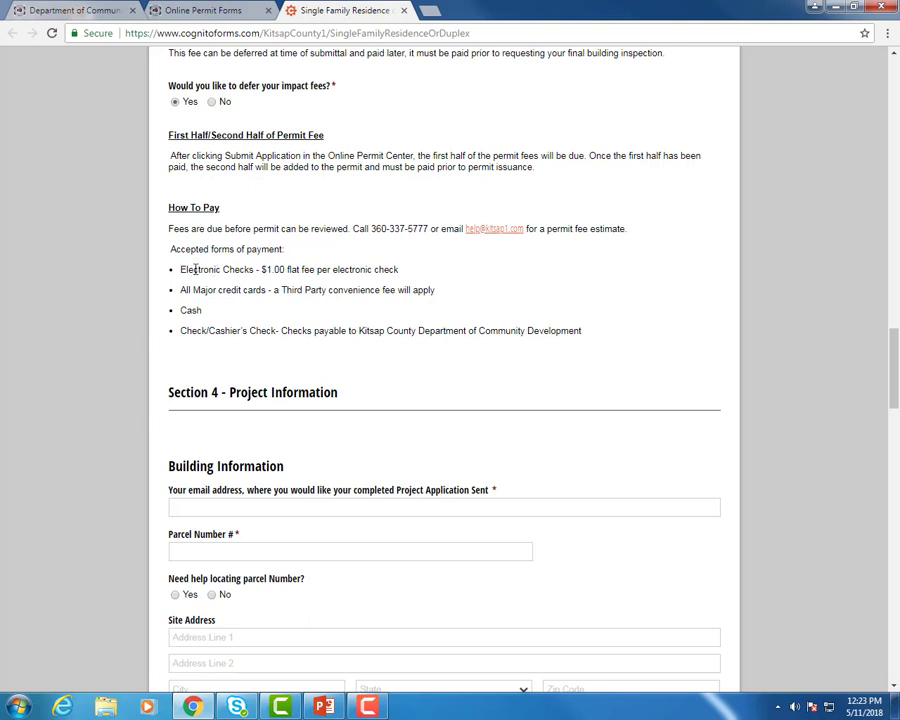
pyautogui.moveTo(420, 273)
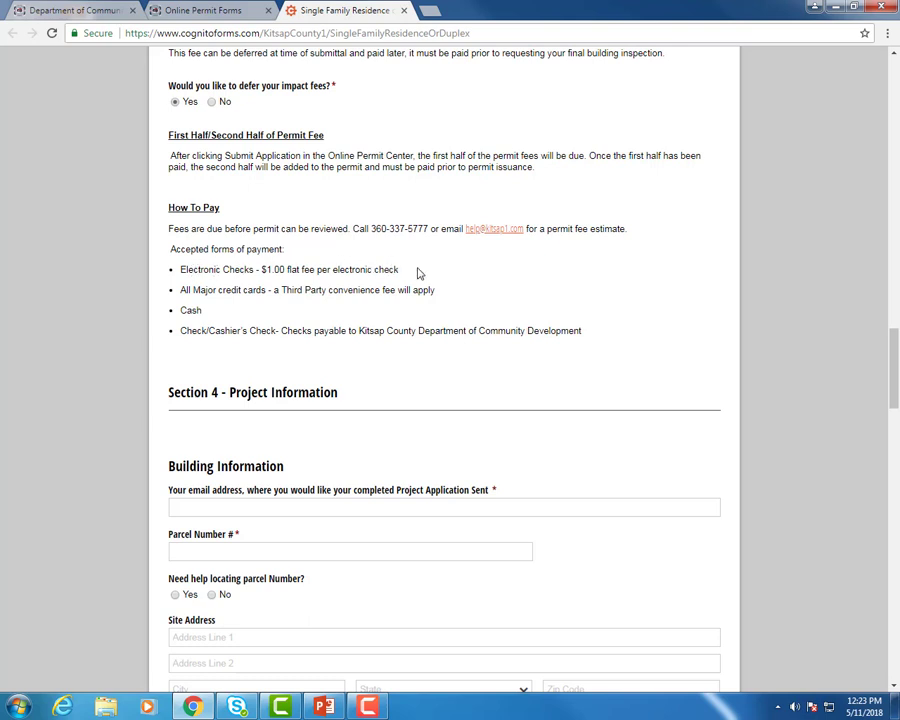
pyautogui.moveTo(436, 296)
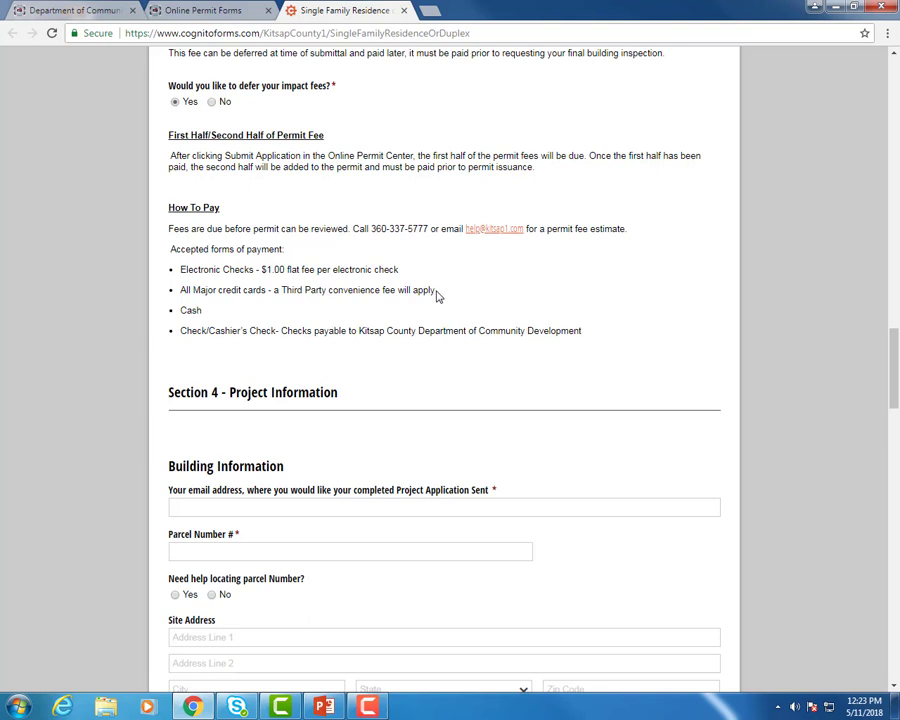
pyautogui.moveTo(204, 323)
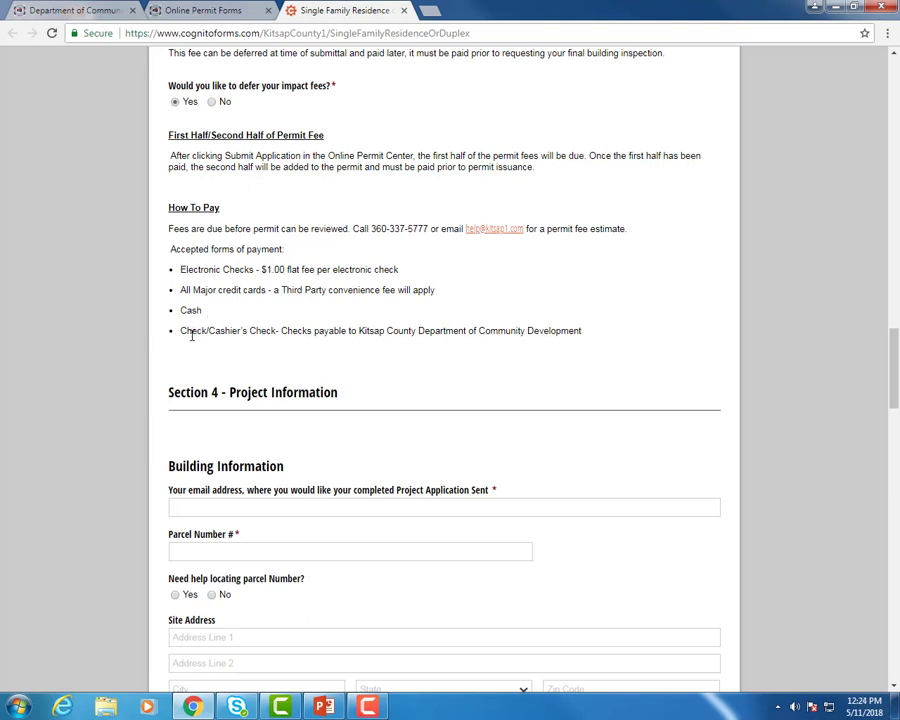
pyautogui.moveTo(190, 333)
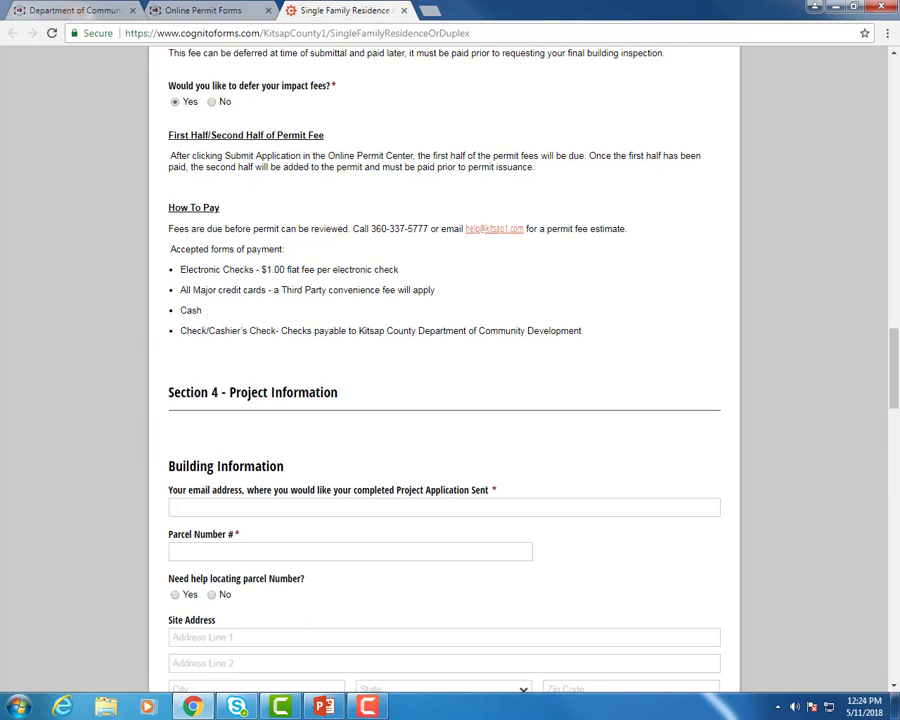
pyautogui.scroll(-3)
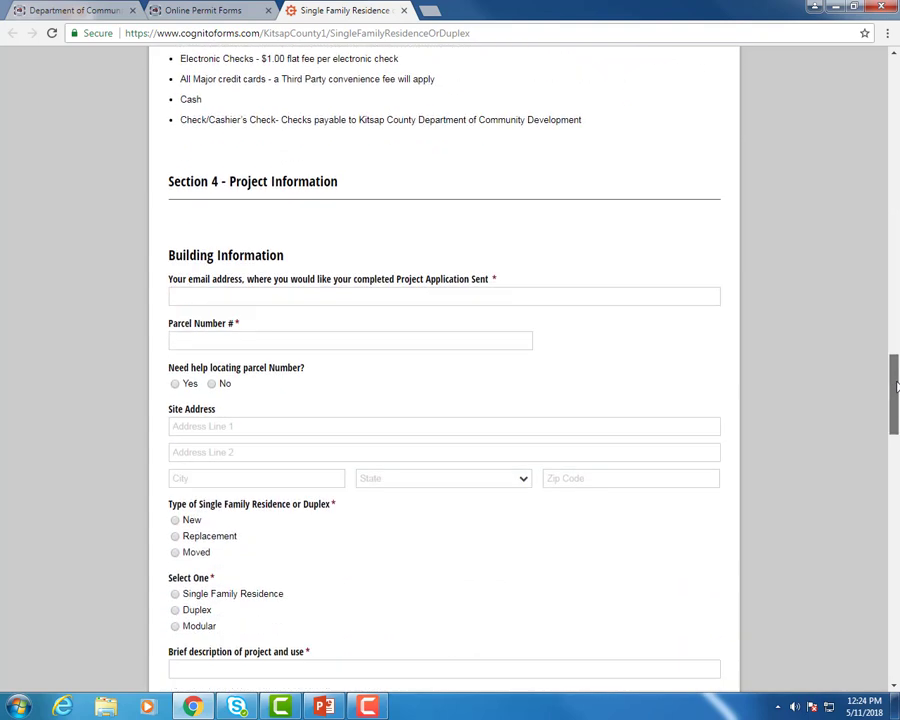
pyautogui.scroll(-3)
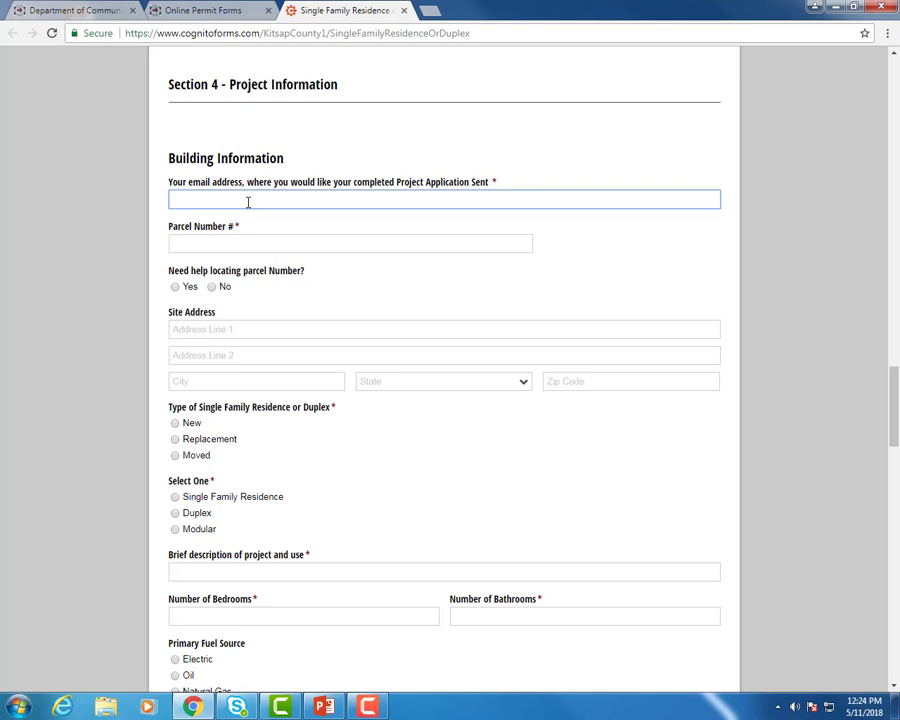
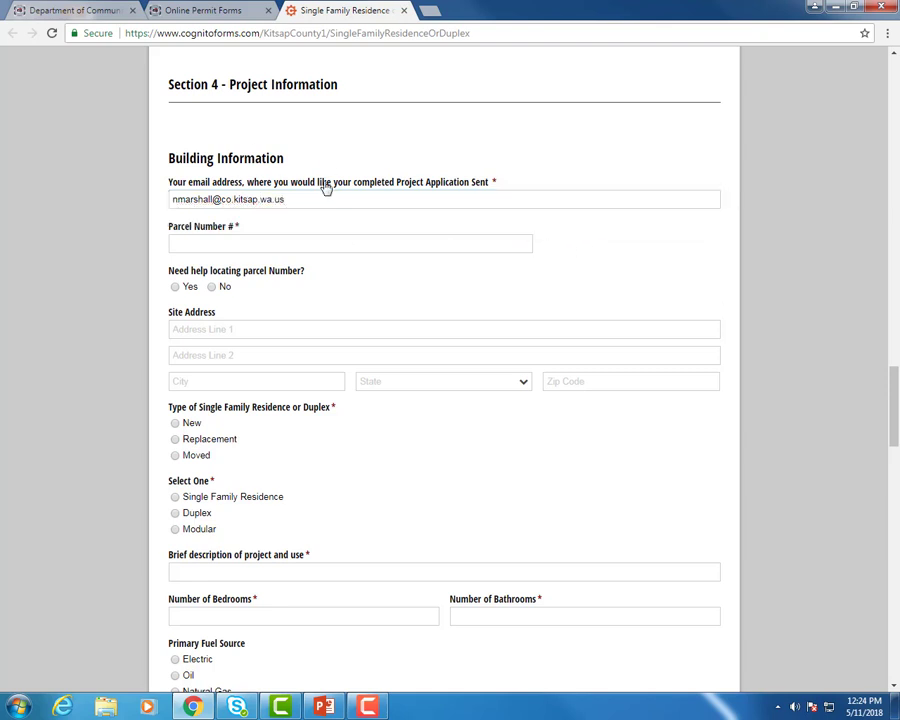
pyautogui.moveTo(328, 207)
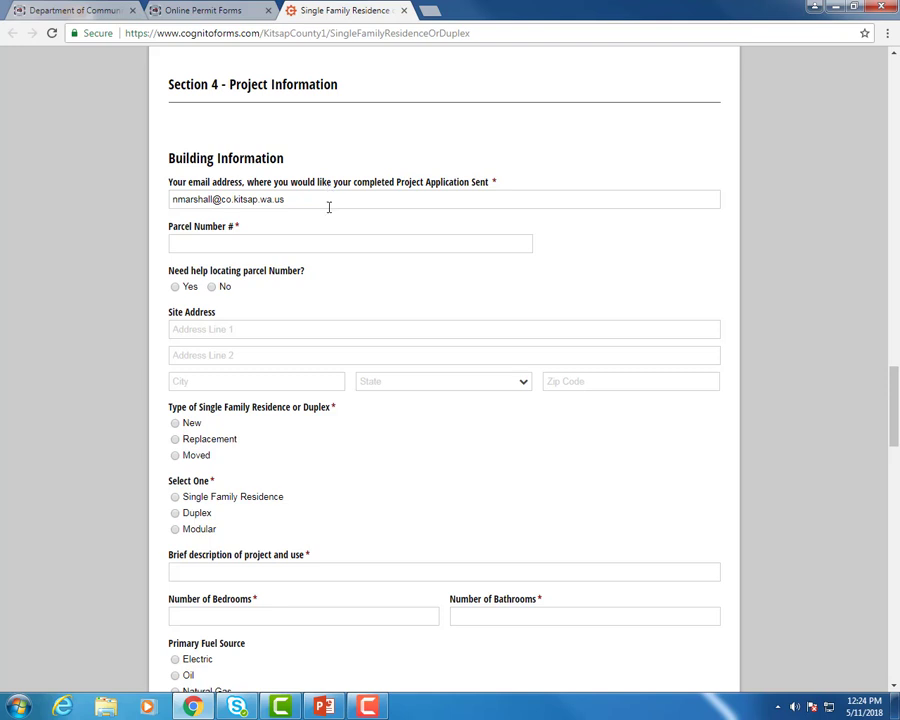
pyautogui.moveTo(736, 468)
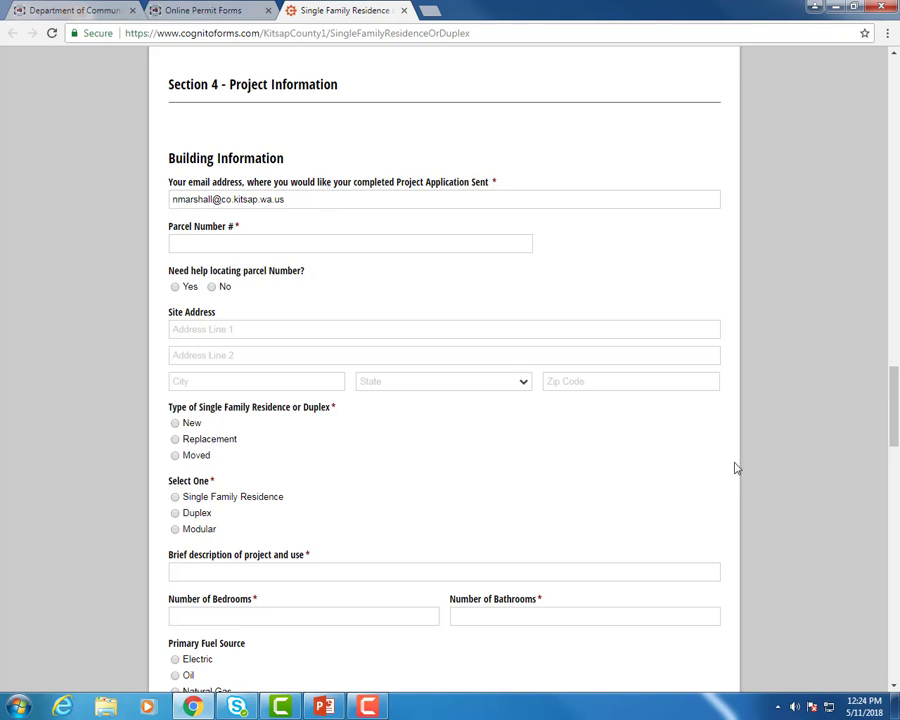
pyautogui.moveTo(750, 428)
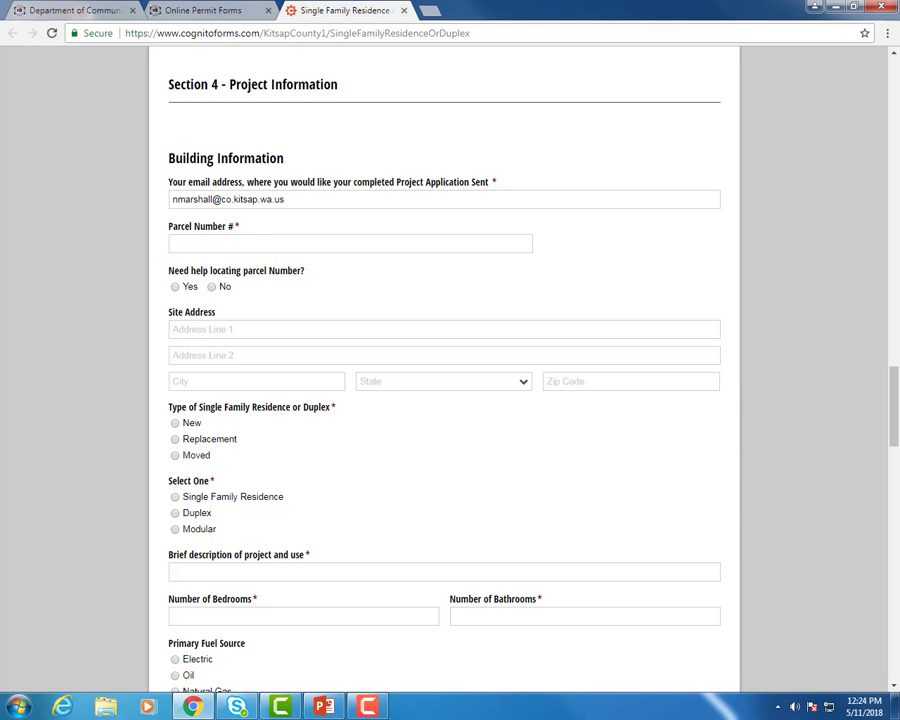
pyautogui.click(350, 243)
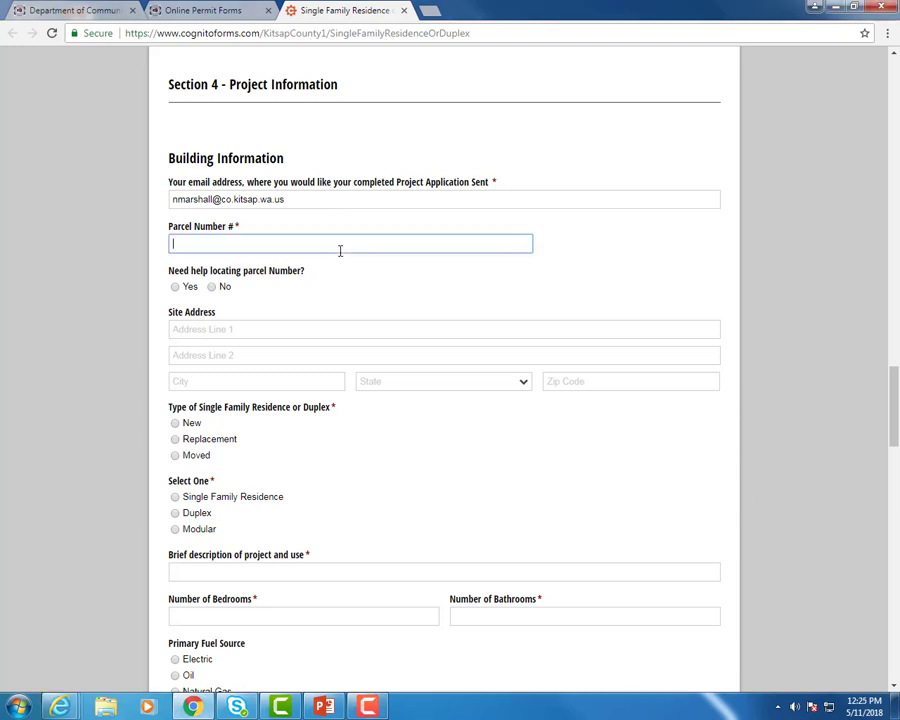
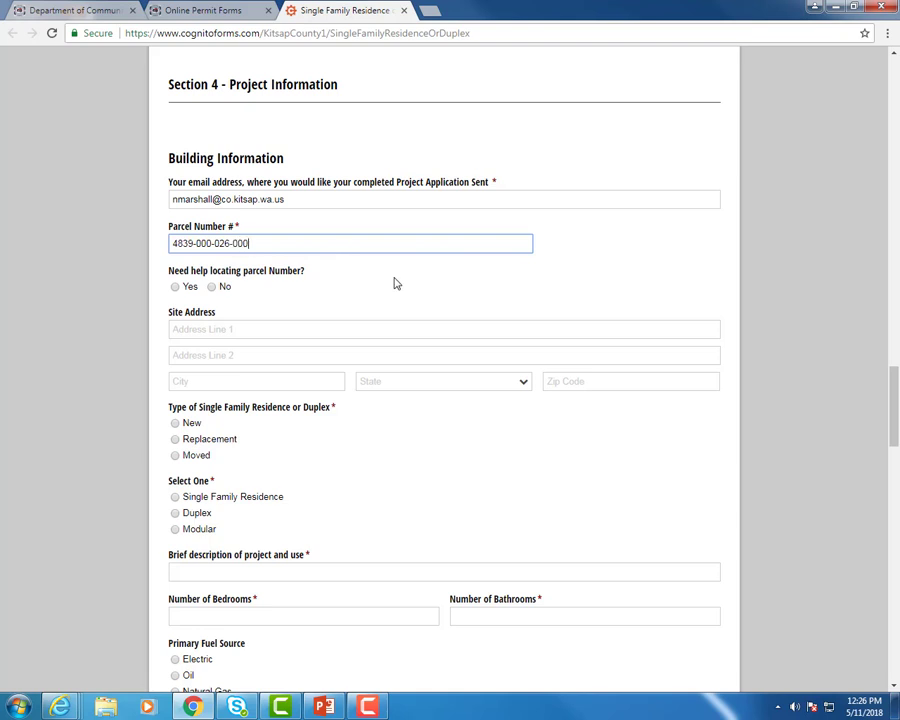
# Step: Answer Yes to needing parcel help, revealing the Kitsap County Parcel Search instructions
pyautogui.write('9')
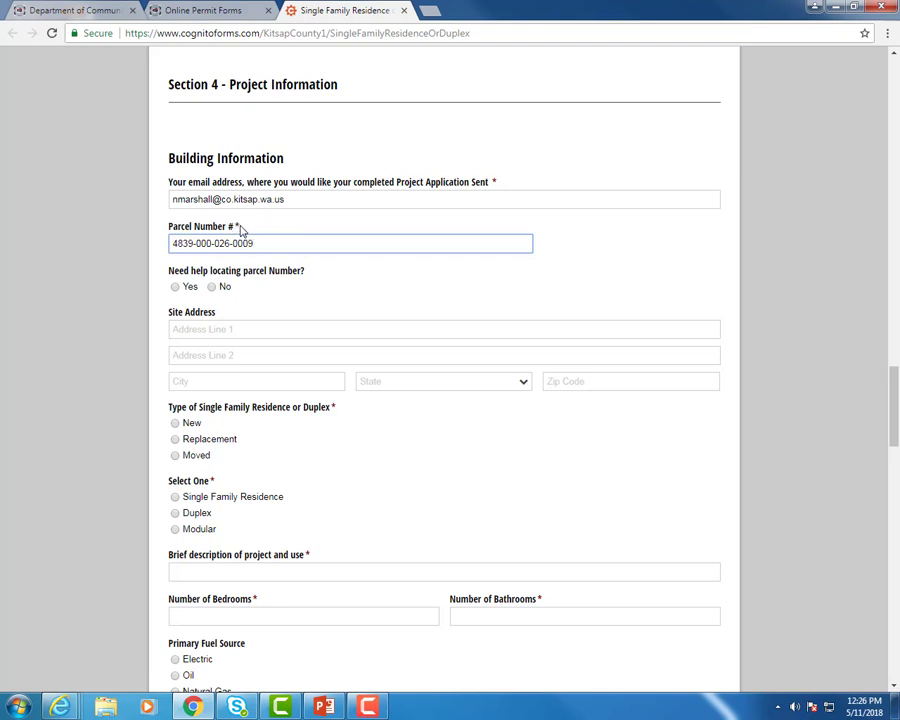
pyautogui.moveTo(258, 293)
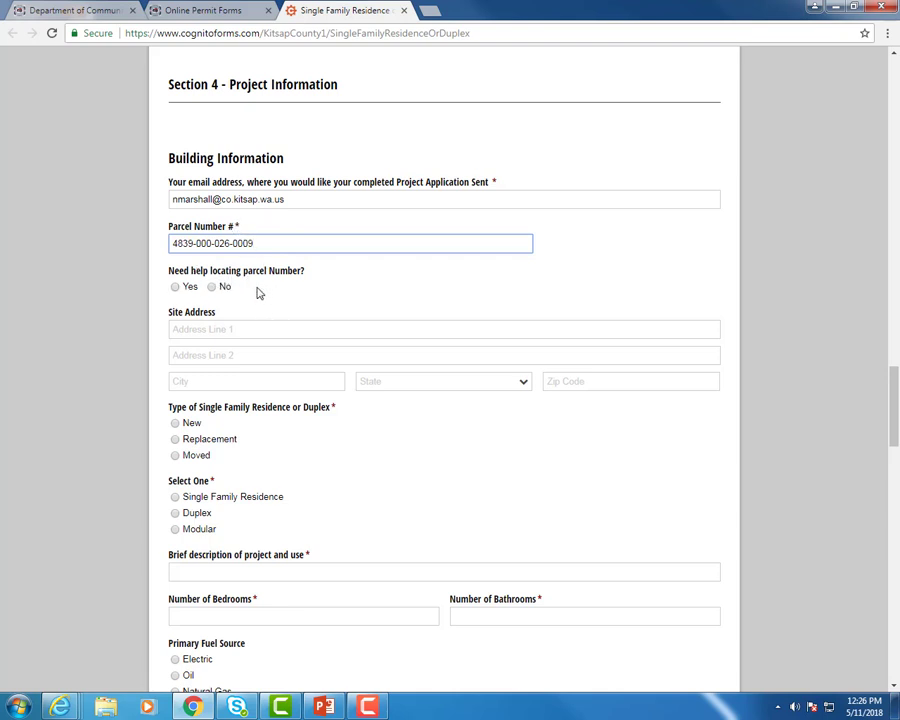
pyautogui.moveTo(248, 288)
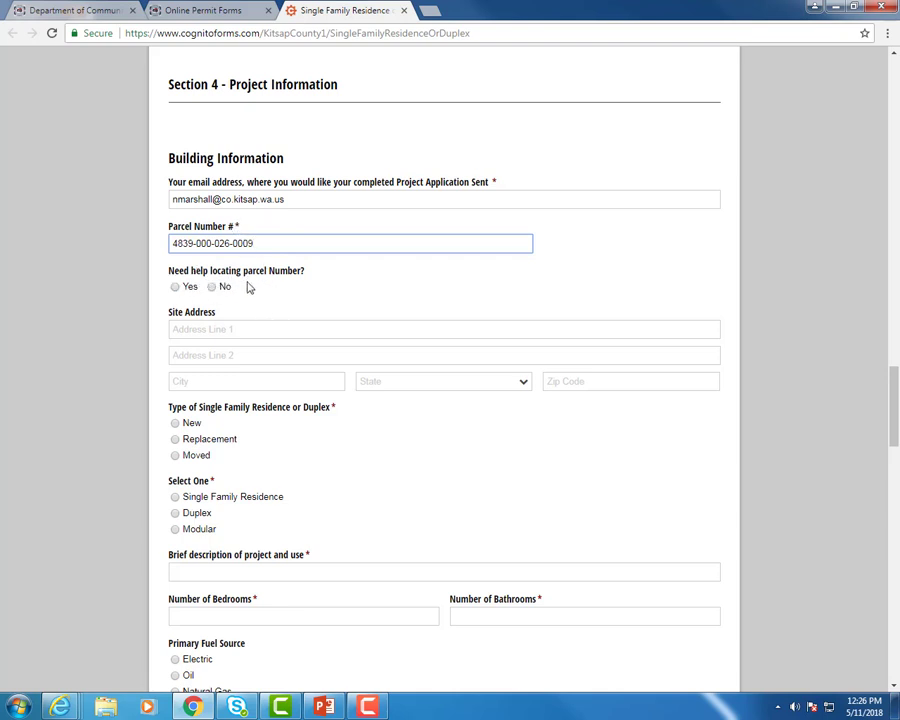
pyautogui.click(175, 287)
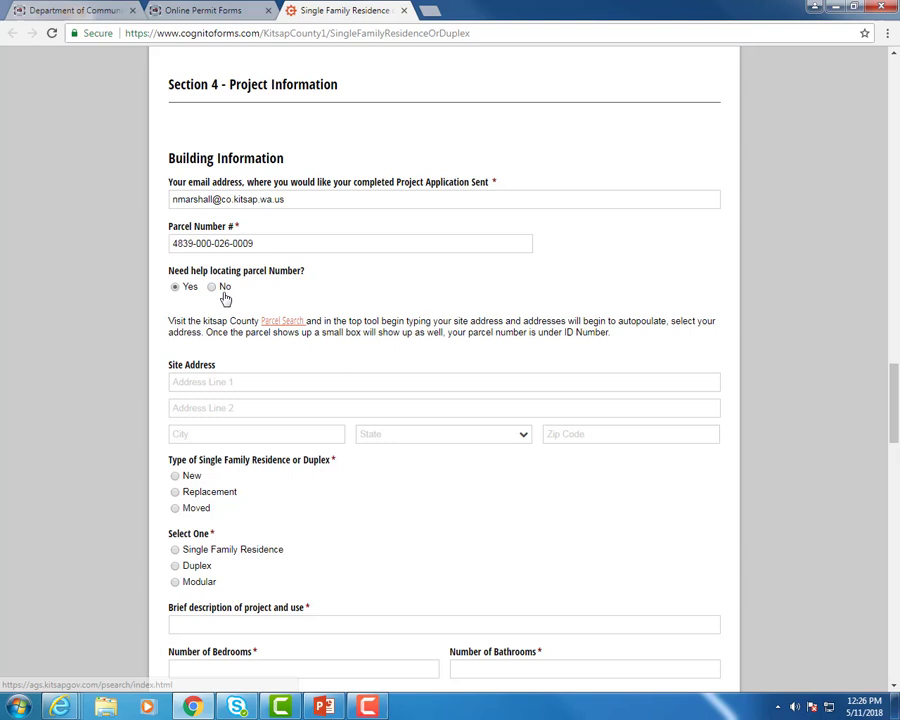
# Step: Switch parcel help to No and enter site address 614 Division St, Port Orchard, Washington 98366
pyautogui.click(211, 287)
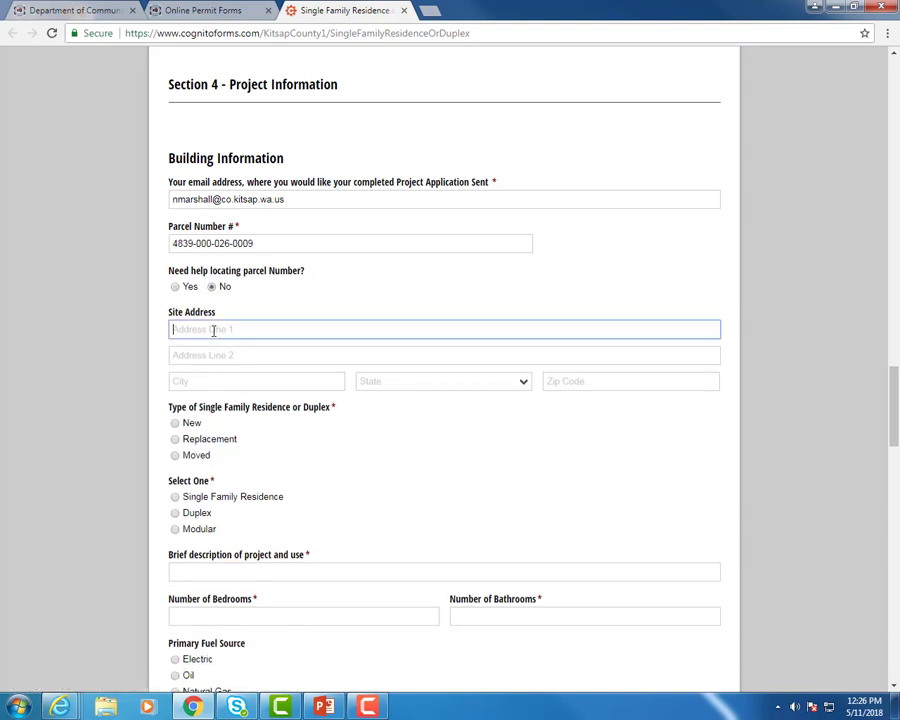
pyautogui.write('614 Div')
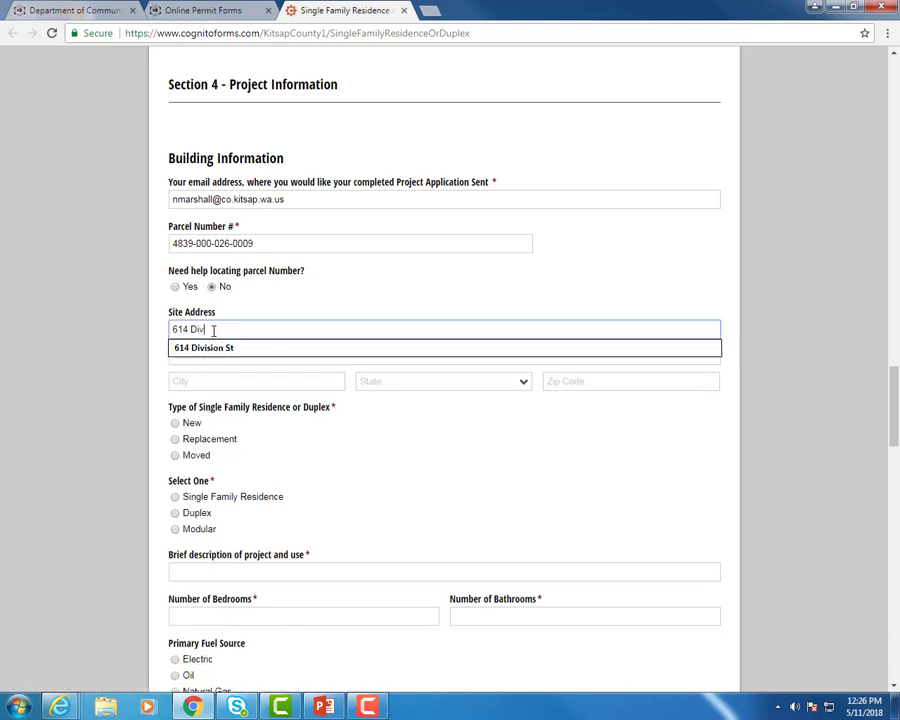
pyautogui.write('ision St')
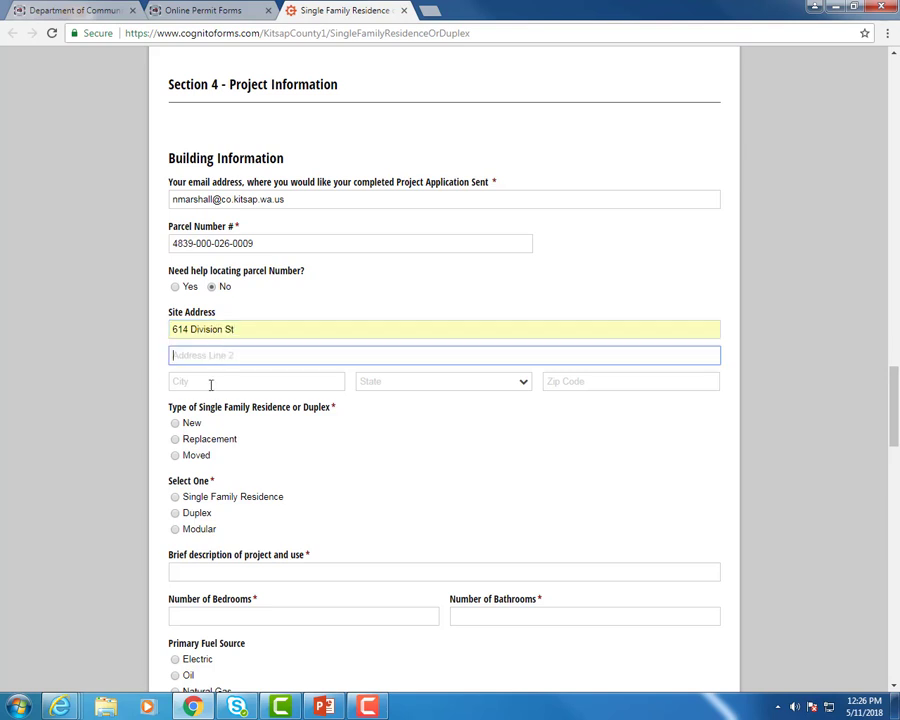
pyautogui.write('Port')
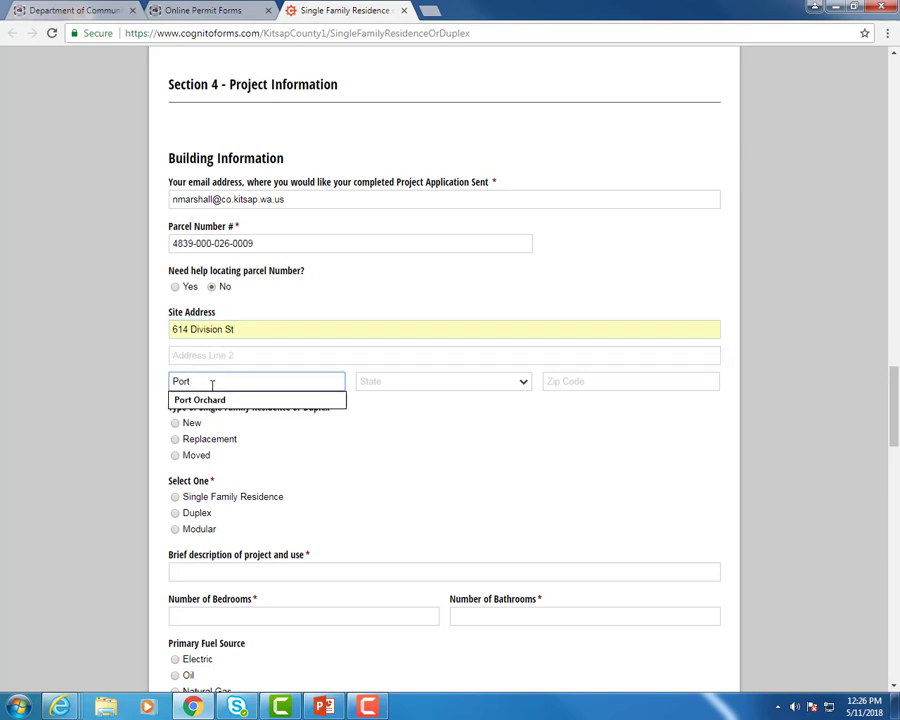
pyautogui.write('Orchard')
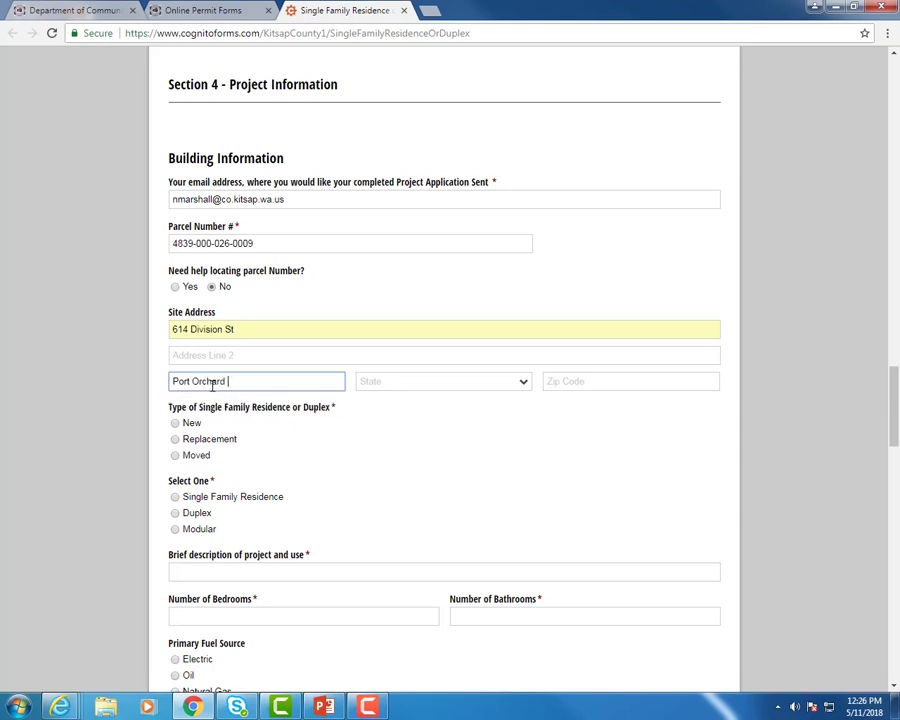
pyautogui.click(443, 381)
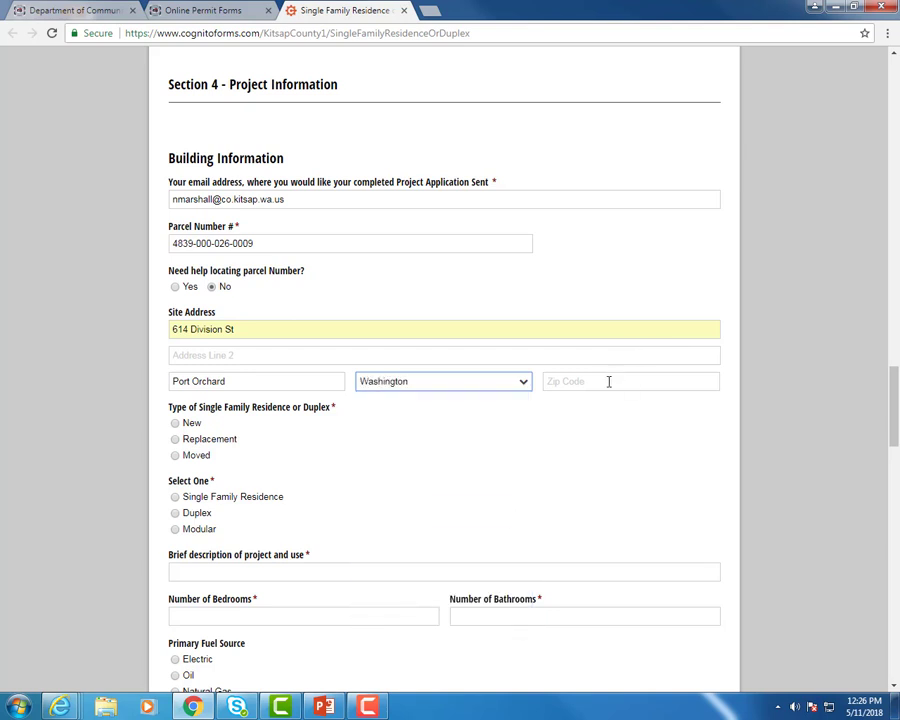
pyautogui.write('98366')
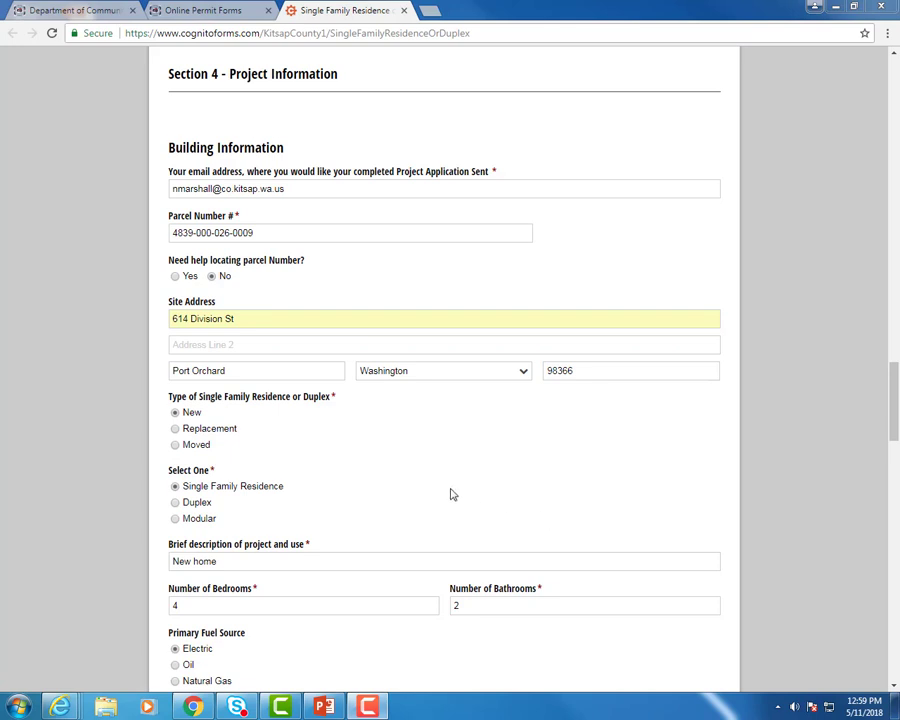
pyautogui.moveTo(370, 414)
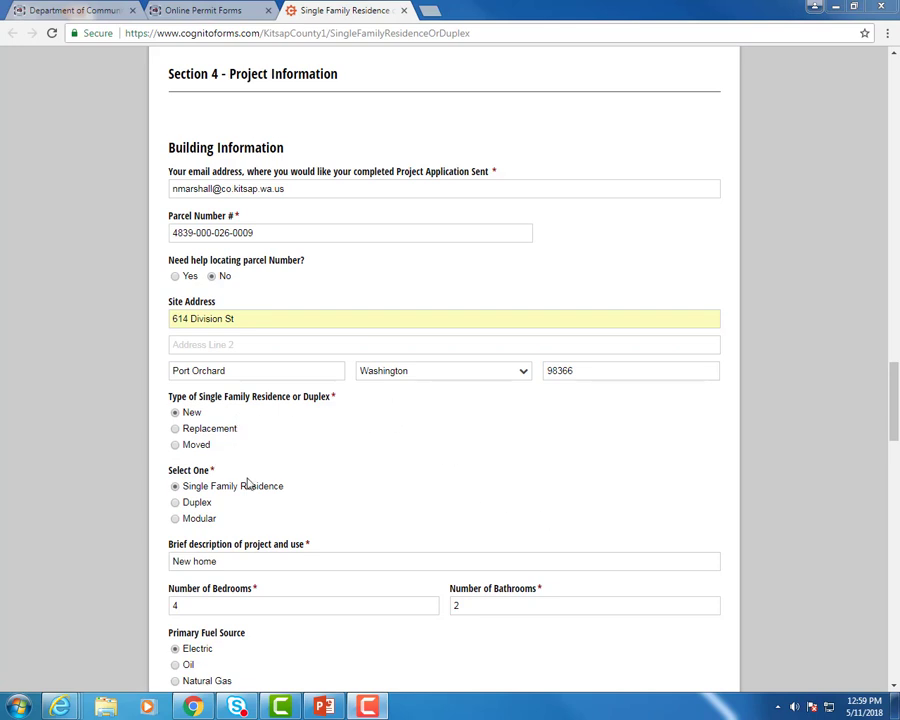
pyautogui.moveTo(255, 485)
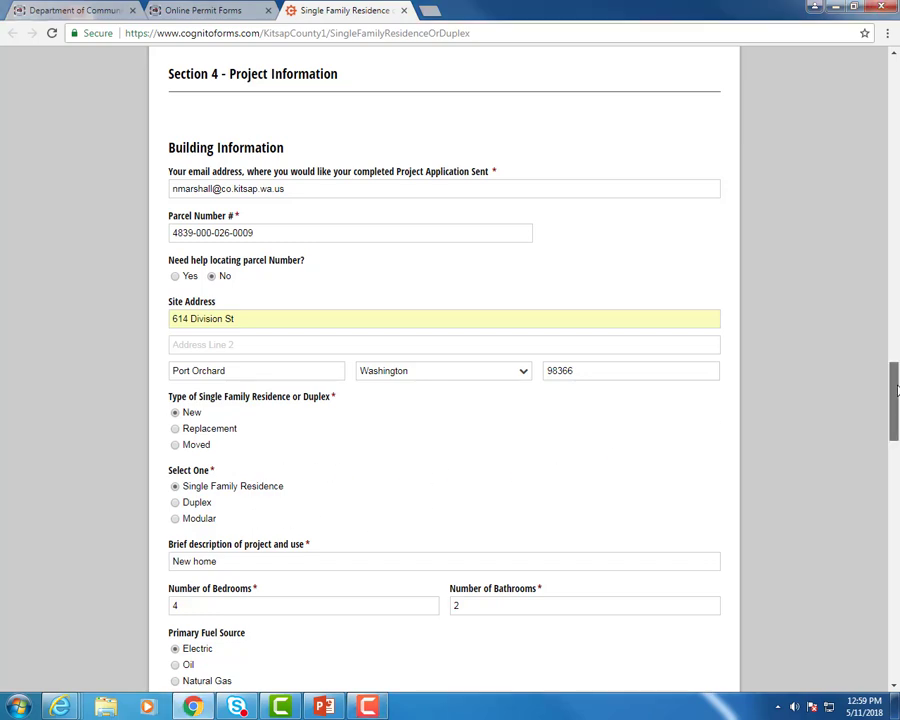
pyautogui.scroll(-3)
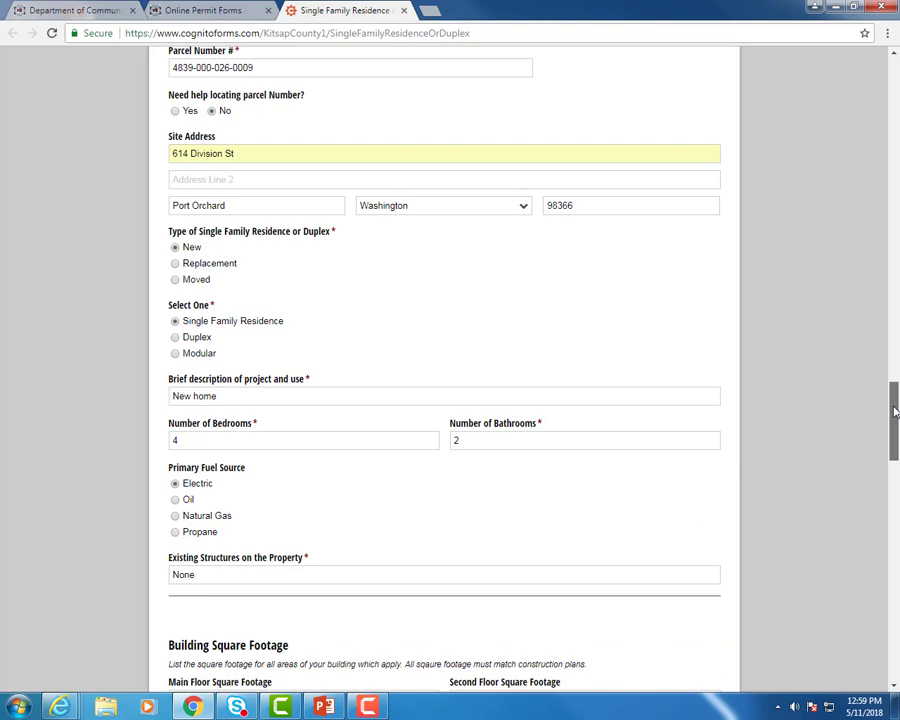
pyautogui.scroll(-3)
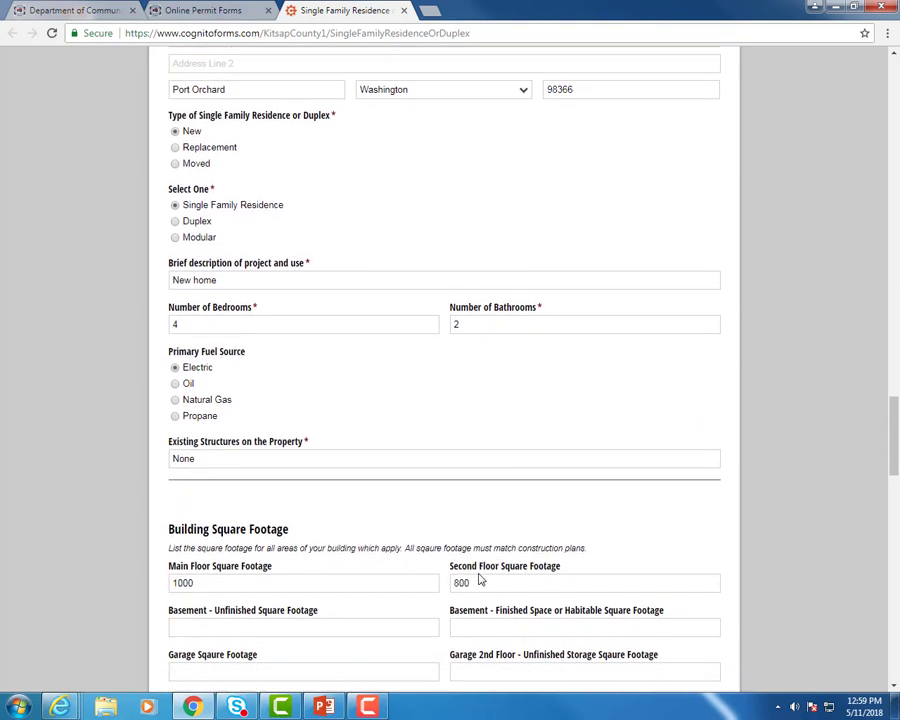
pyautogui.scroll(-3)
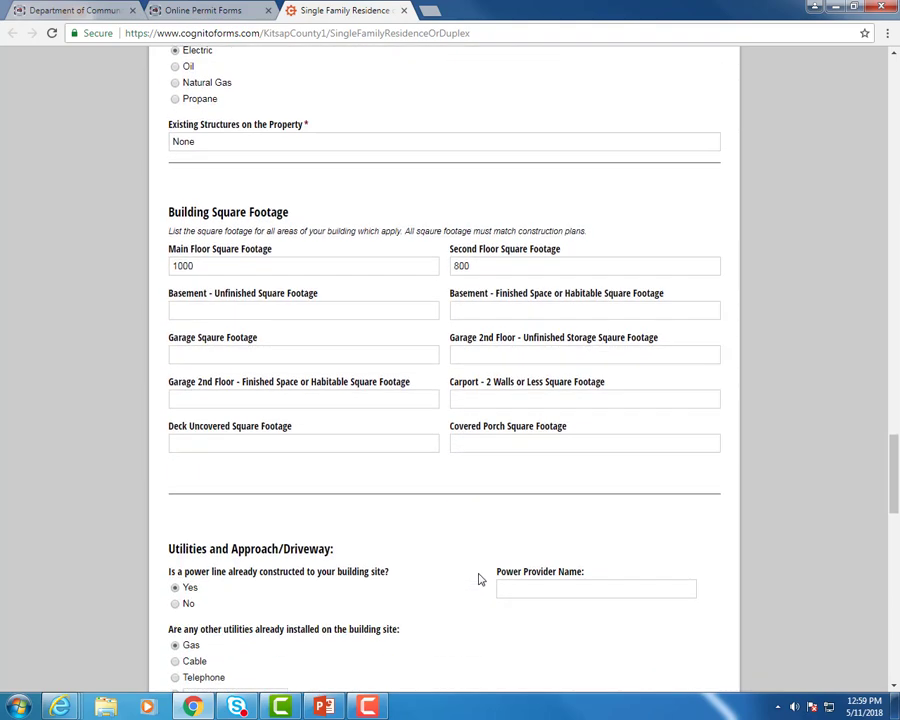
pyautogui.scroll(-3)
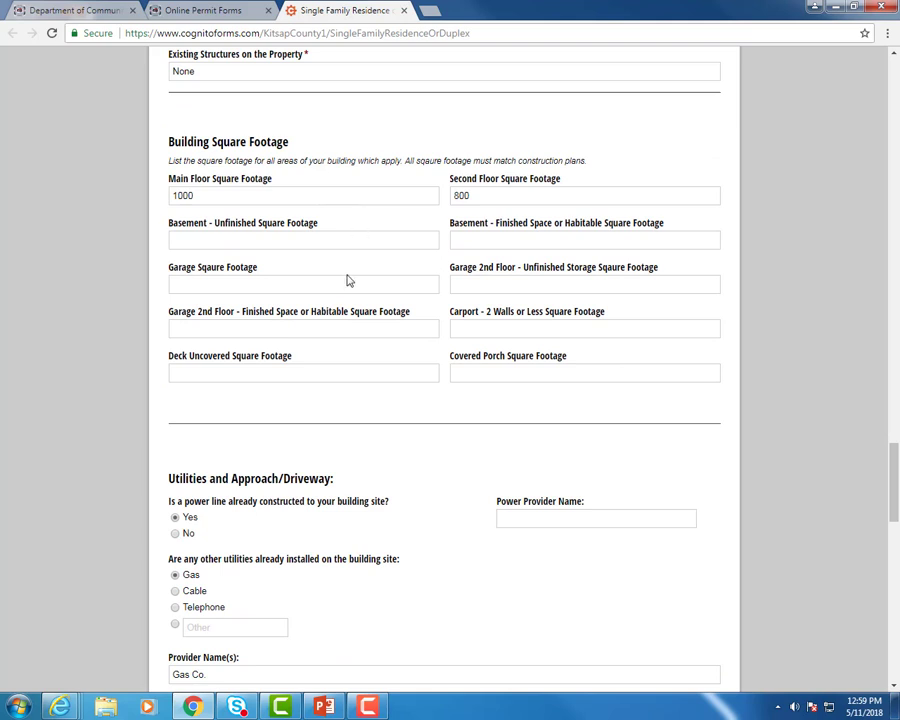
pyautogui.moveTo(430, 330)
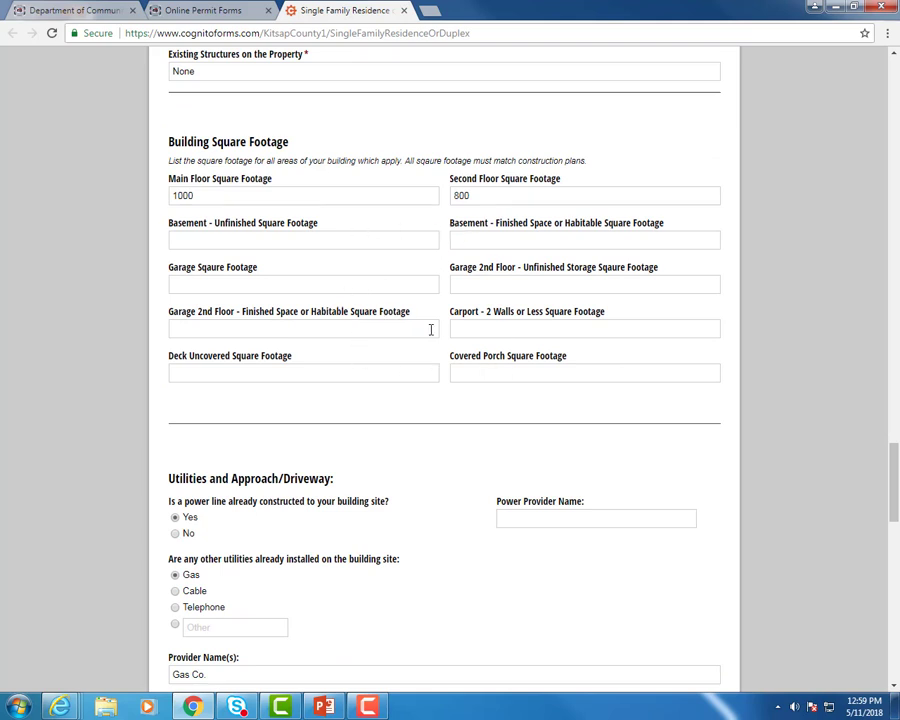
pyautogui.moveTo(433, 190)
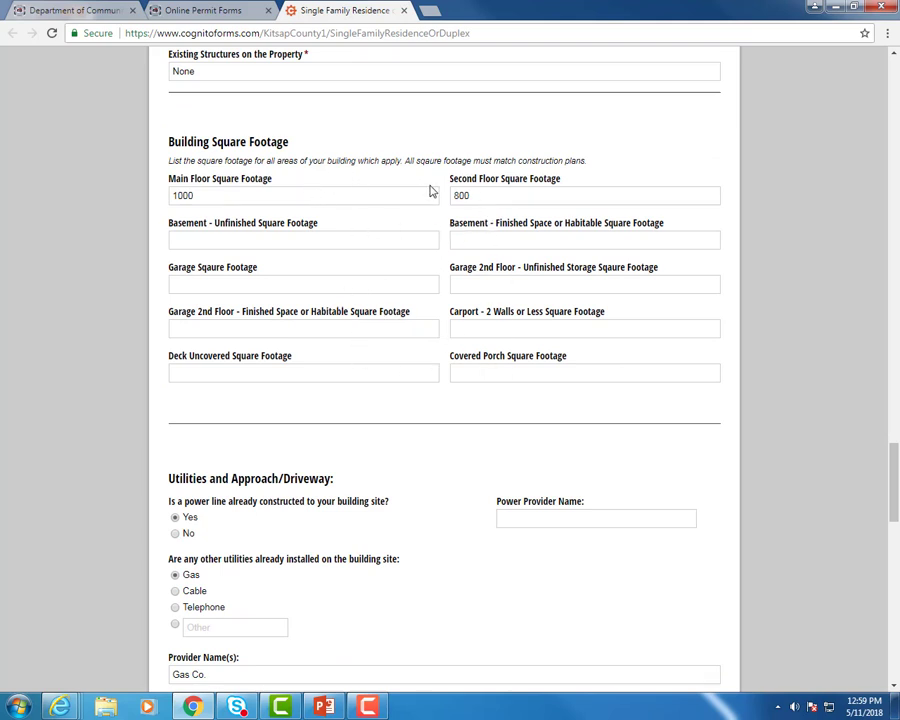
pyautogui.moveTo(625, 351)
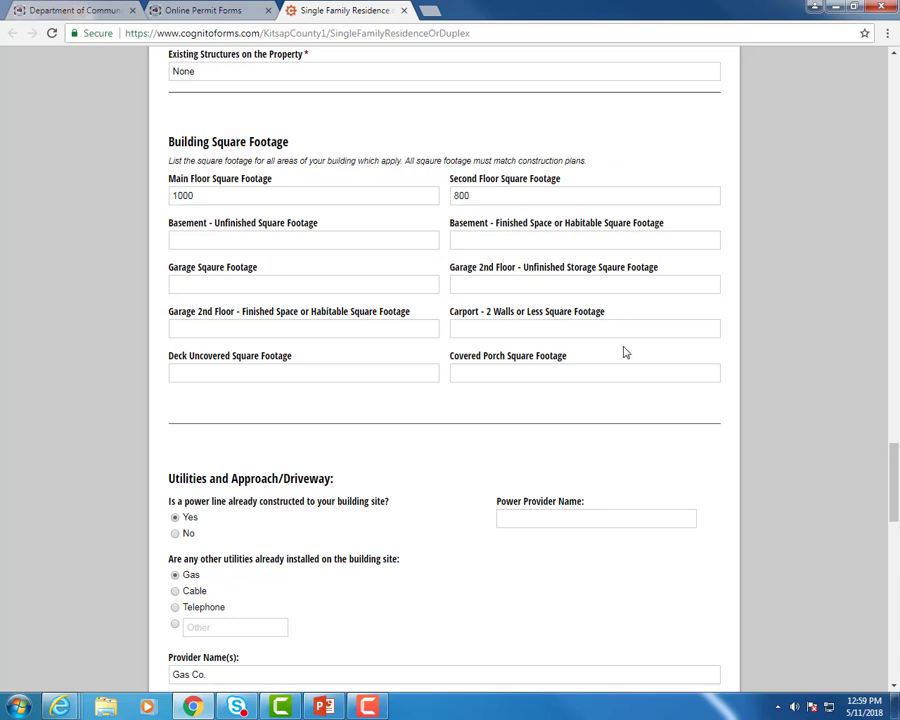
pyautogui.scroll(-3)
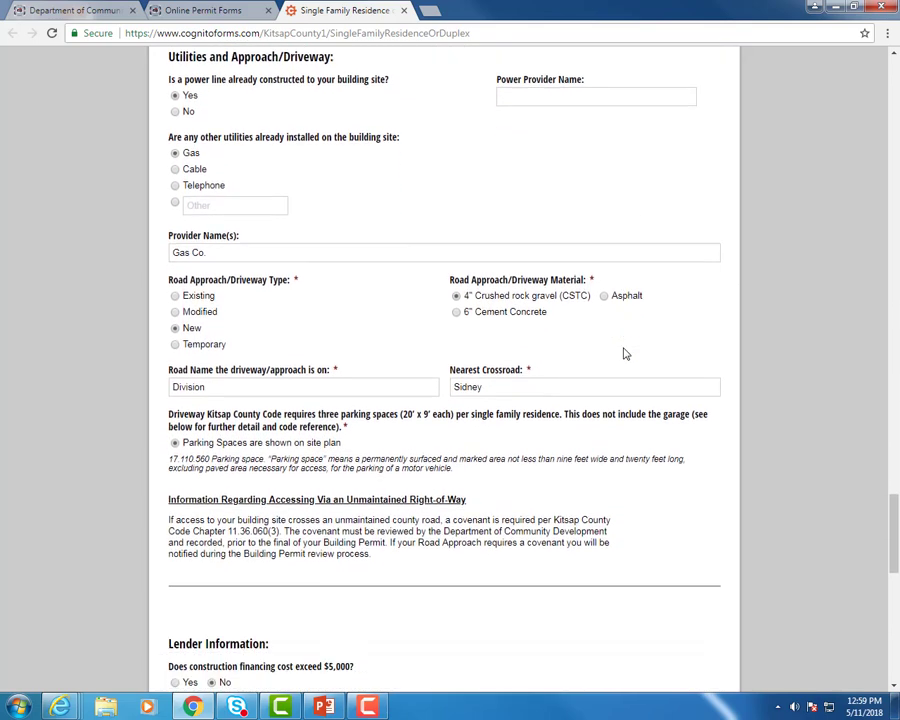
pyautogui.moveTo(332, 177)
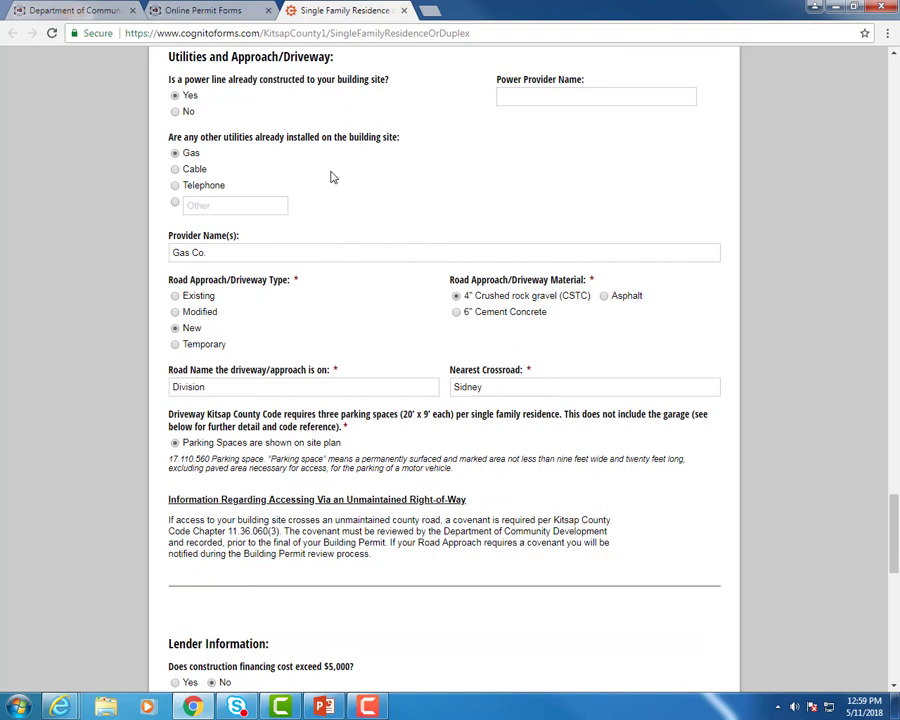
pyautogui.moveTo(281, 231)
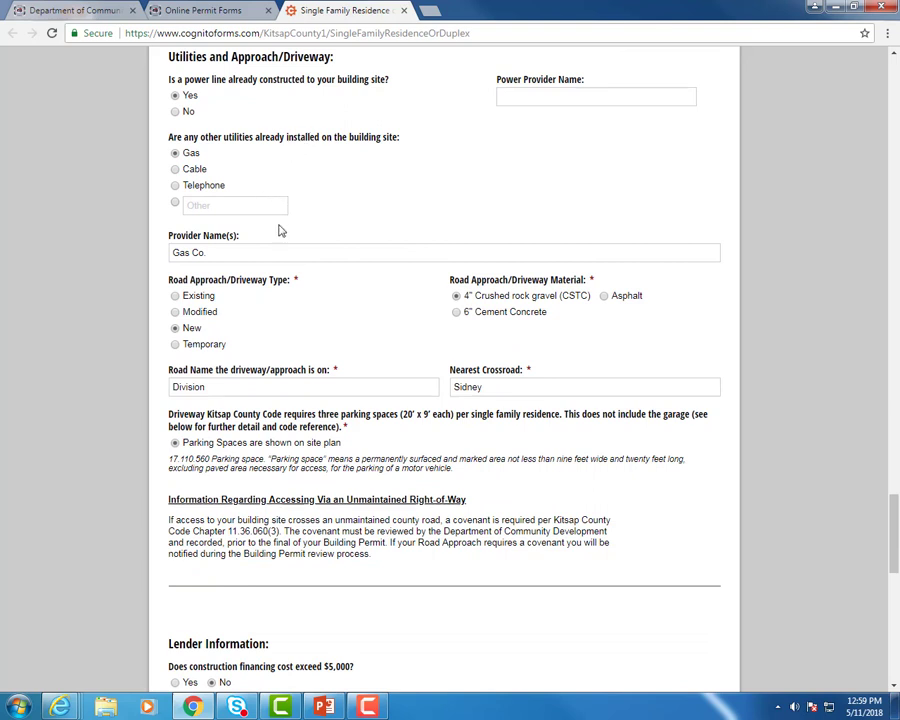
pyautogui.moveTo(296, 314)
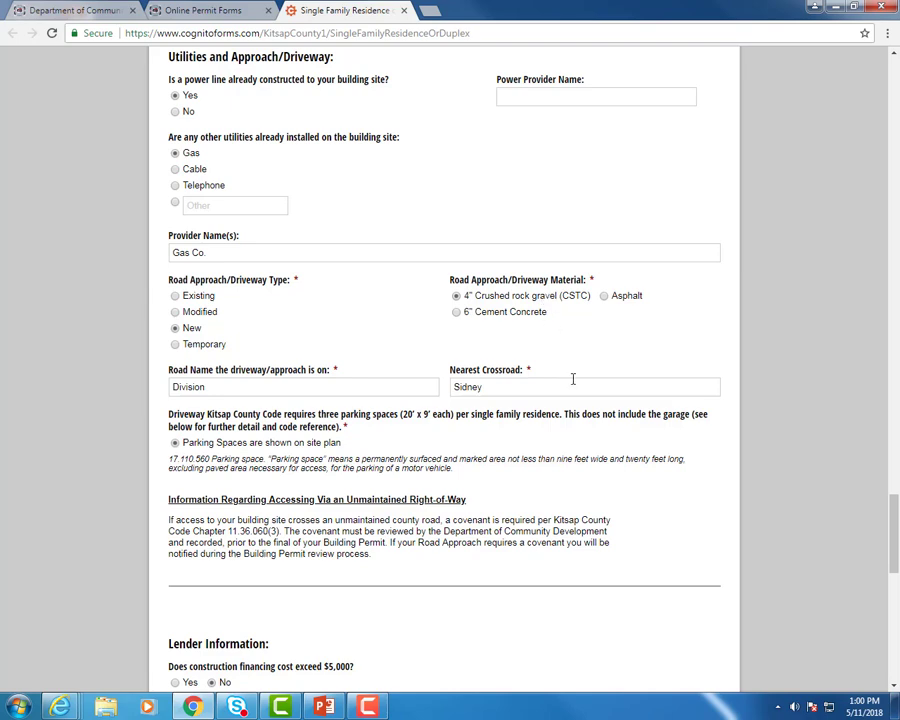
# Step: Set 'construction financing exceeds $5,000' to No in Lender Information, correcting an accidental Yes
pyautogui.scroll(-3)
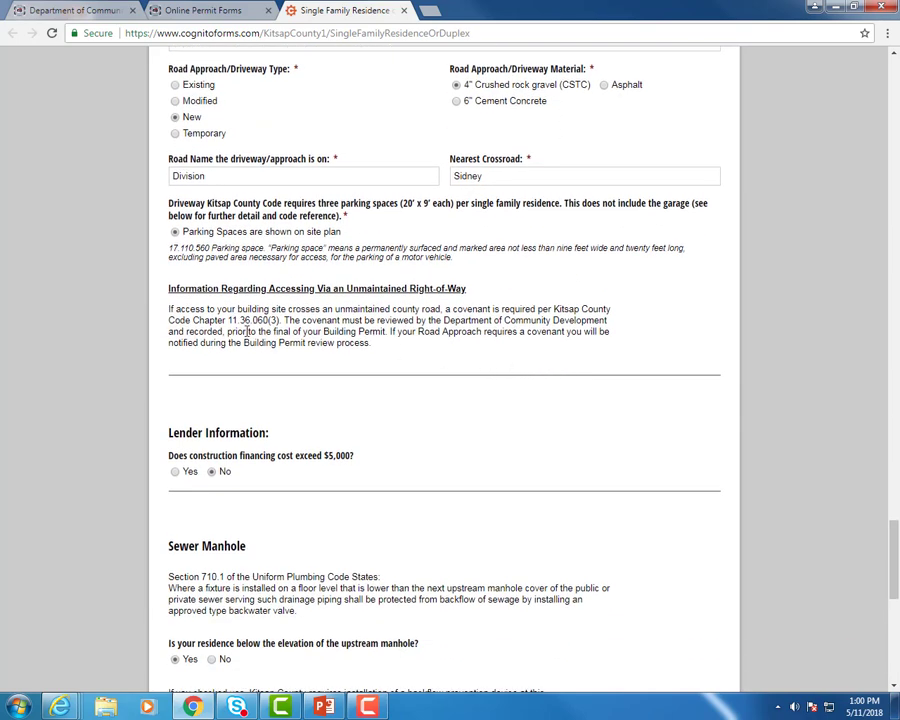
pyautogui.moveTo(532, 386)
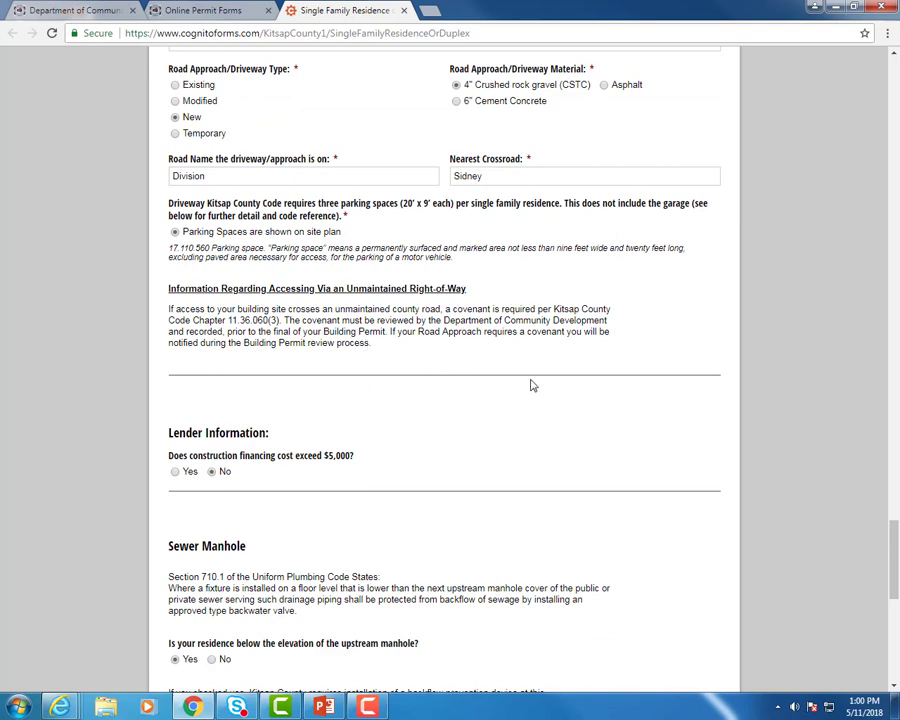
pyautogui.moveTo(588, 415)
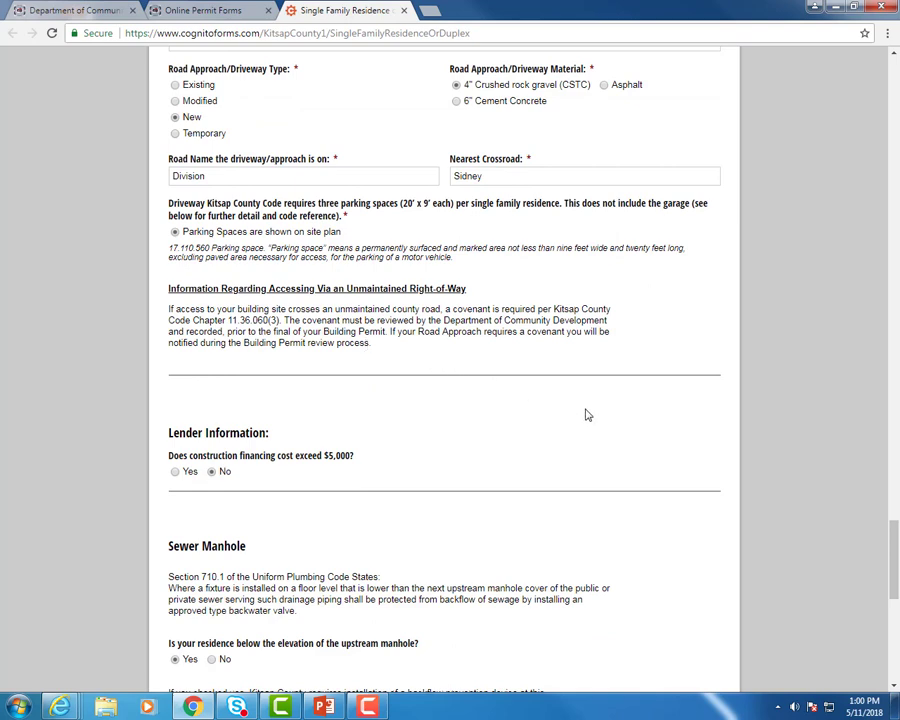
pyautogui.scroll(-3)
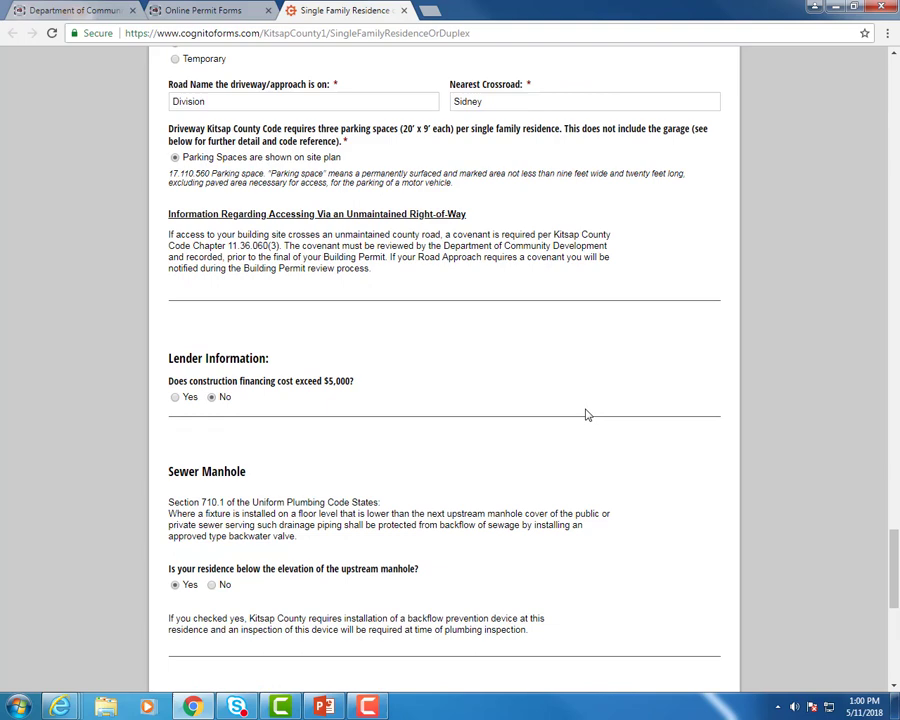
pyautogui.scroll(-3)
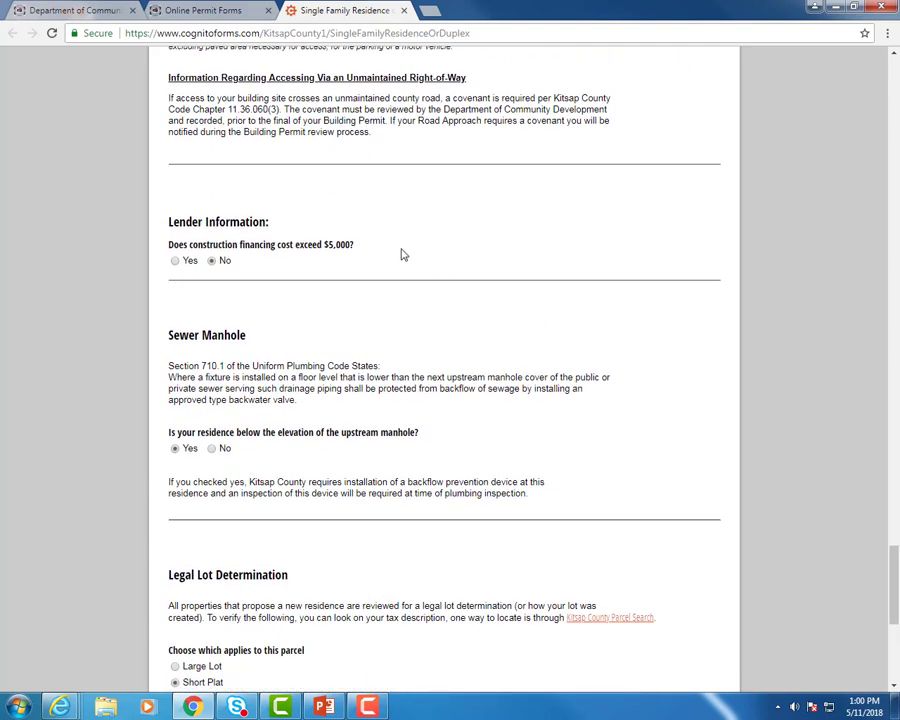
pyautogui.moveTo(195, 288)
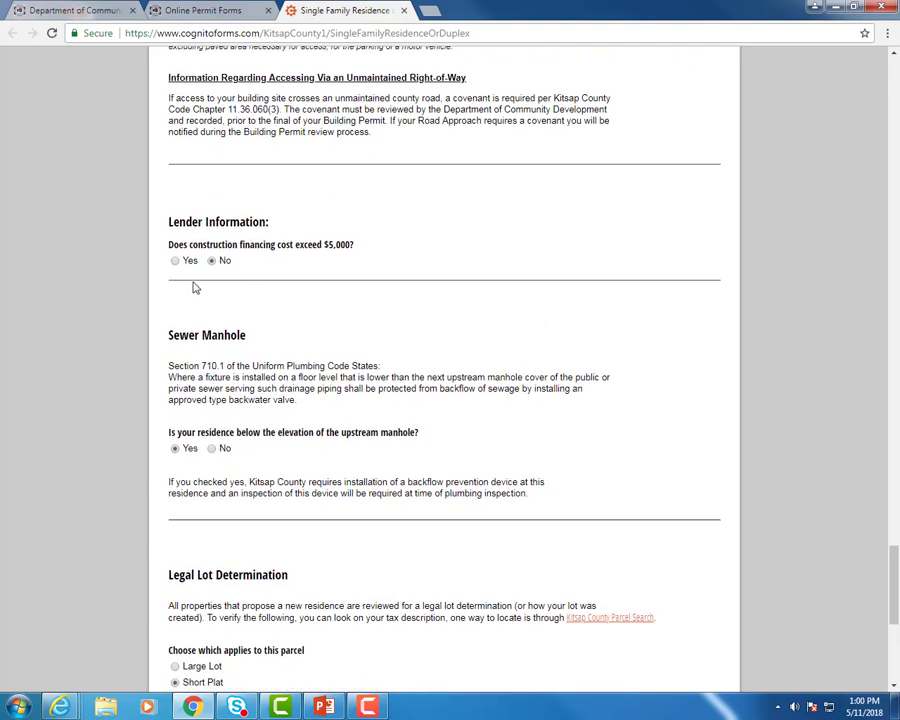
pyautogui.click(175, 260)
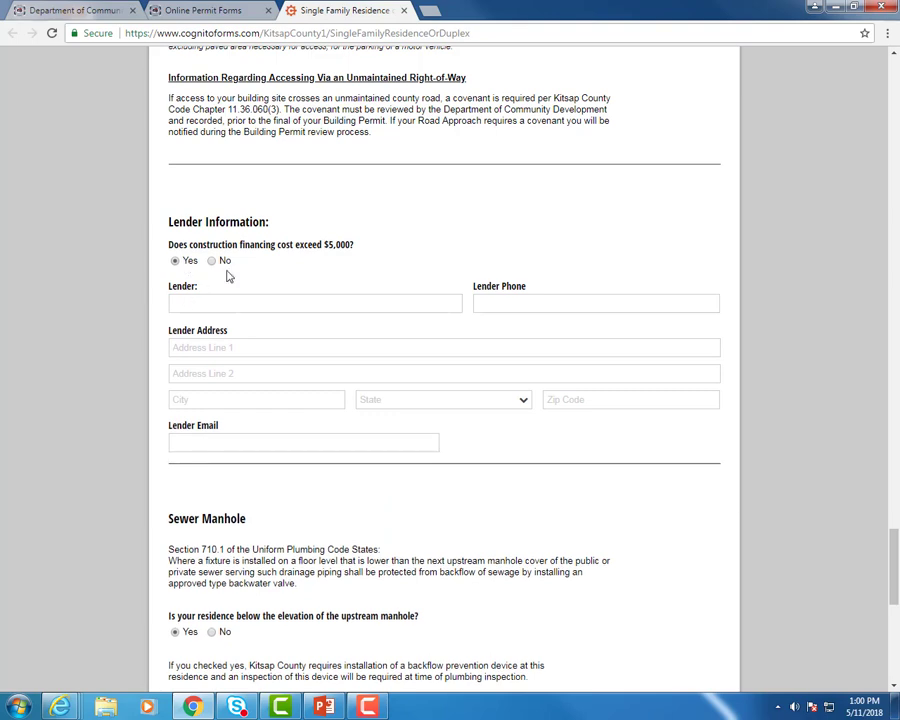
pyautogui.click(211, 260)
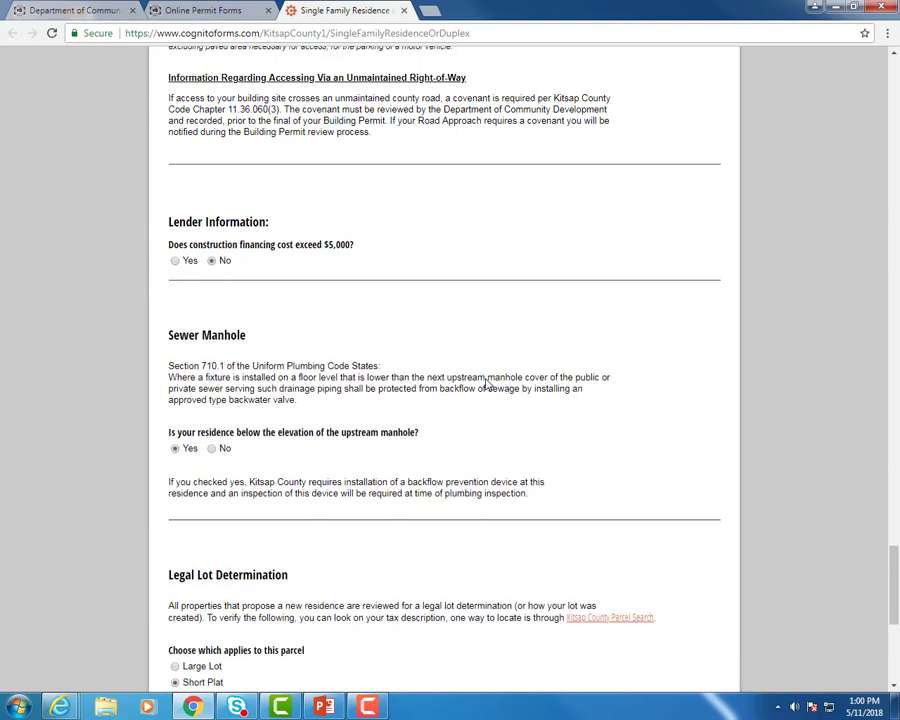
pyautogui.scroll(-3)
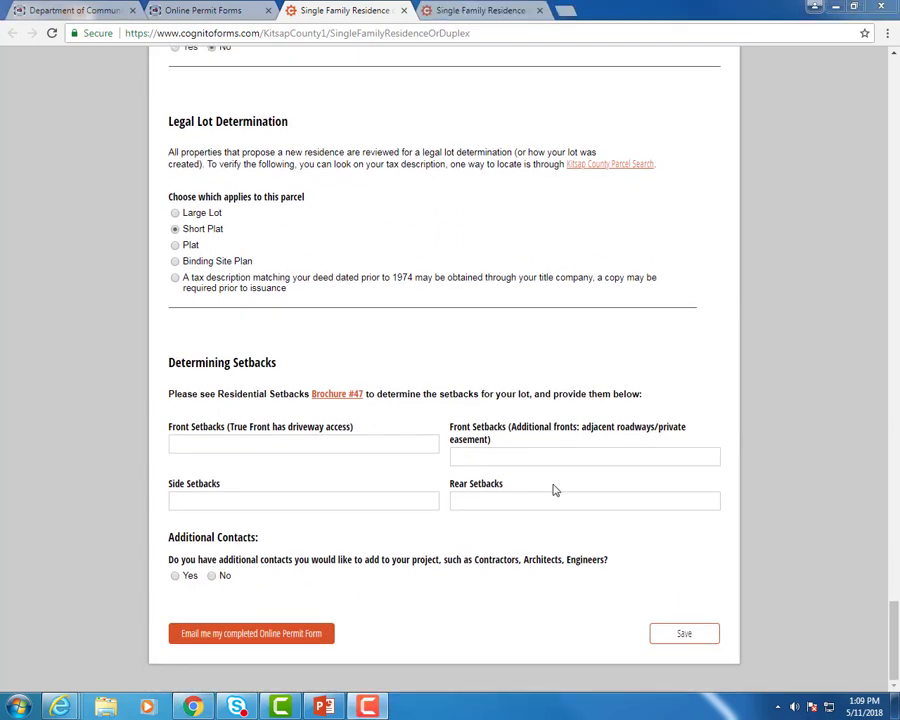
pyautogui.moveTo(338, 380)
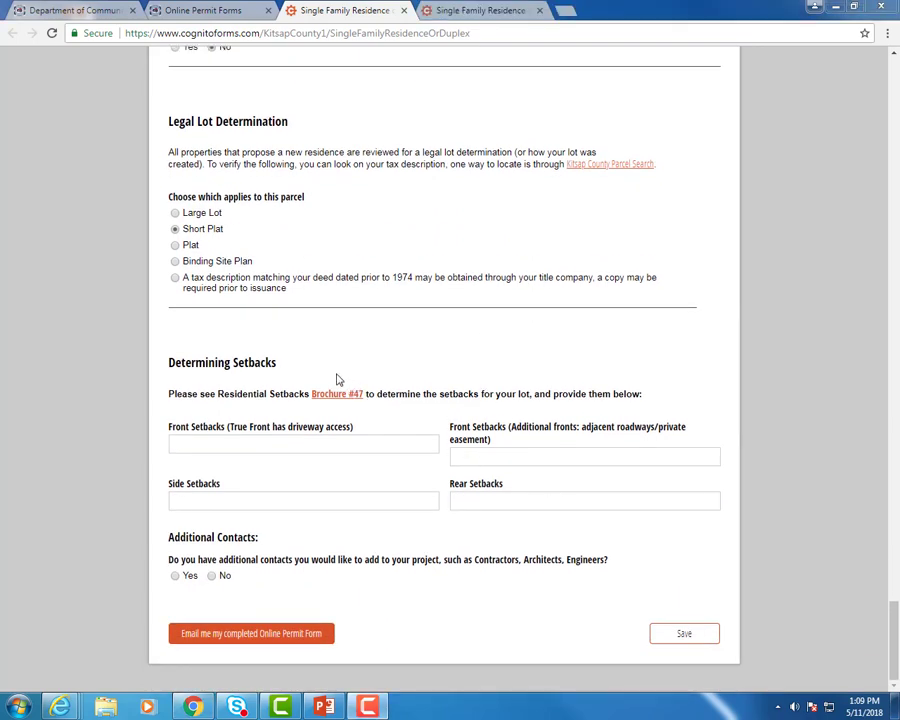
pyautogui.moveTo(338, 393)
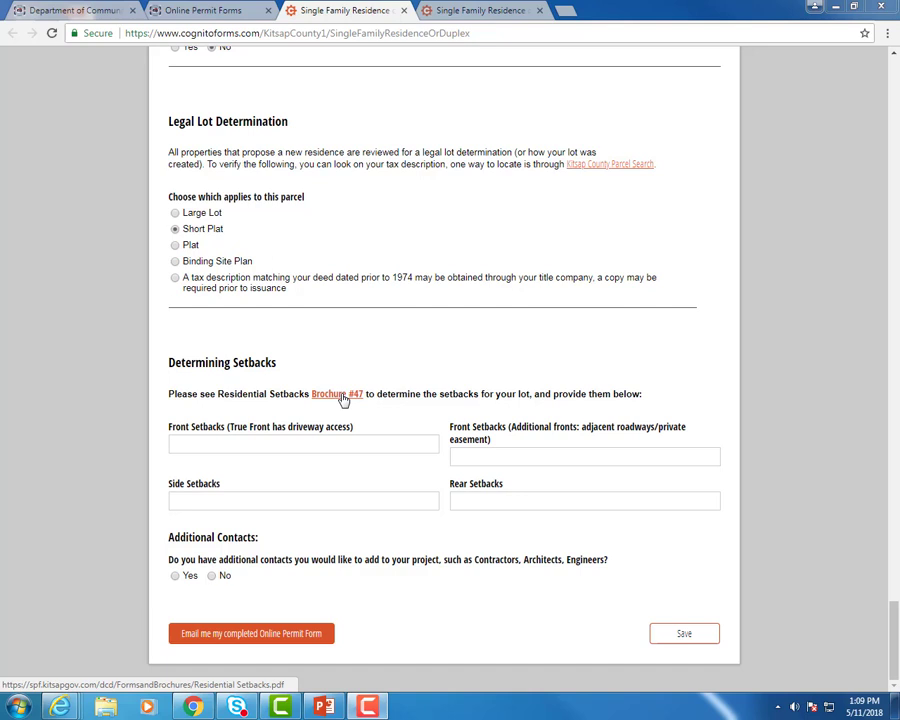
pyautogui.moveTo(363, 390)
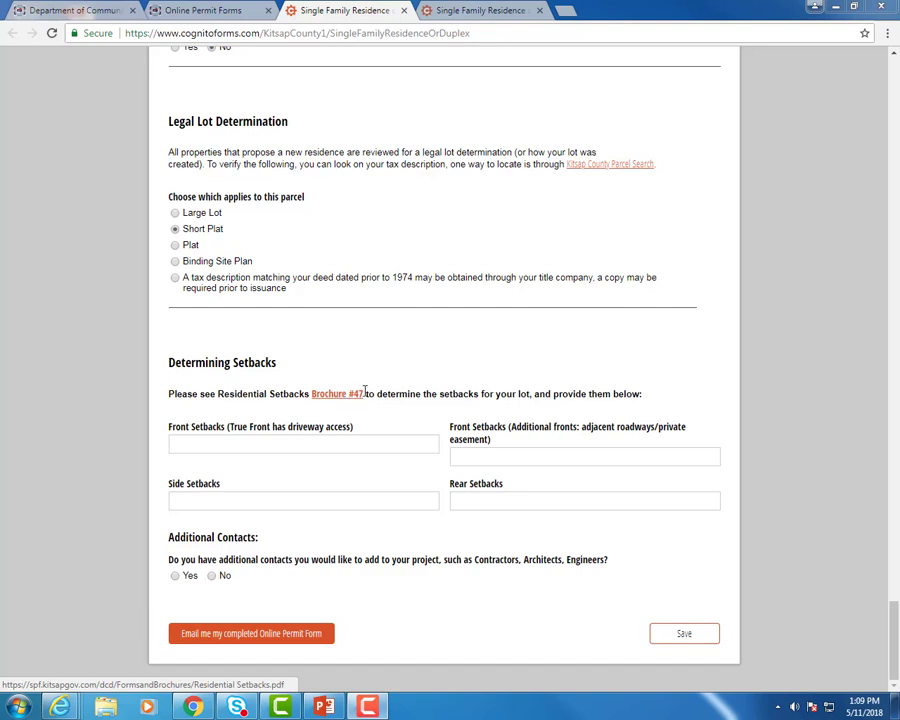
pyautogui.moveTo(522, 391)
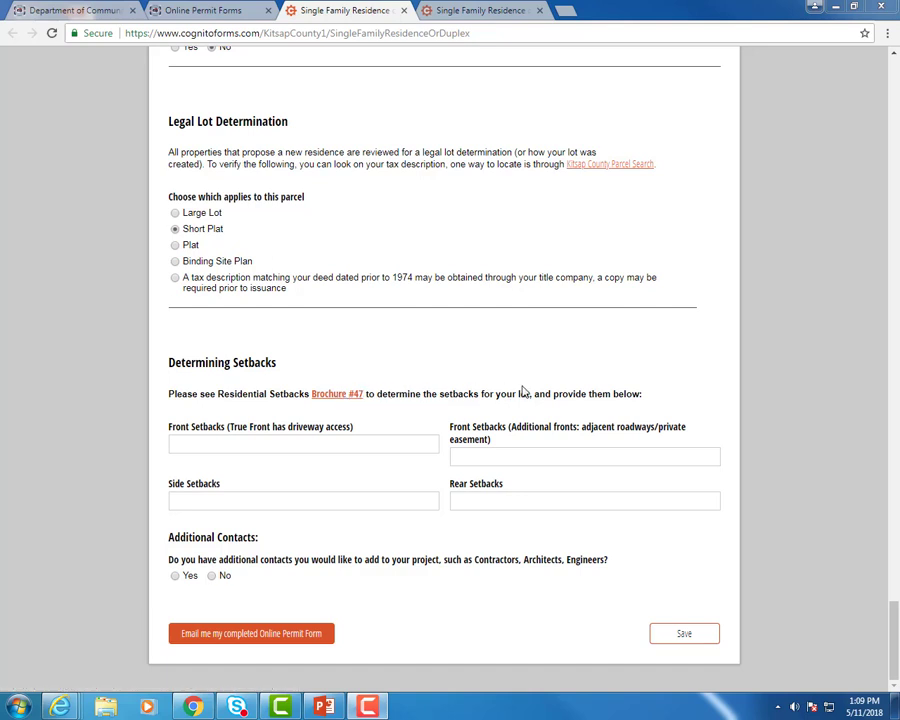
pyautogui.moveTo(298, 435)
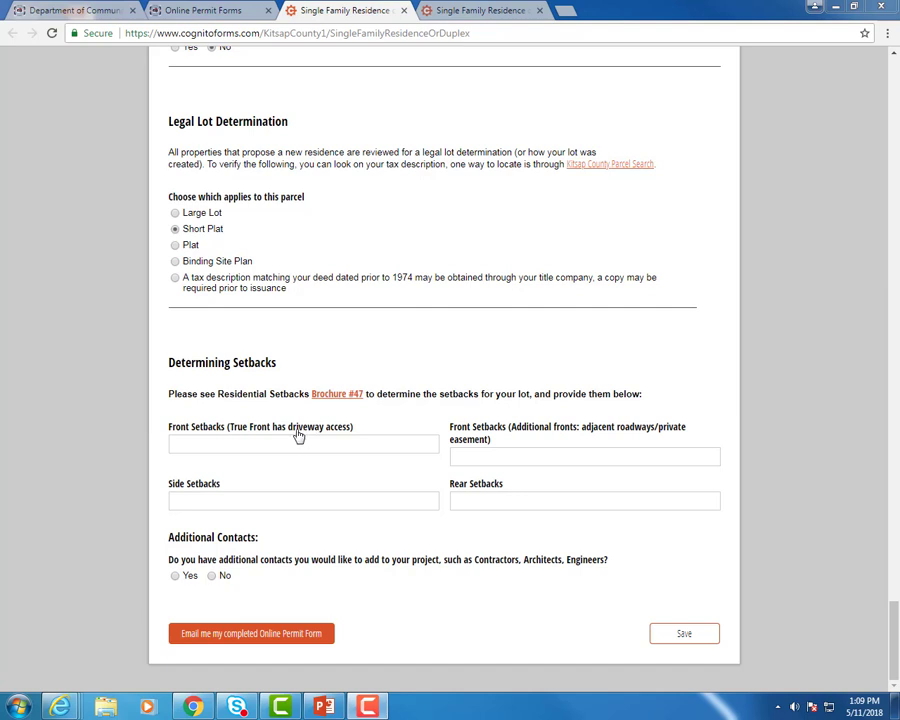
pyautogui.moveTo(337, 393)
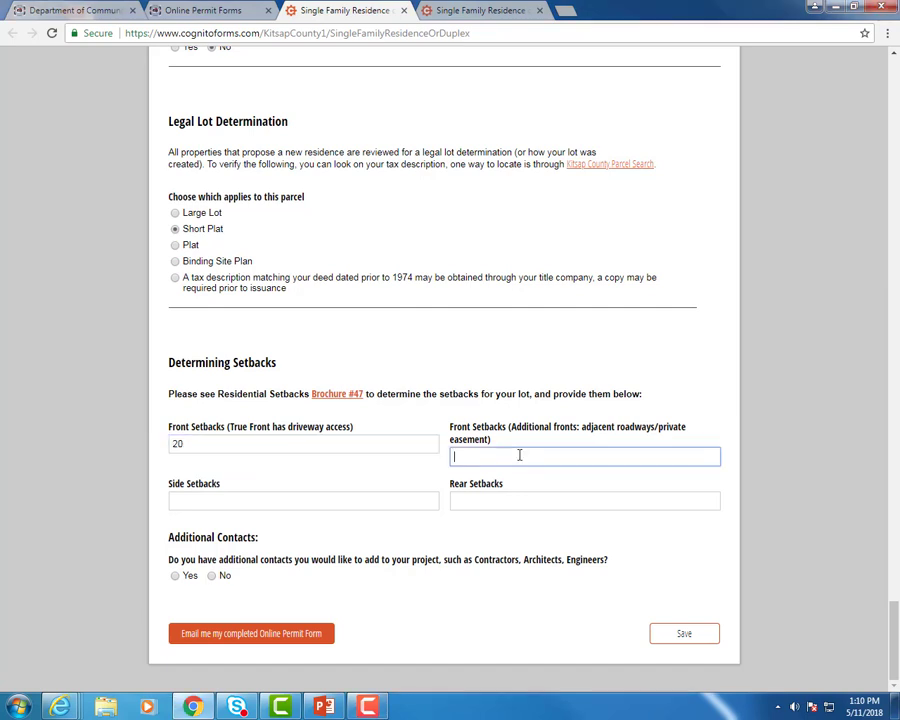
# Step: Enter setbacks of 20 front, 20 additional front, 5 side and 10 rear
pyautogui.write('20')
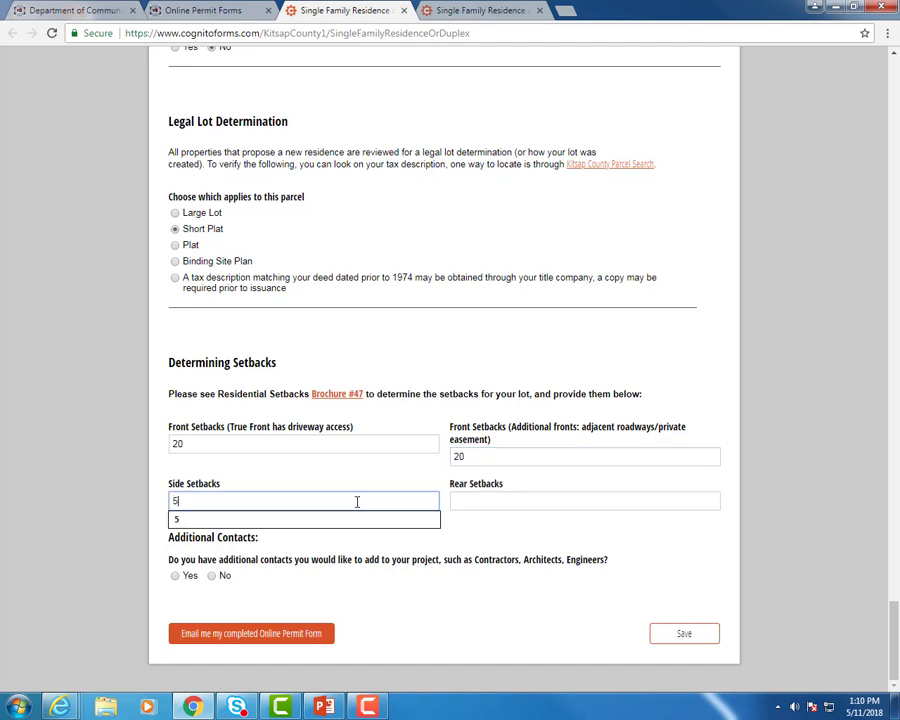
pyautogui.write('10')
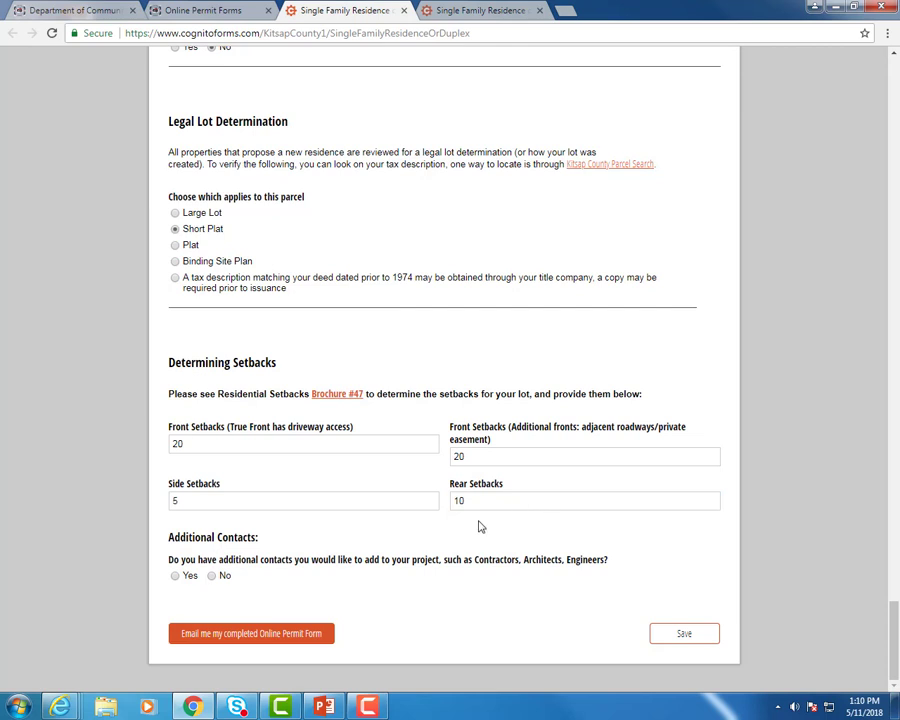
pyautogui.moveTo(336, 571)
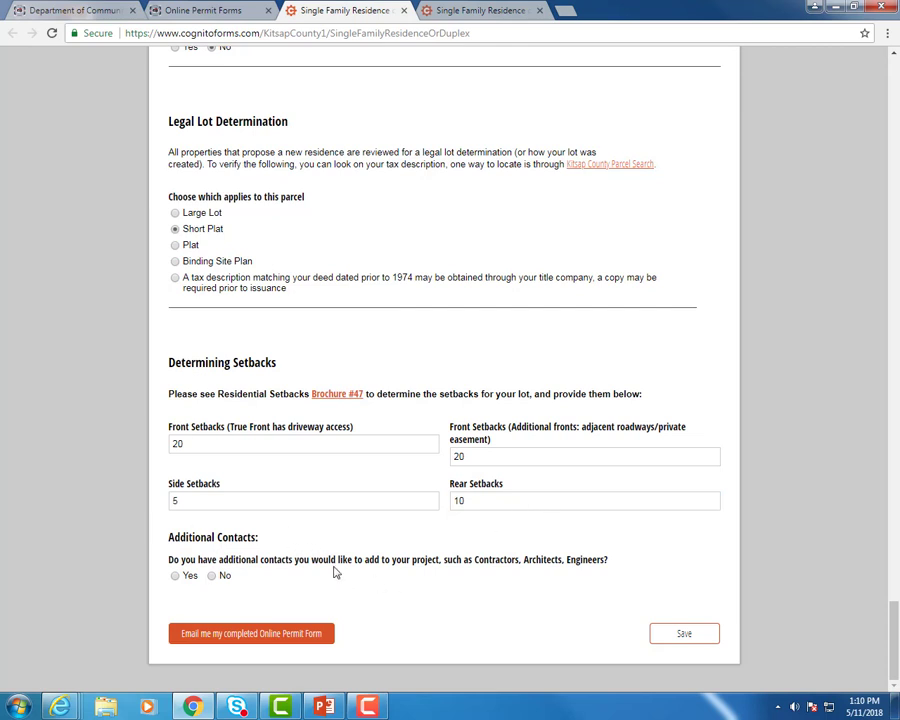
pyautogui.moveTo(258, 583)
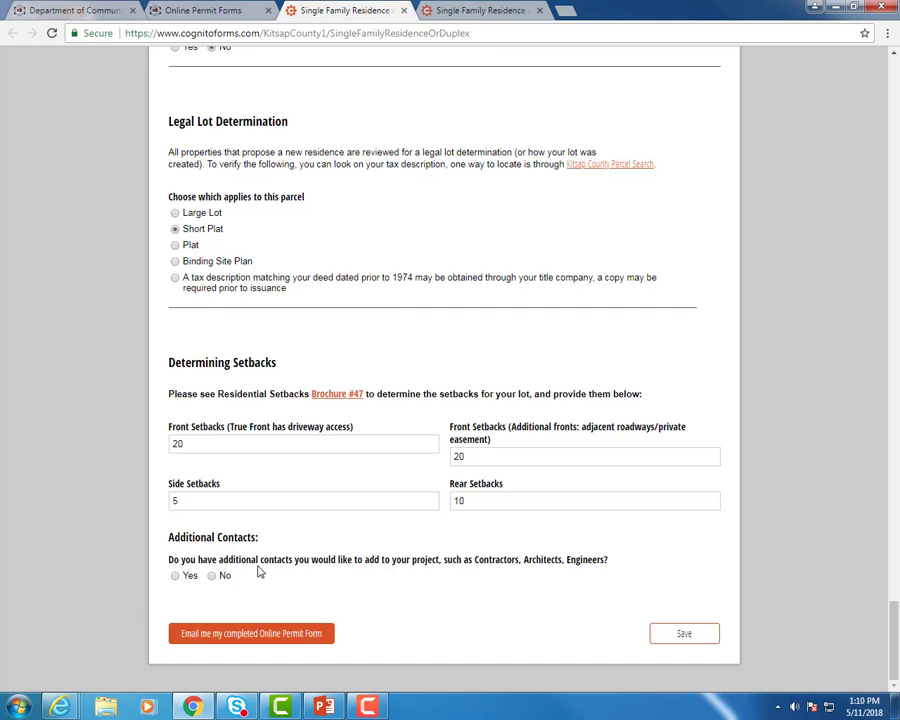
pyautogui.moveTo(308, 563)
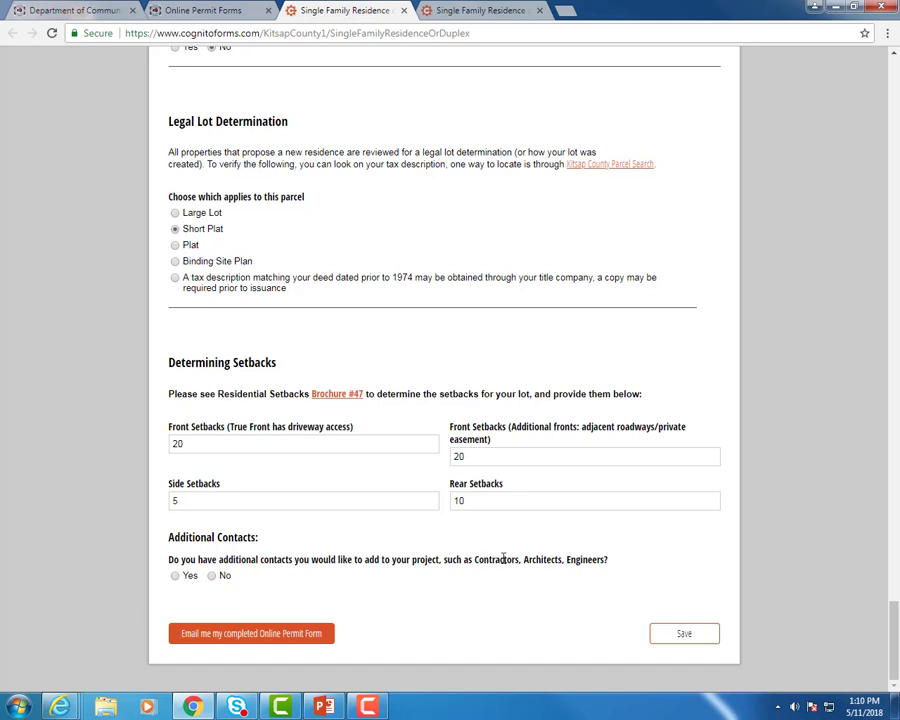
pyautogui.moveTo(320, 585)
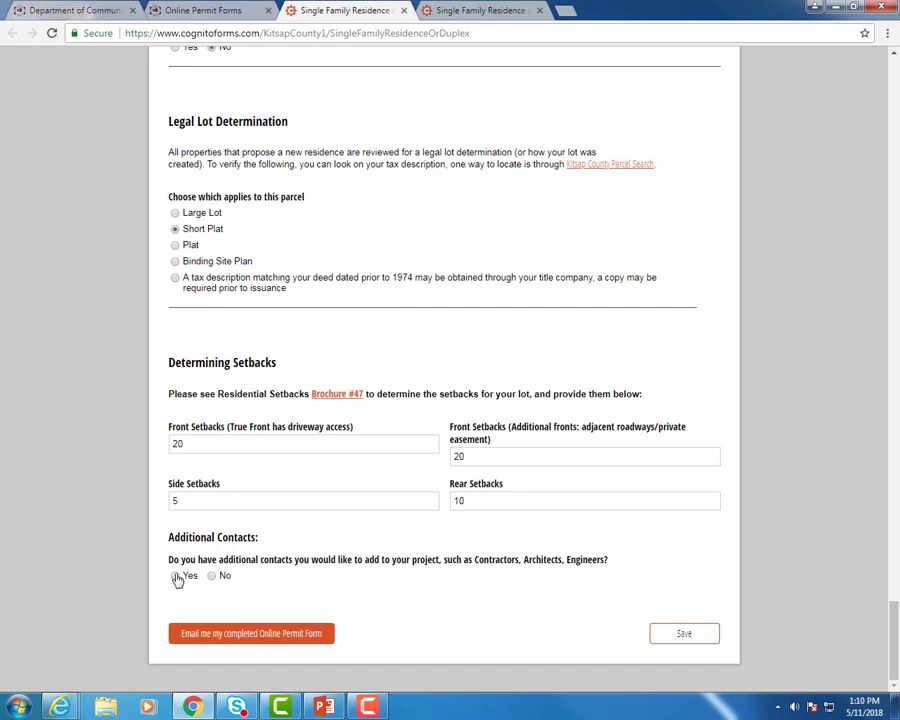
# Step: Set Additional Contacts to No after briefly choosing Yes and seeing Contact 1
pyautogui.click(175, 575)
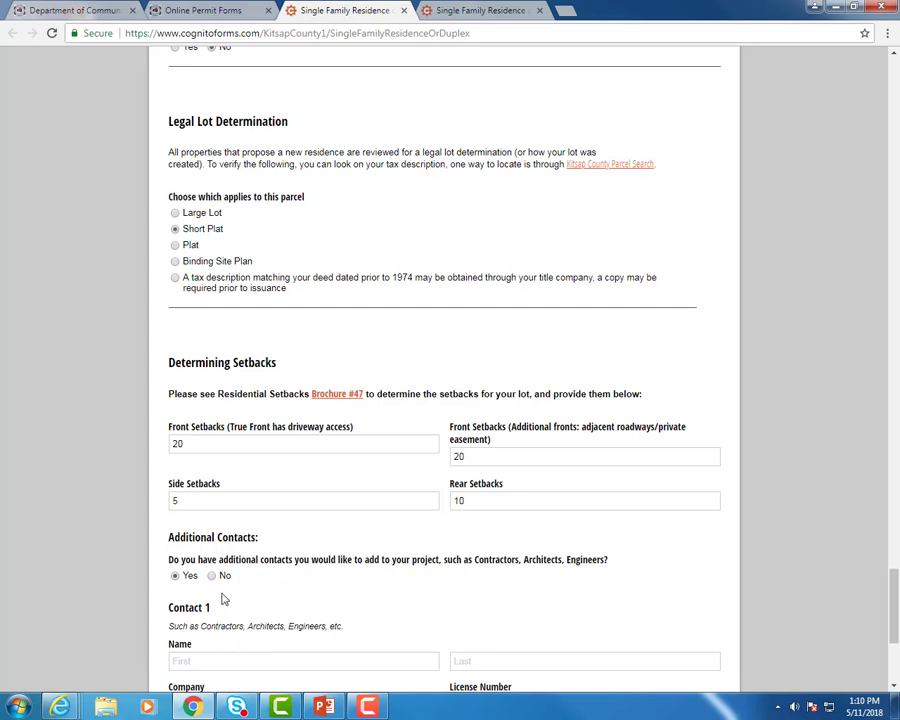
pyautogui.moveTo(216, 583)
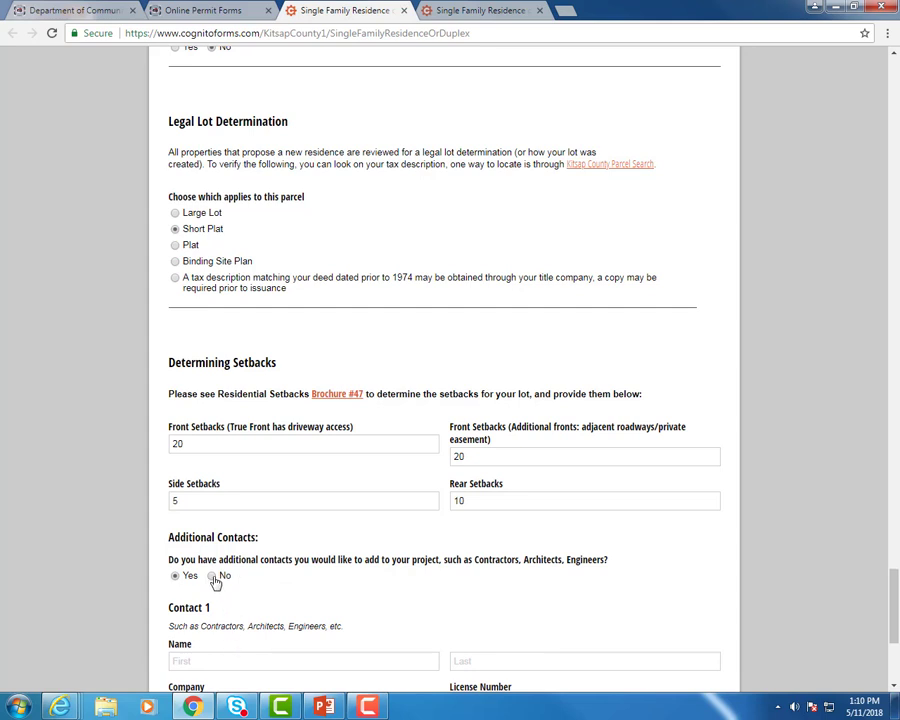
pyautogui.click(211, 575)
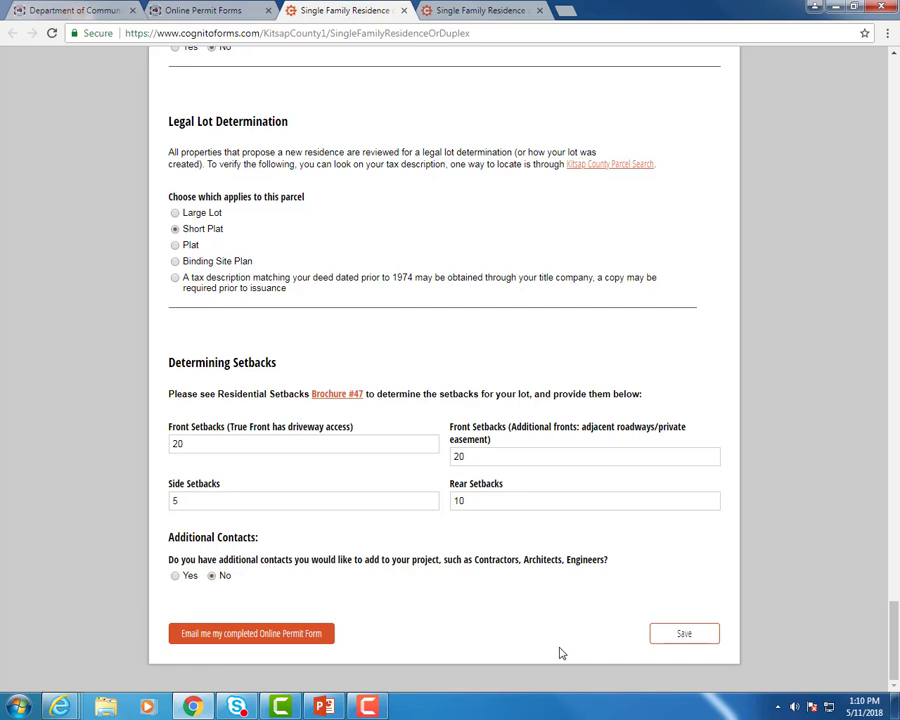
pyautogui.moveTo(522, 650)
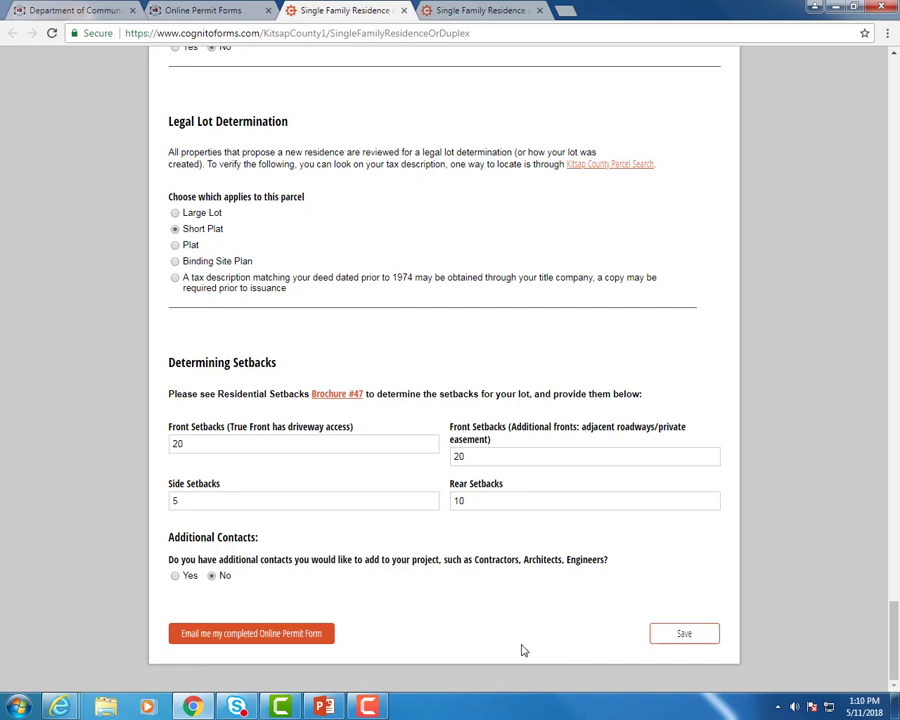
pyautogui.moveTo(644, 646)
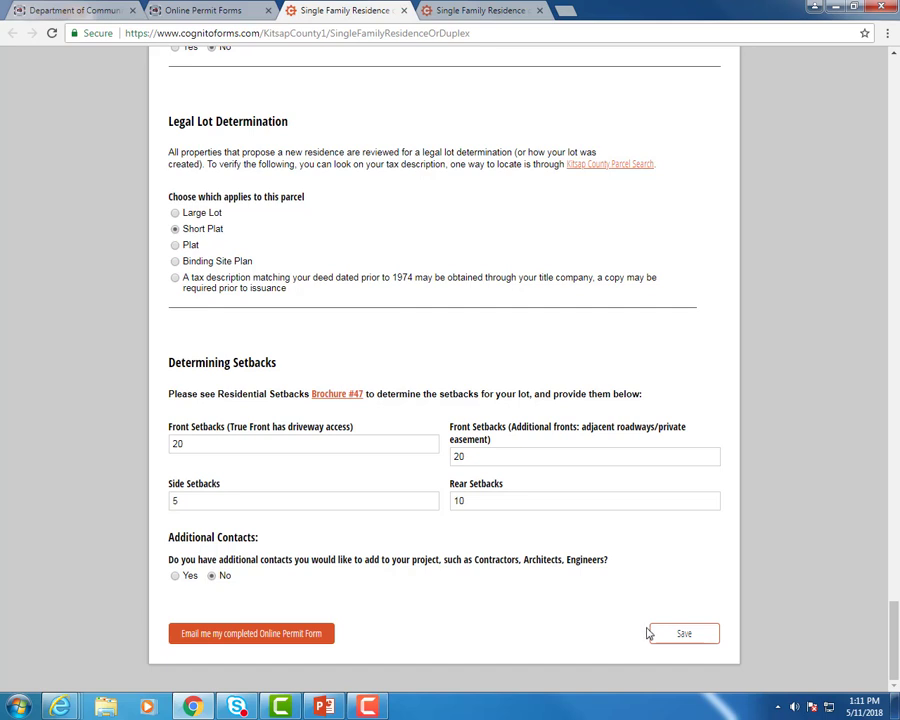
pyautogui.moveTo(435, 628)
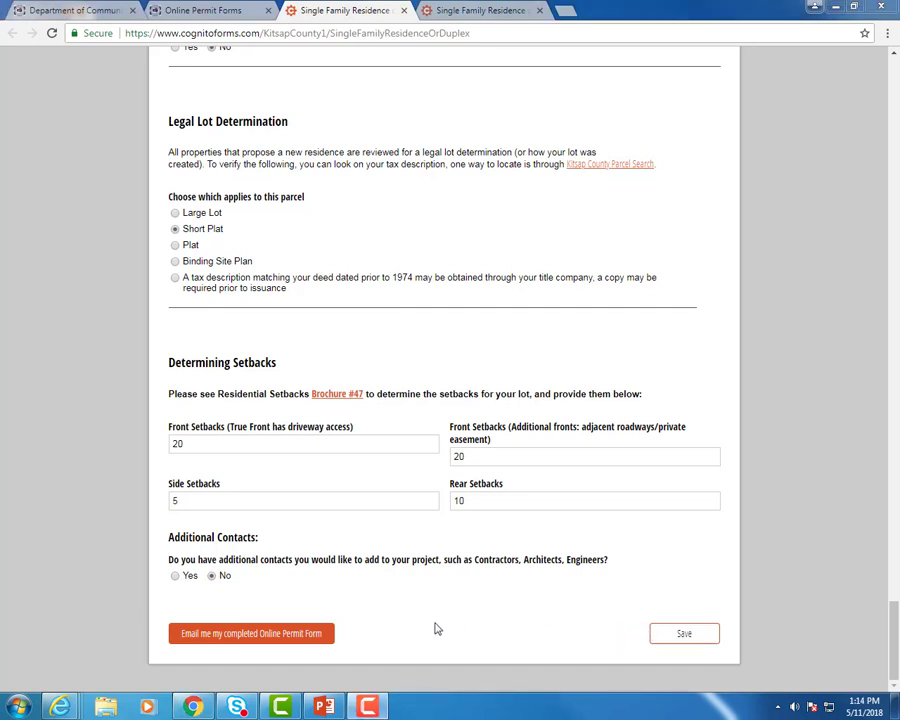
pyautogui.moveTo(358, 624)
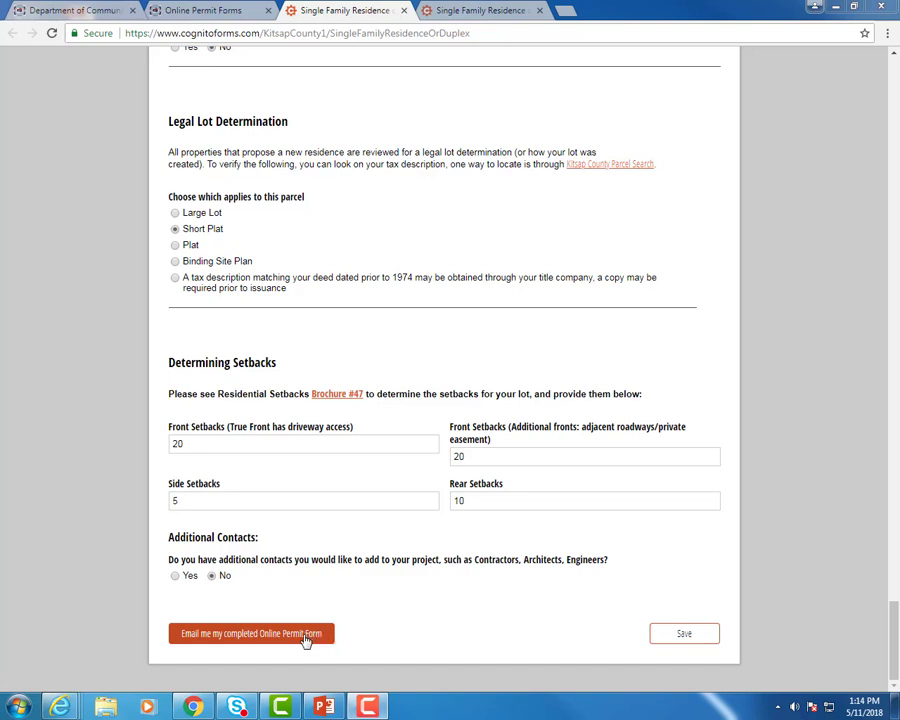
pyautogui.moveTo(250, 638)
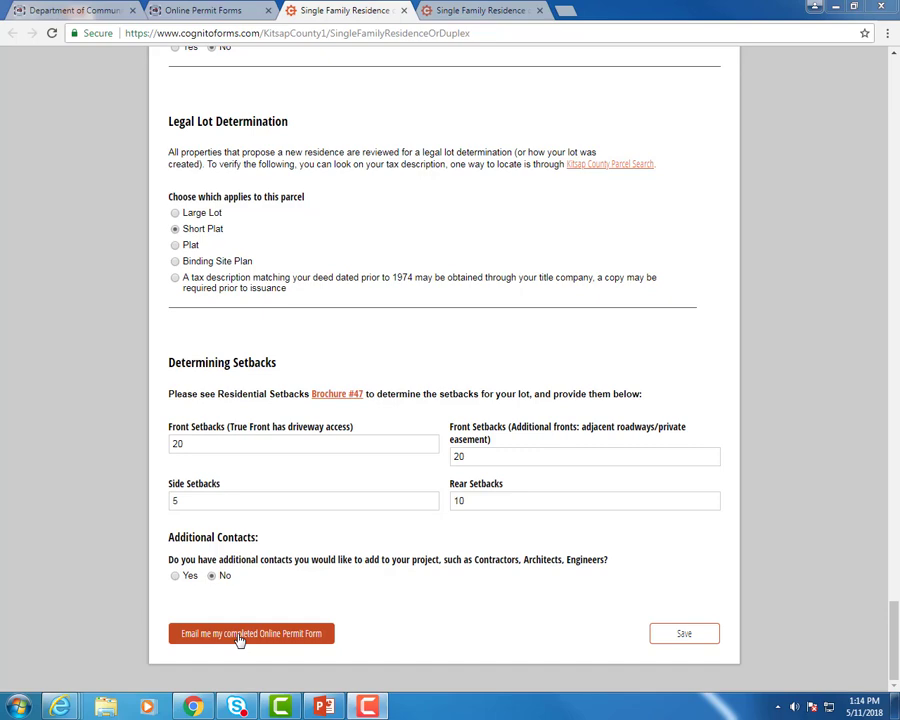
# Step: Request an emailed copy of the completed Online Permit Form
pyautogui.click(251, 633)
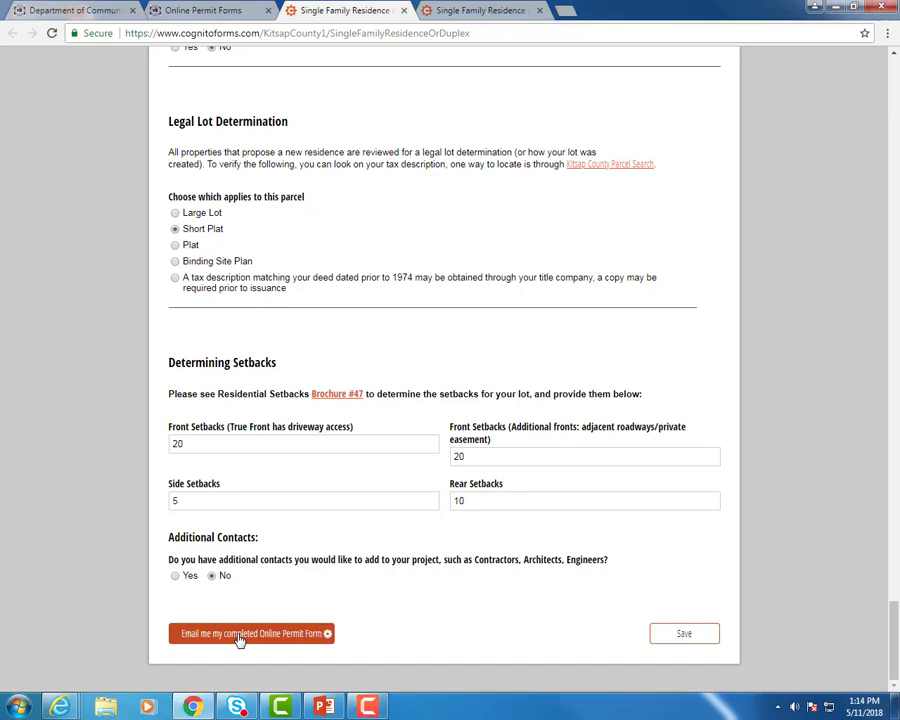
# Step: Finish submitting the permit form to reach the thank-you page with submittal items
pyautogui.click(251, 633)
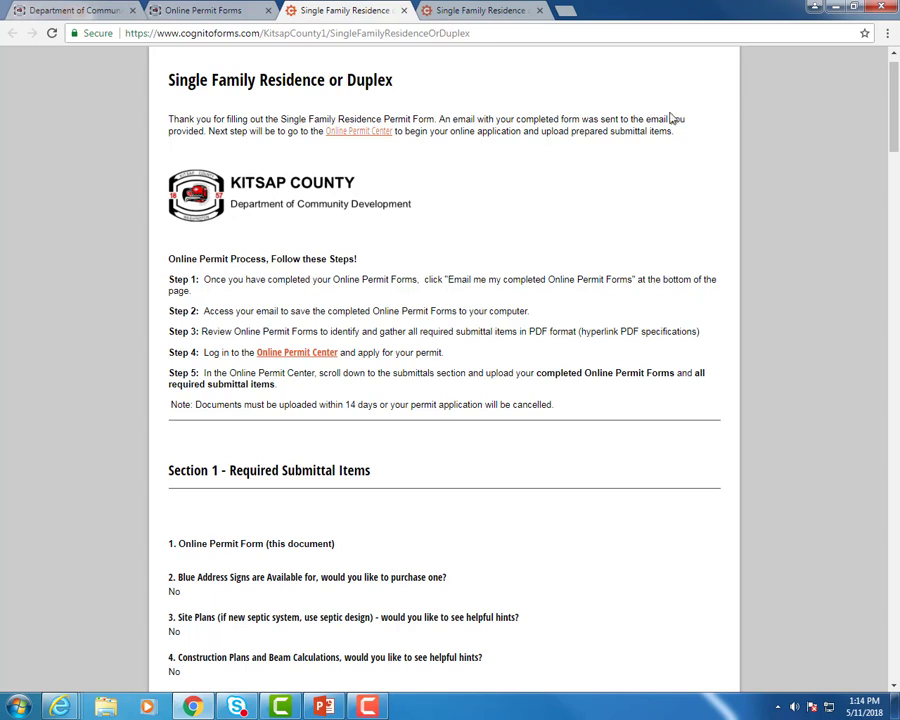
pyautogui.moveTo(239, 155)
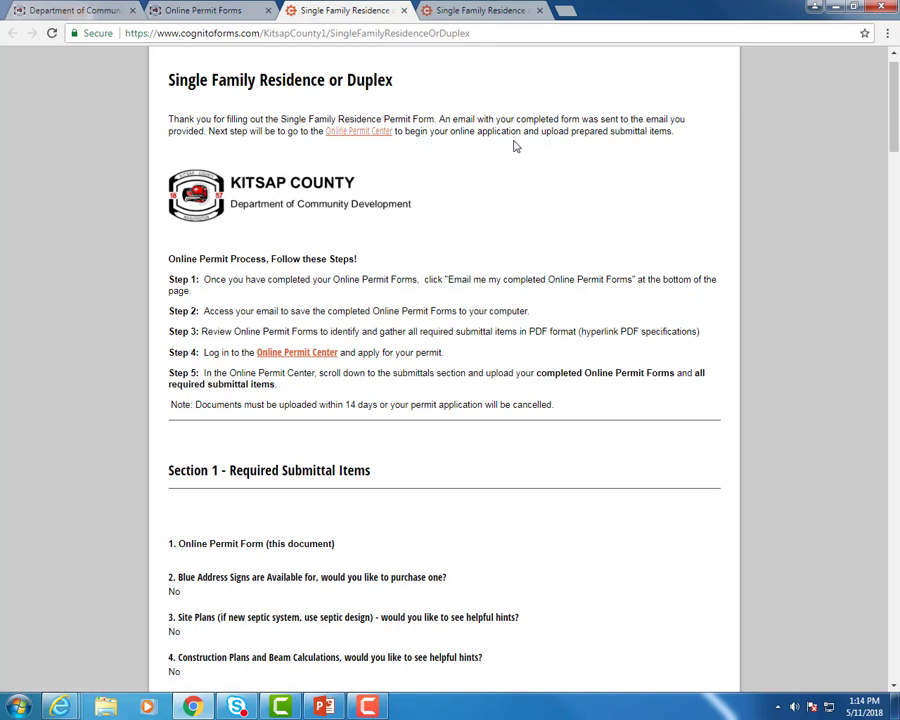
pyautogui.moveTo(654, 145)
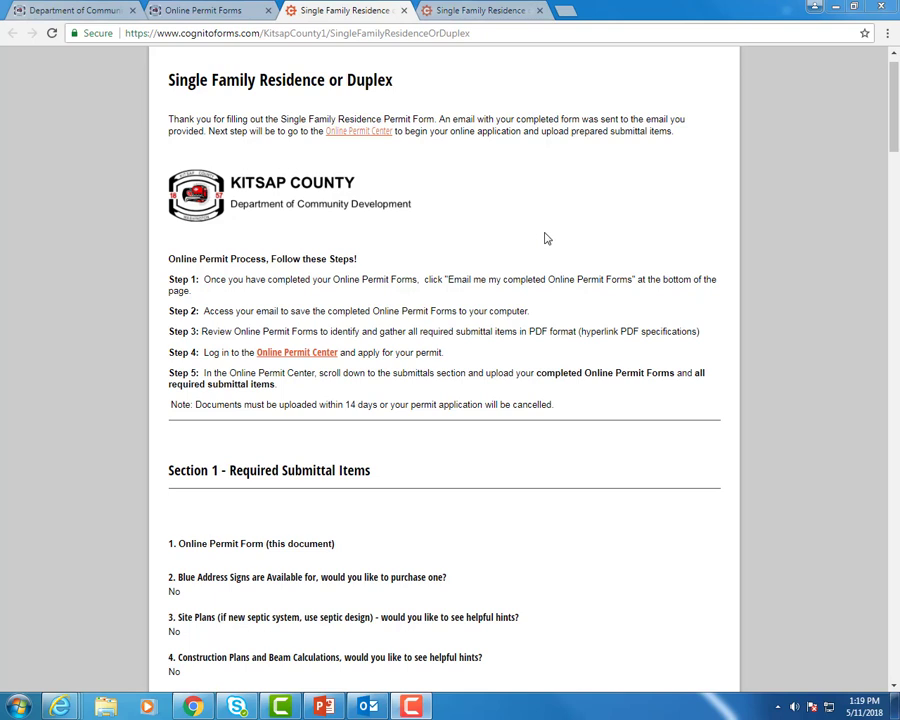
pyautogui.moveTo(489, 156)
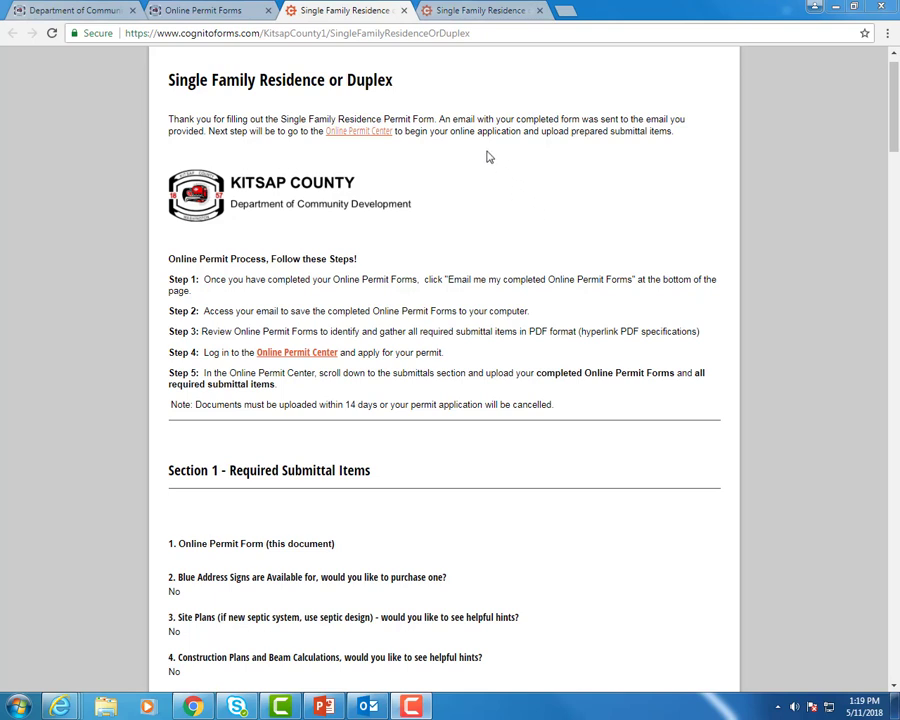
pyautogui.moveTo(358, 690)
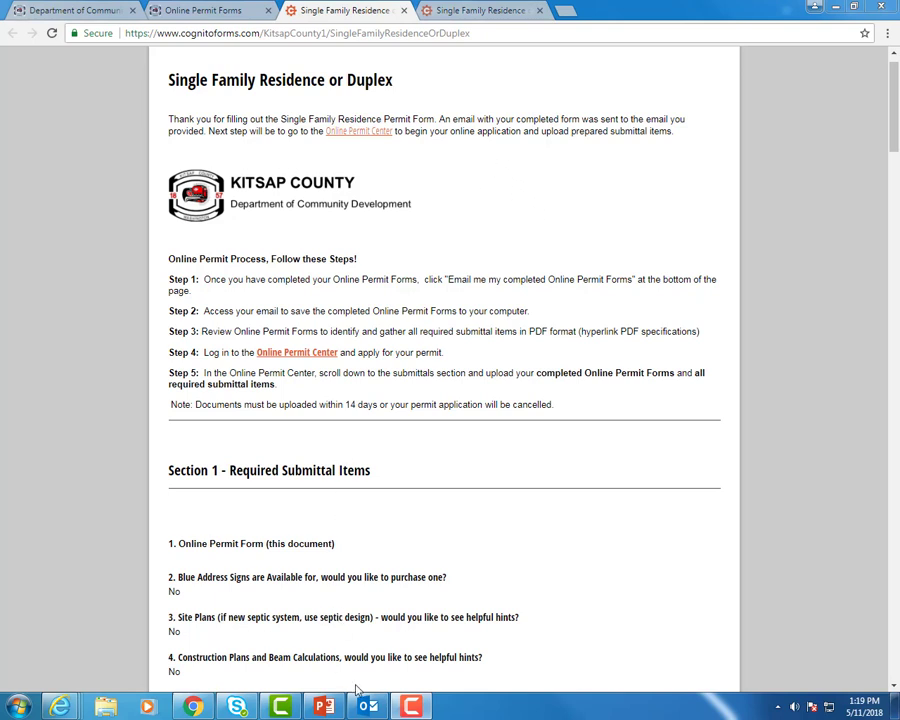
# Step: Open the Kitsap County Single Family Residence Application email and its PDF attachment
pyautogui.click(366, 707)
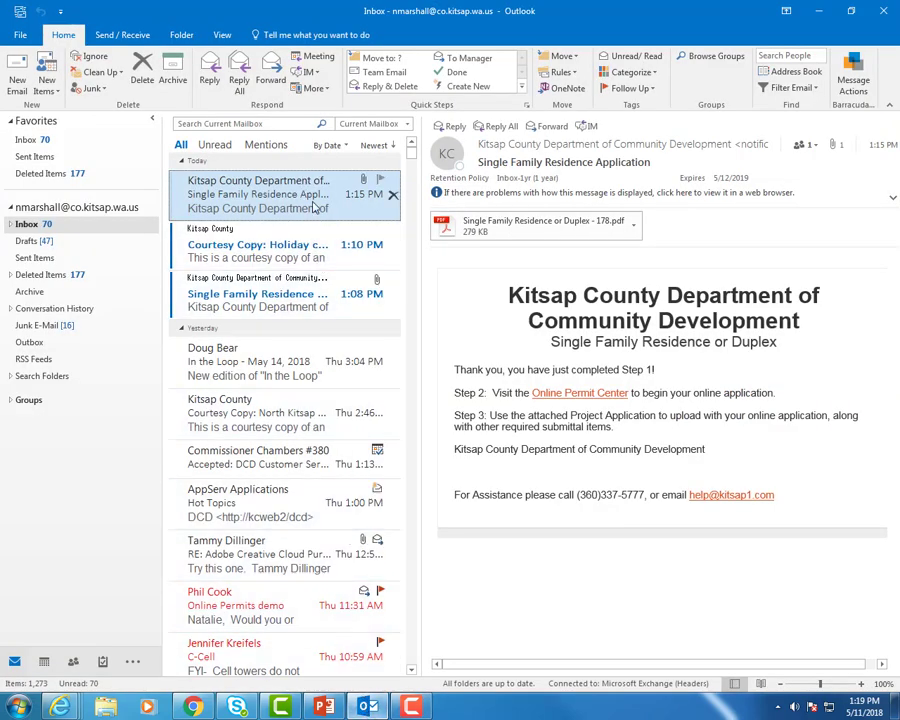
pyautogui.moveTo(305, 202)
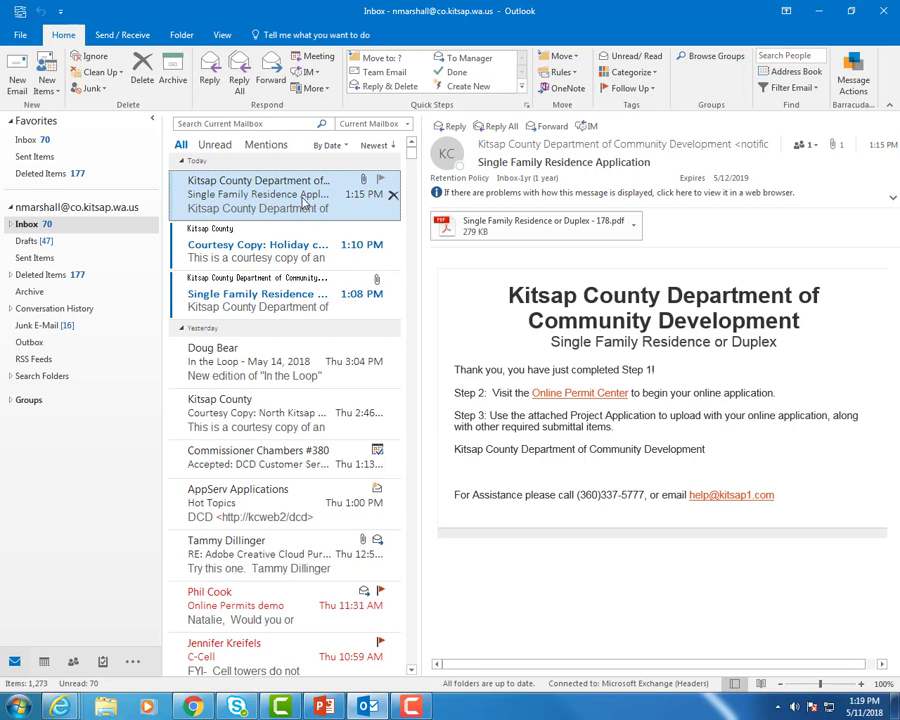
pyautogui.doubleClick(280, 194)
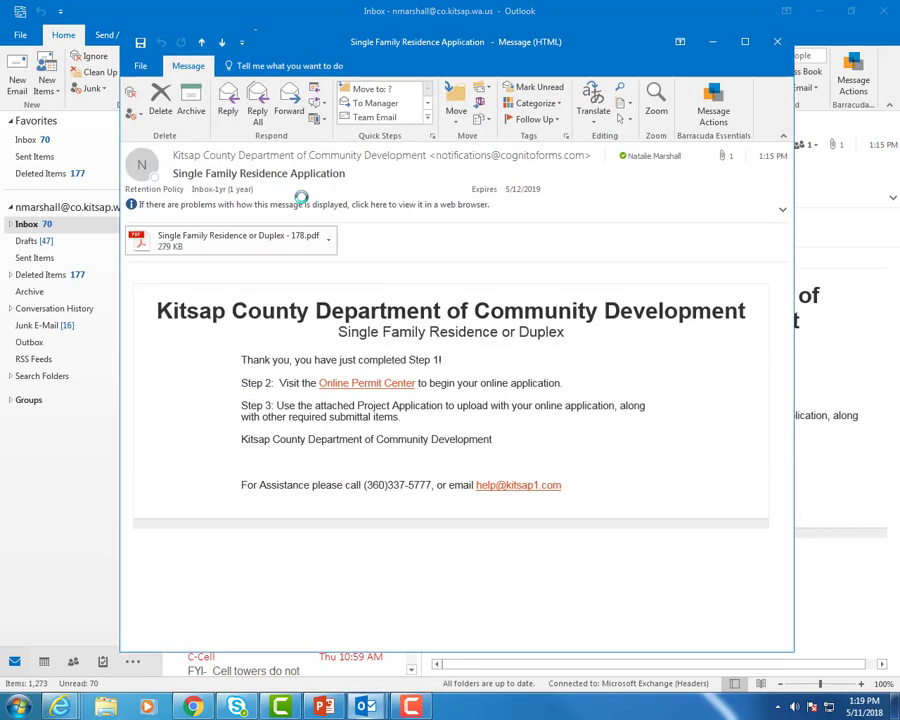
pyautogui.moveTo(224, 240)
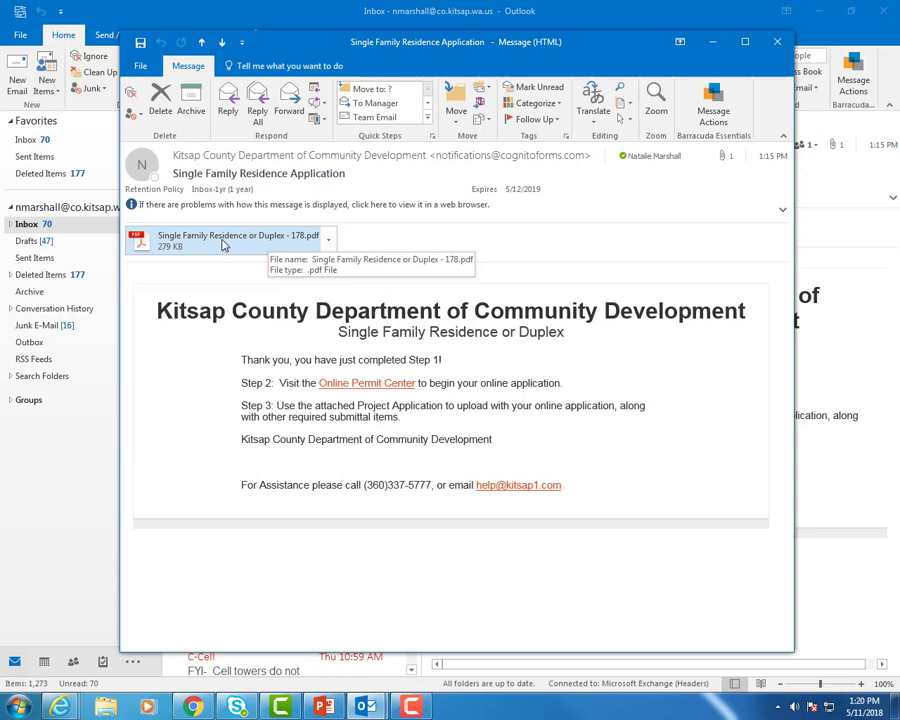
pyautogui.moveTo(233, 246)
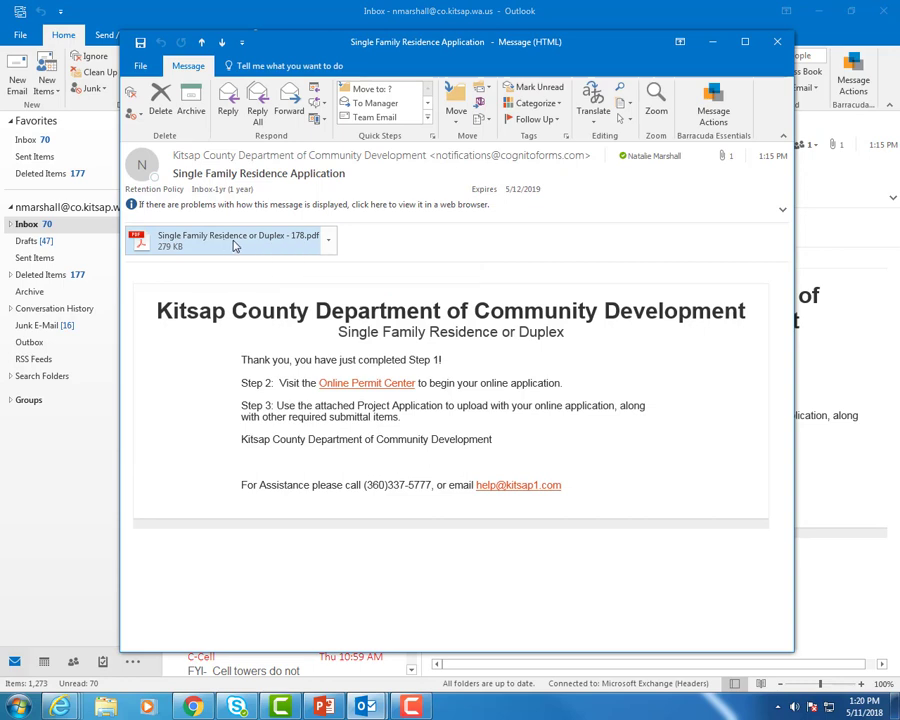
pyautogui.rightClick(230, 240)
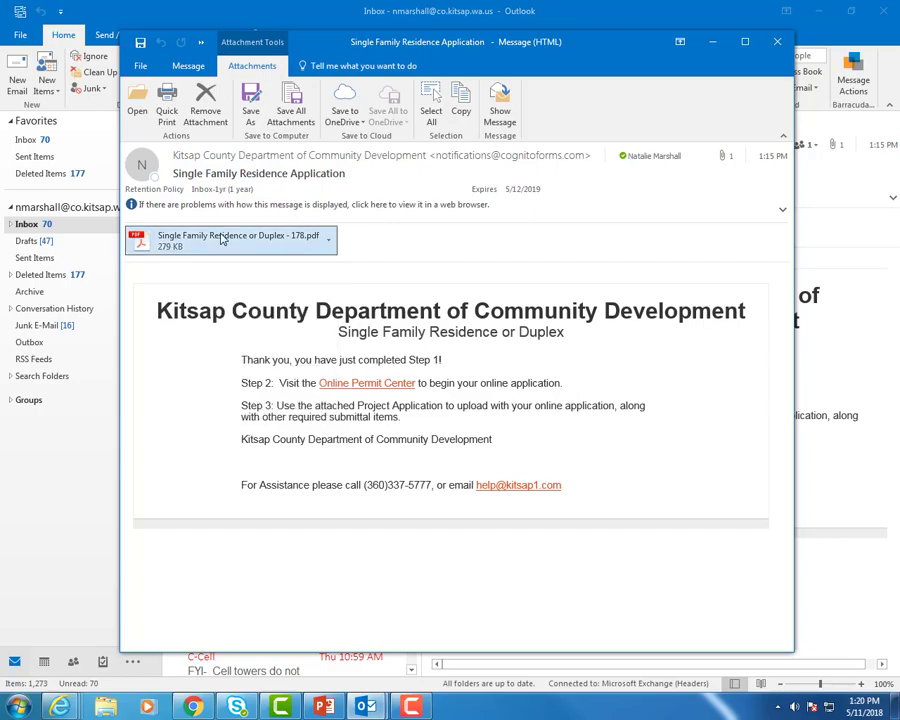
pyautogui.doubleClick(240, 240)
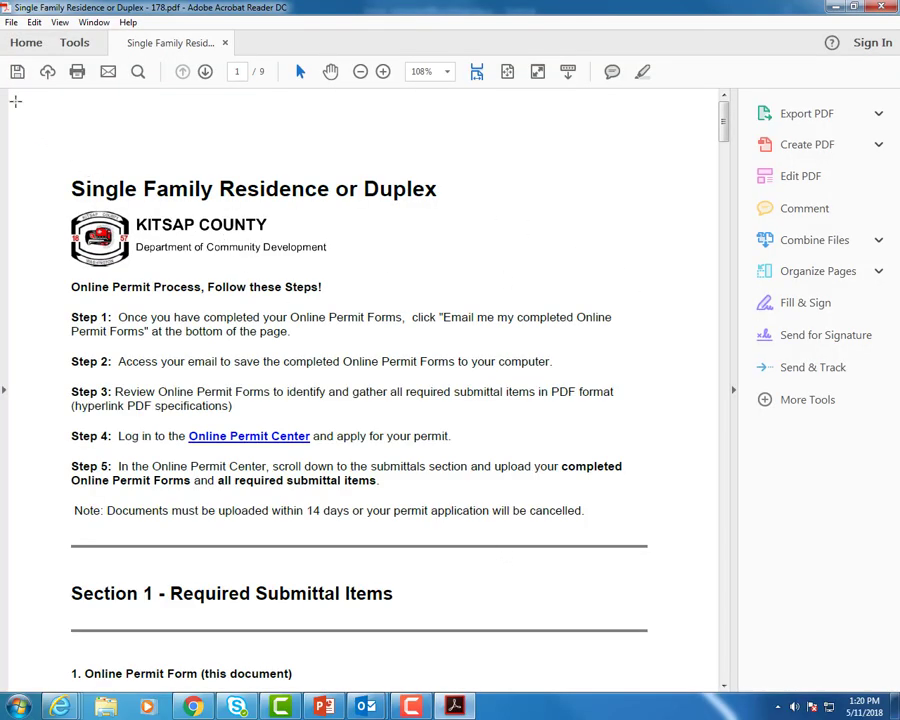
# Step: Save the permit PDF to the Desktop as 'Marshall Home Form' via File > Save As
pyautogui.click(11, 22)
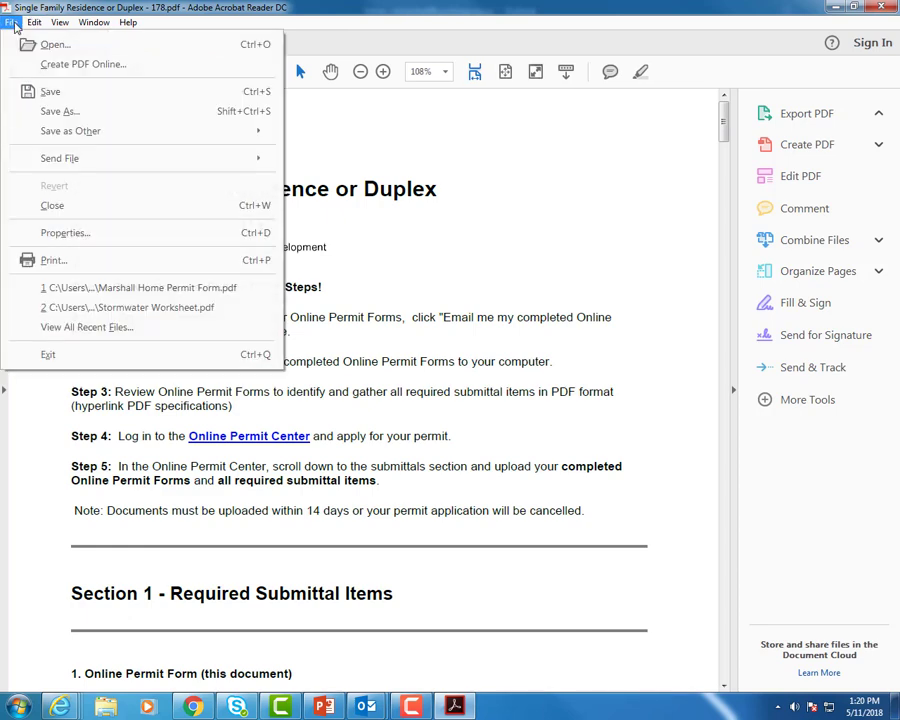
pyautogui.moveTo(58, 111)
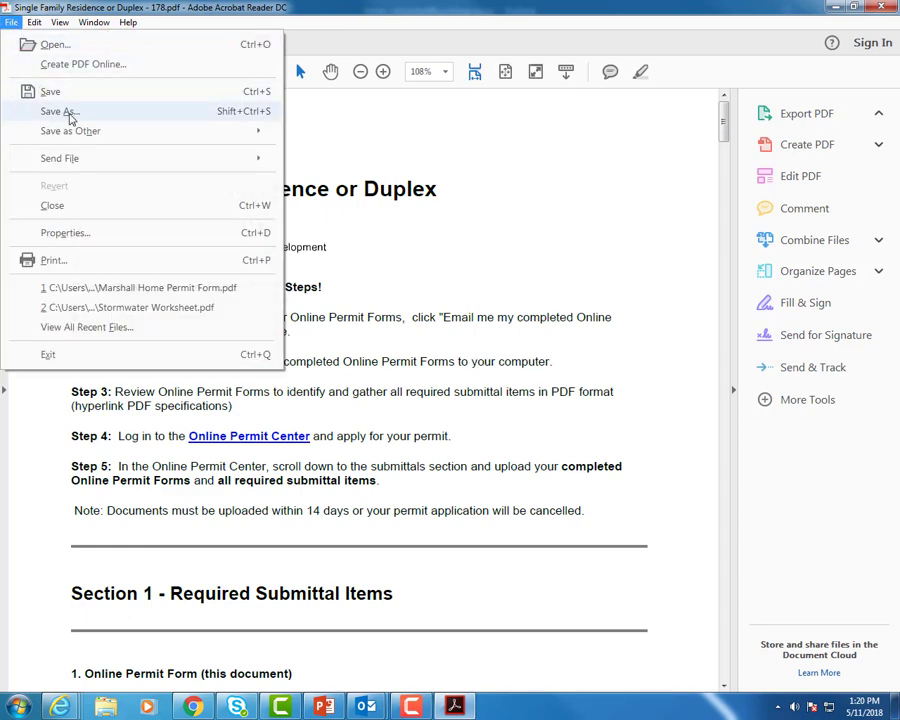
pyautogui.click(57, 111)
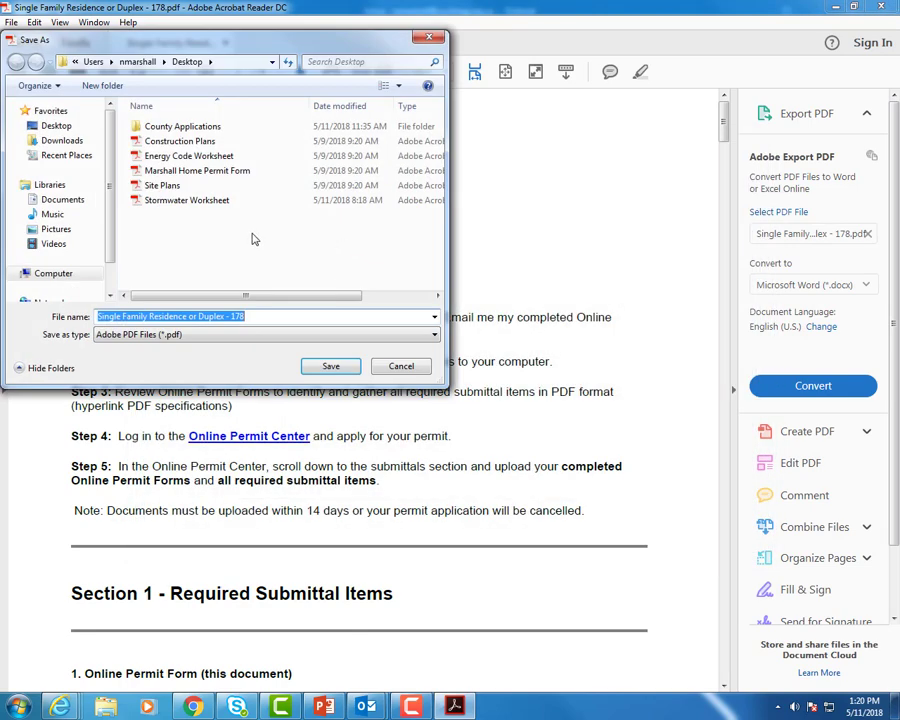
pyautogui.write('Ma')
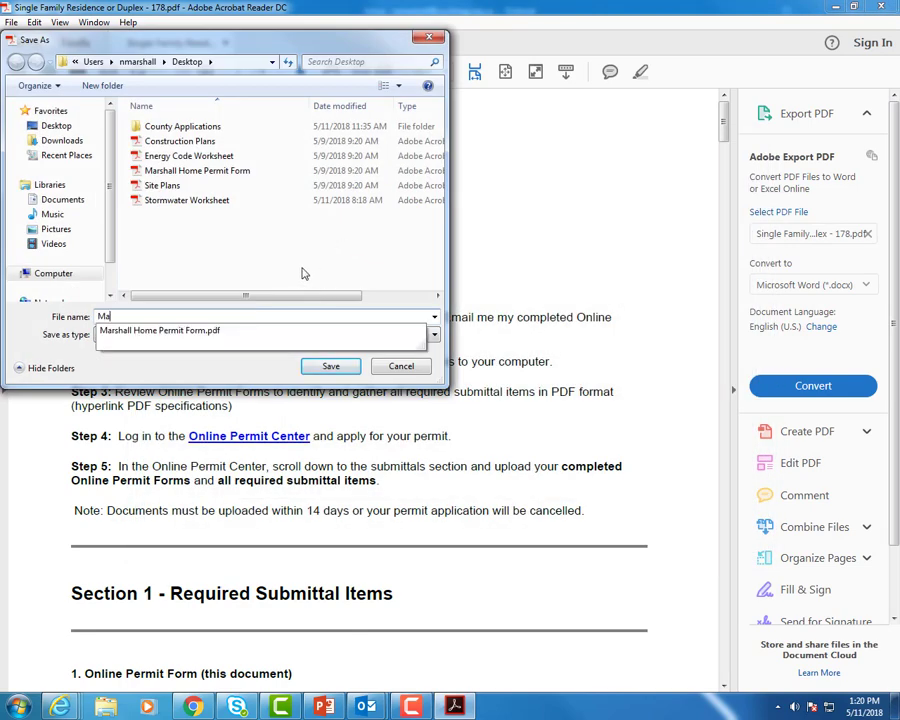
pyautogui.write('rshall Home Form')
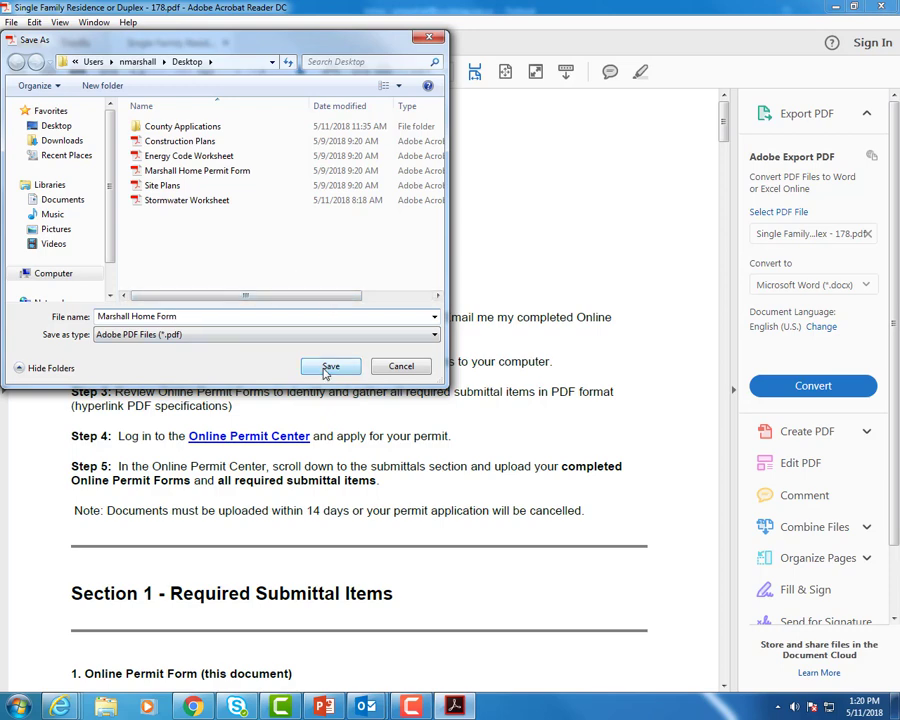
pyautogui.click(330, 366)
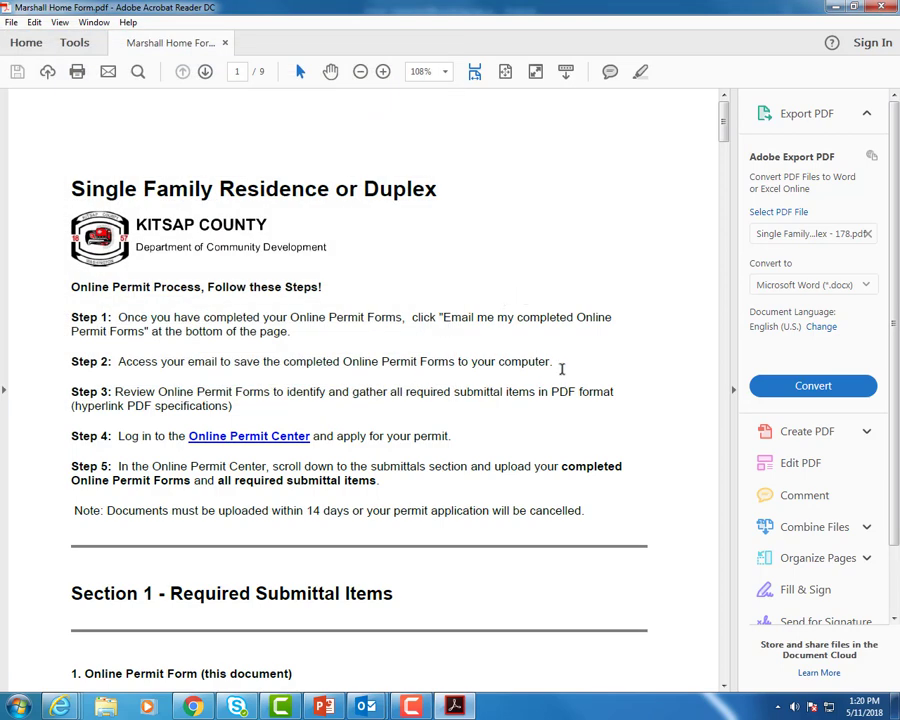
pyautogui.moveTo(589, 368)
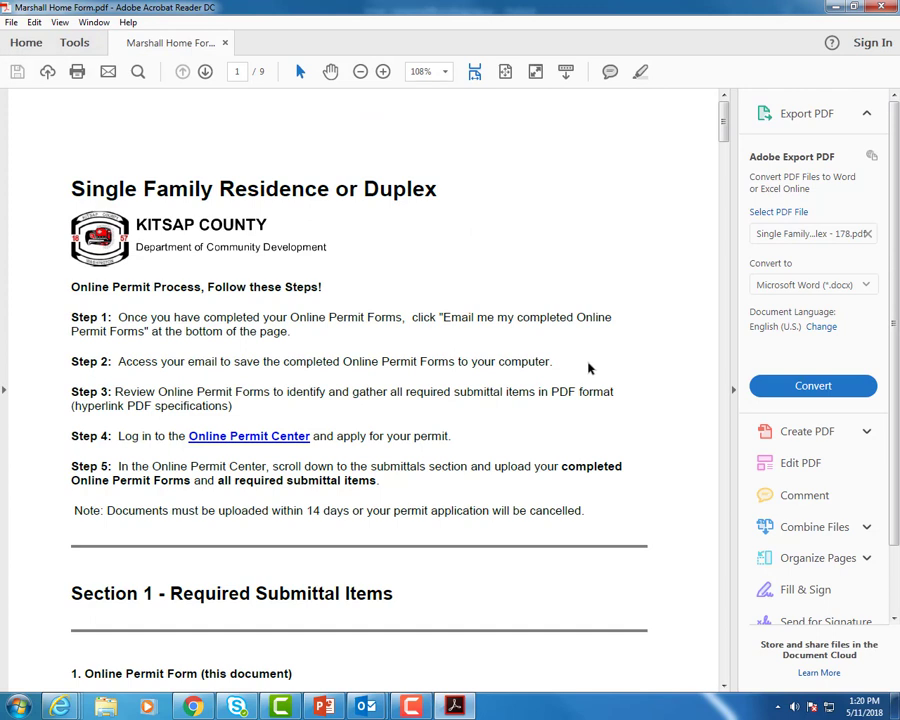
pyautogui.moveTo(315, 263)
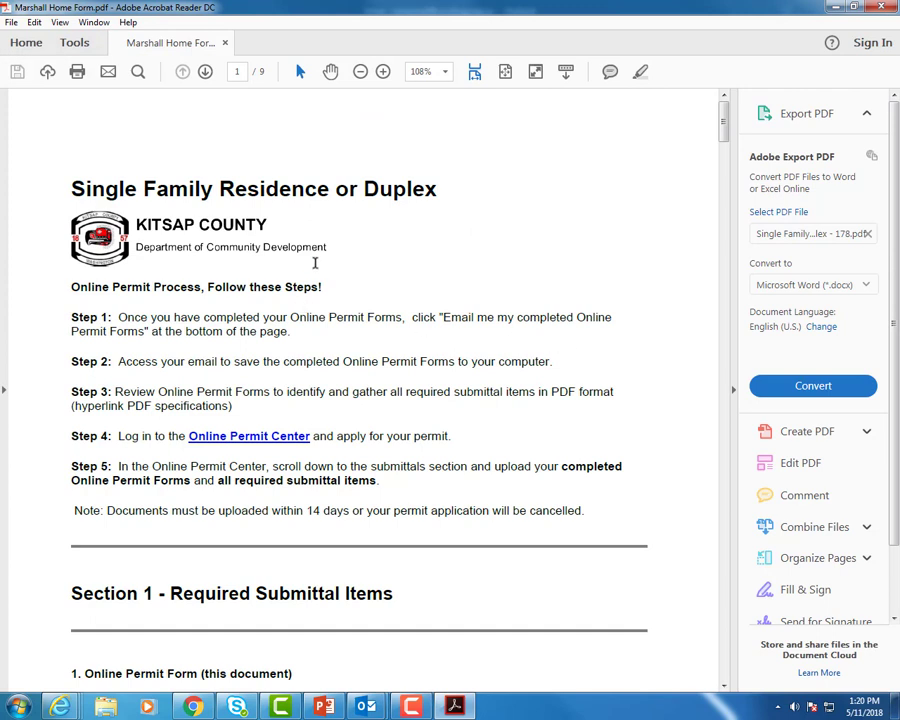
pyautogui.moveTo(132, 326)
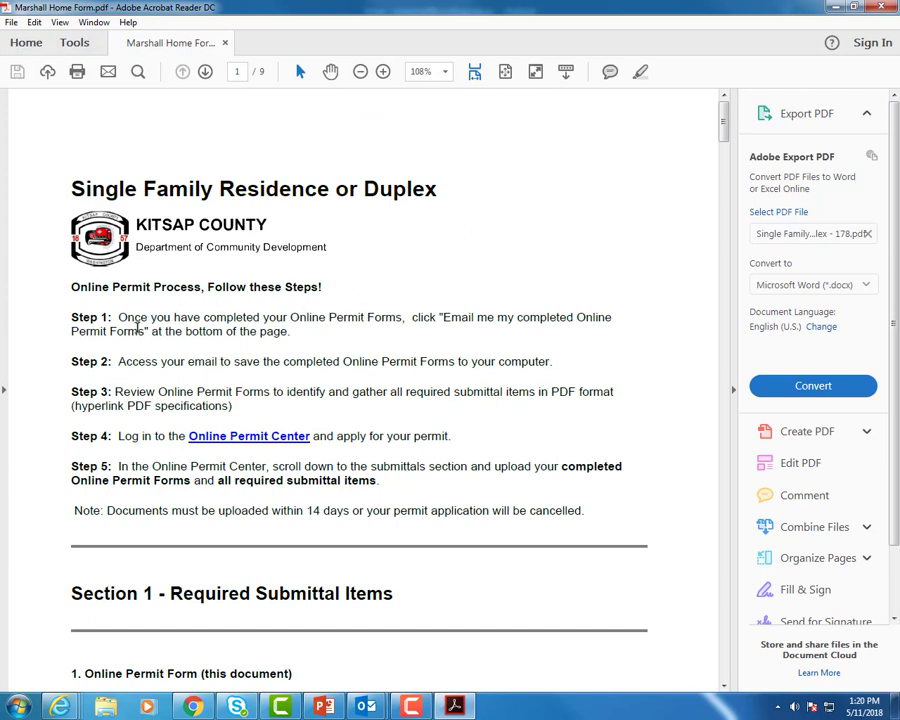
pyautogui.moveTo(241, 375)
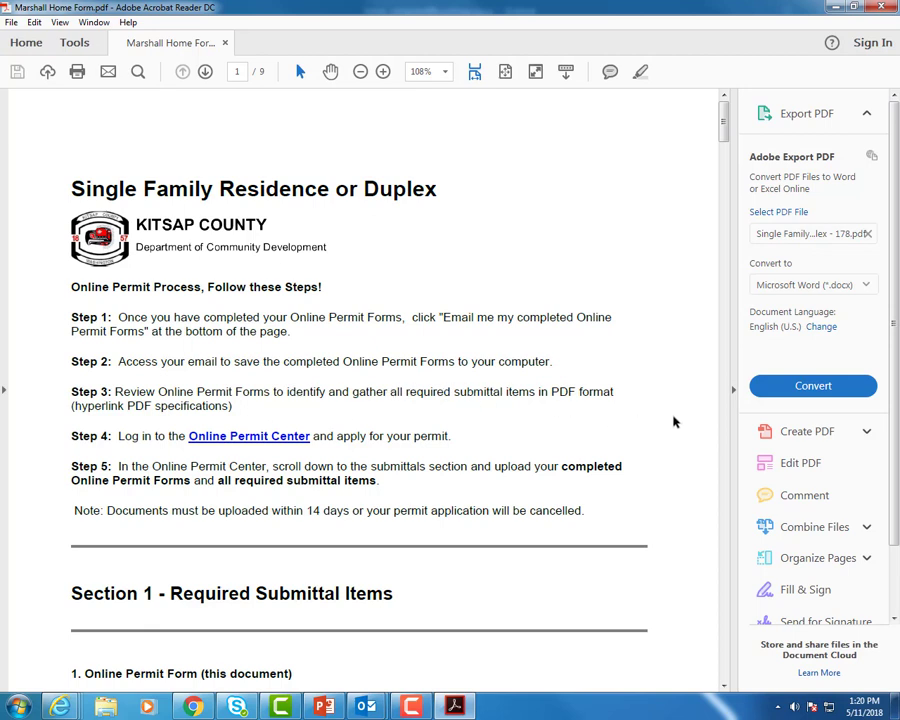
# Step: Scroll through the Marshall Home Form PDF, then return to Kitsap County's Online Permit Center in Internet Explorer
pyautogui.scroll(-3)
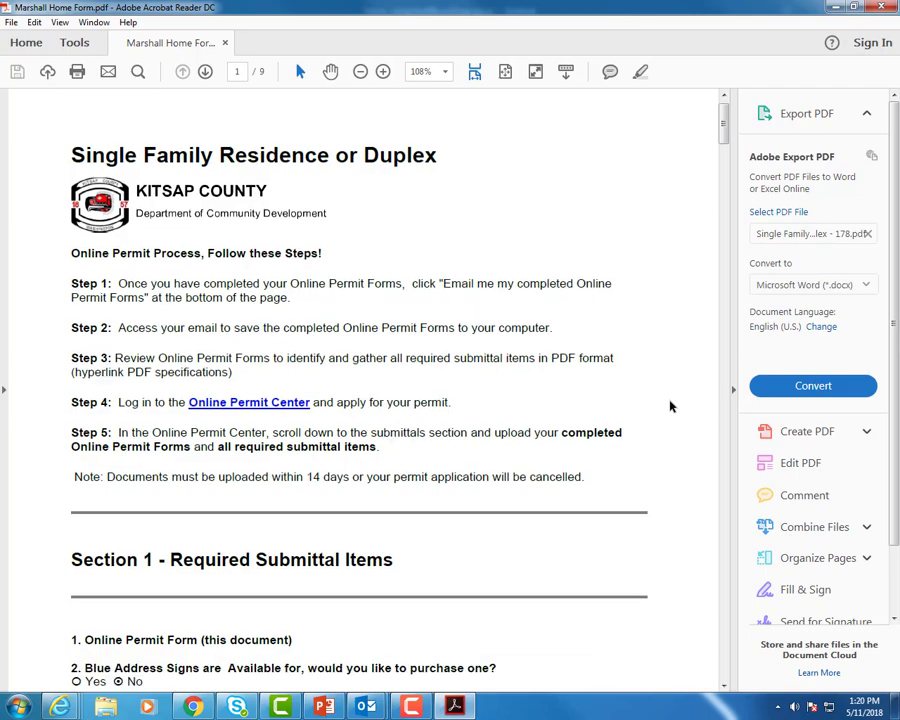
pyautogui.scroll(-3)
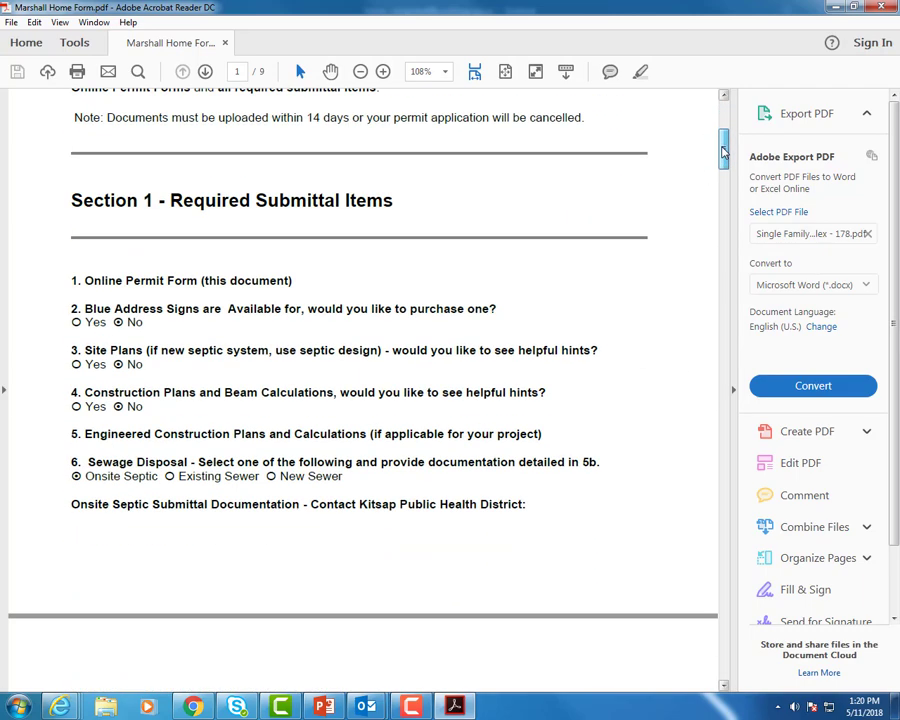
pyautogui.moveTo(598, 316)
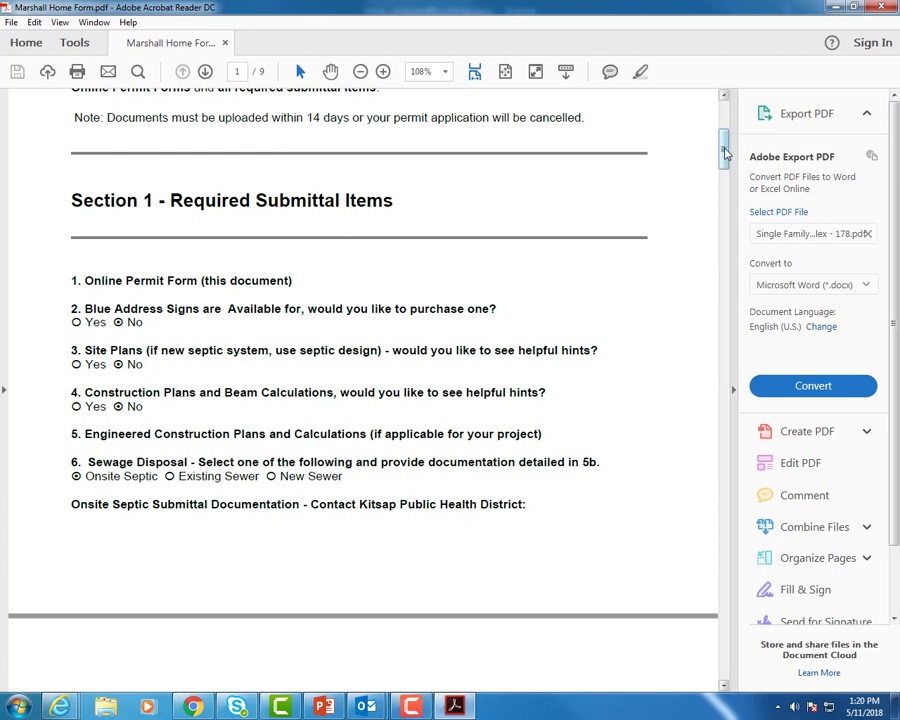
pyautogui.scroll(-3)
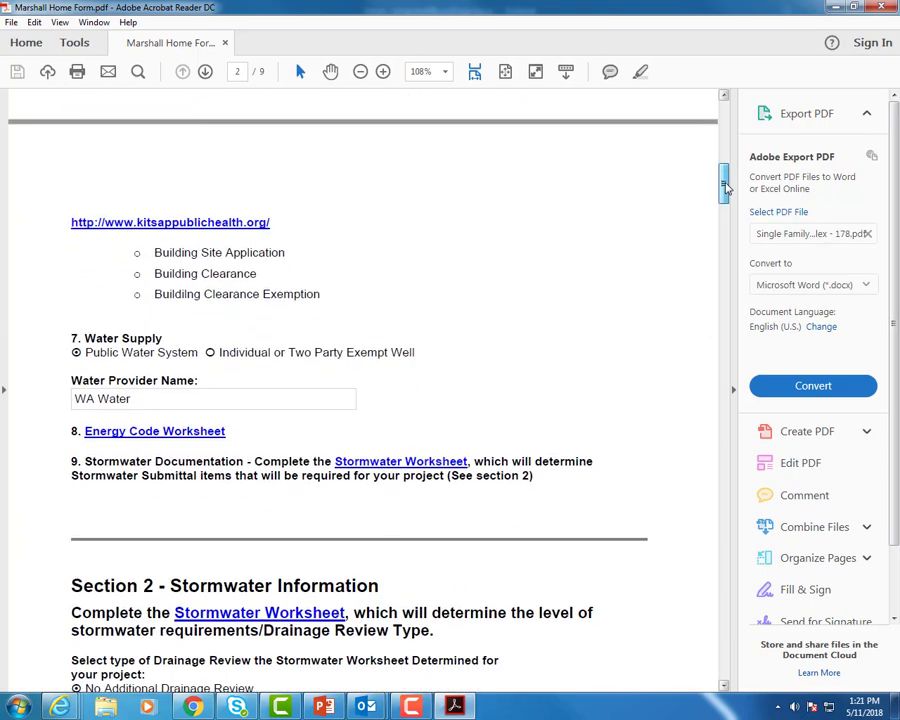
pyautogui.scroll(-3)
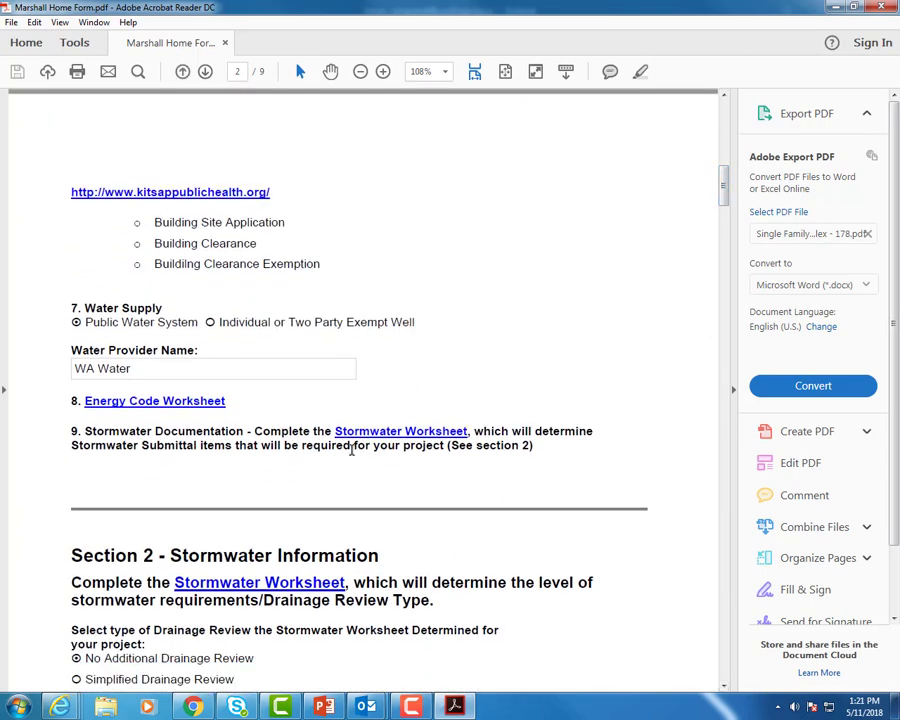
pyautogui.scroll(3)
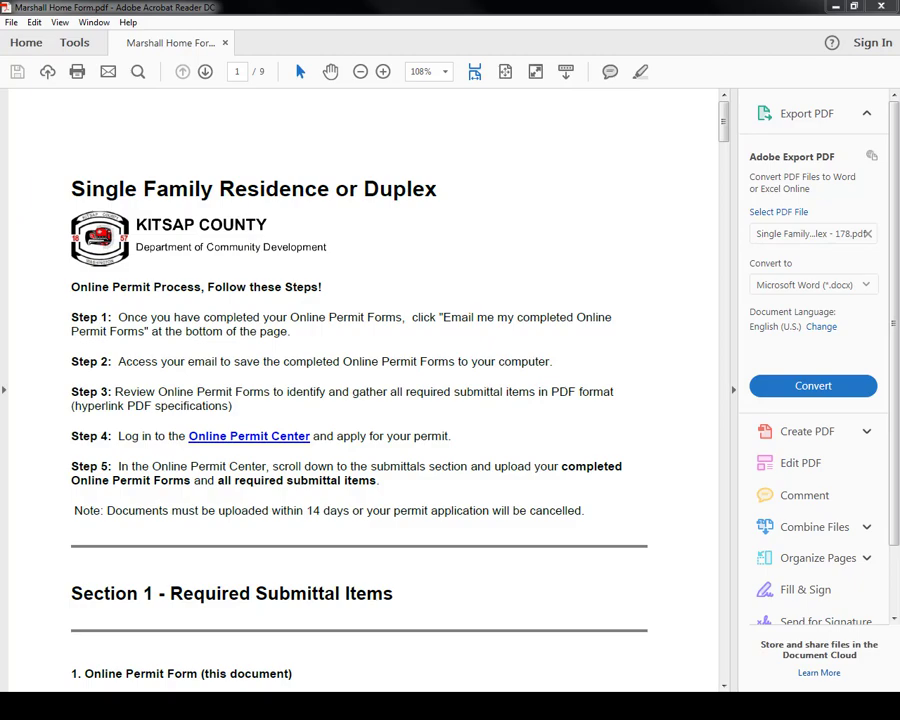
pyautogui.click(248, 435)
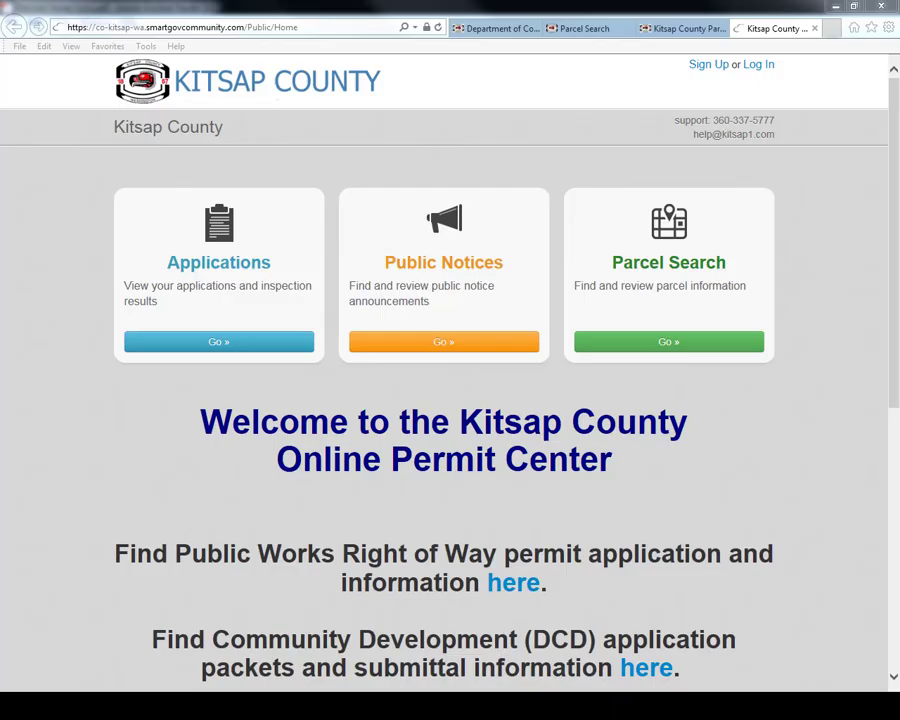